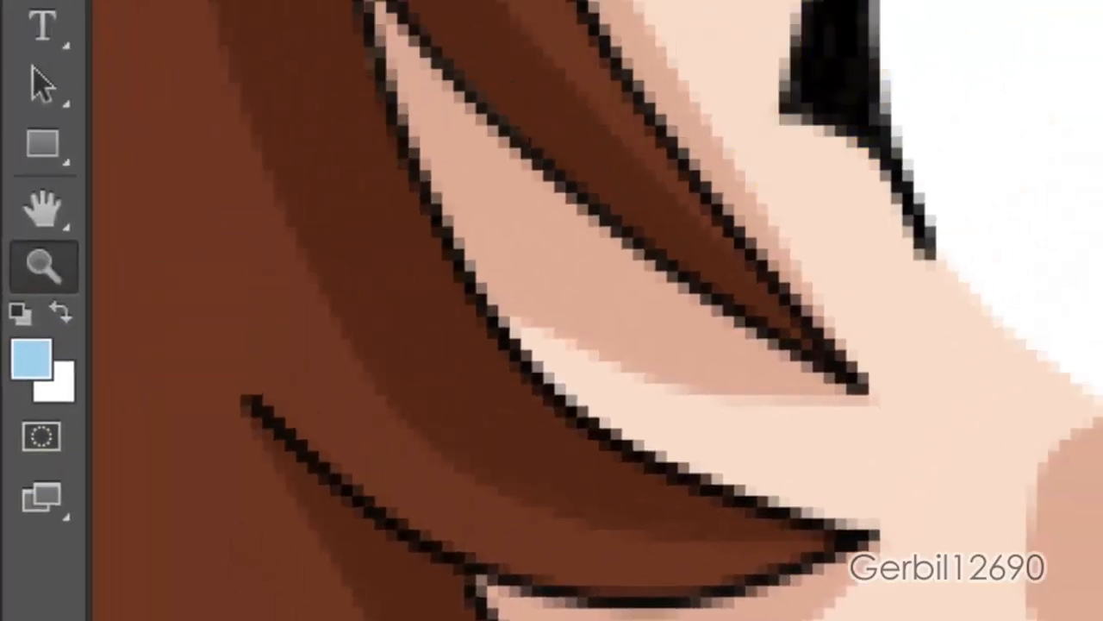
Turn on Quick Mask mode with Color Indicates set to Masked Areas
left_click(392, 20)
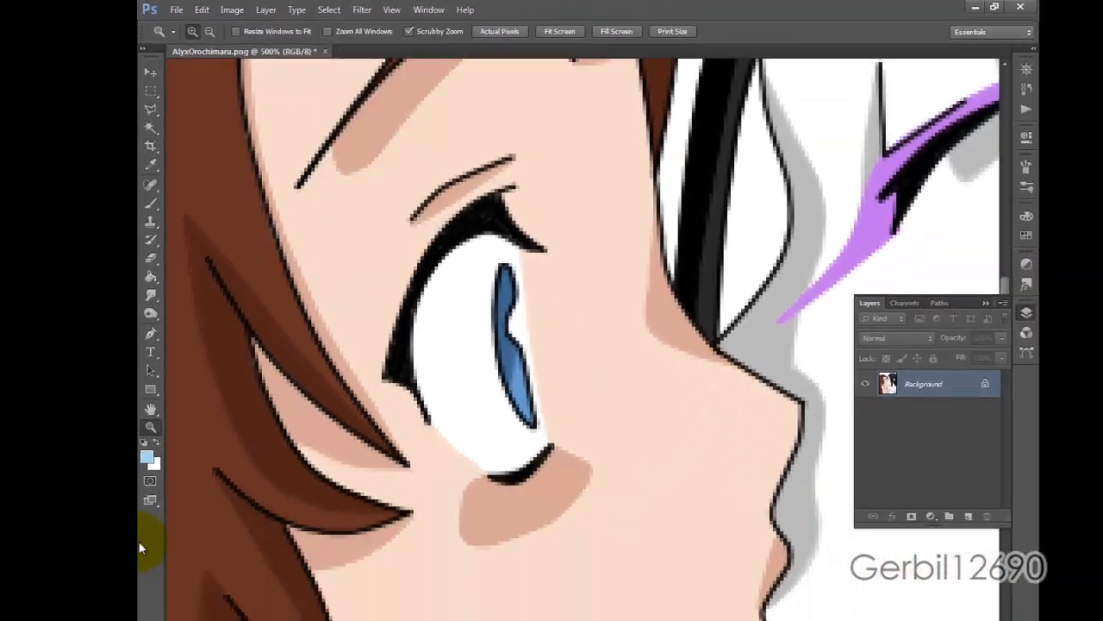
double_click(149, 426)
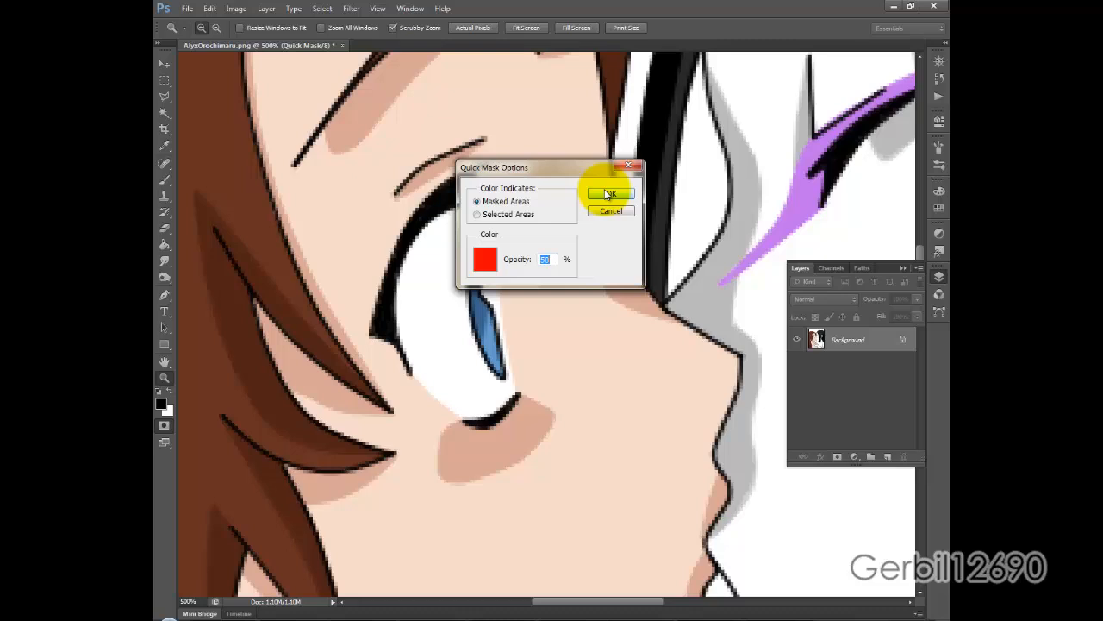
left_click(610, 192)
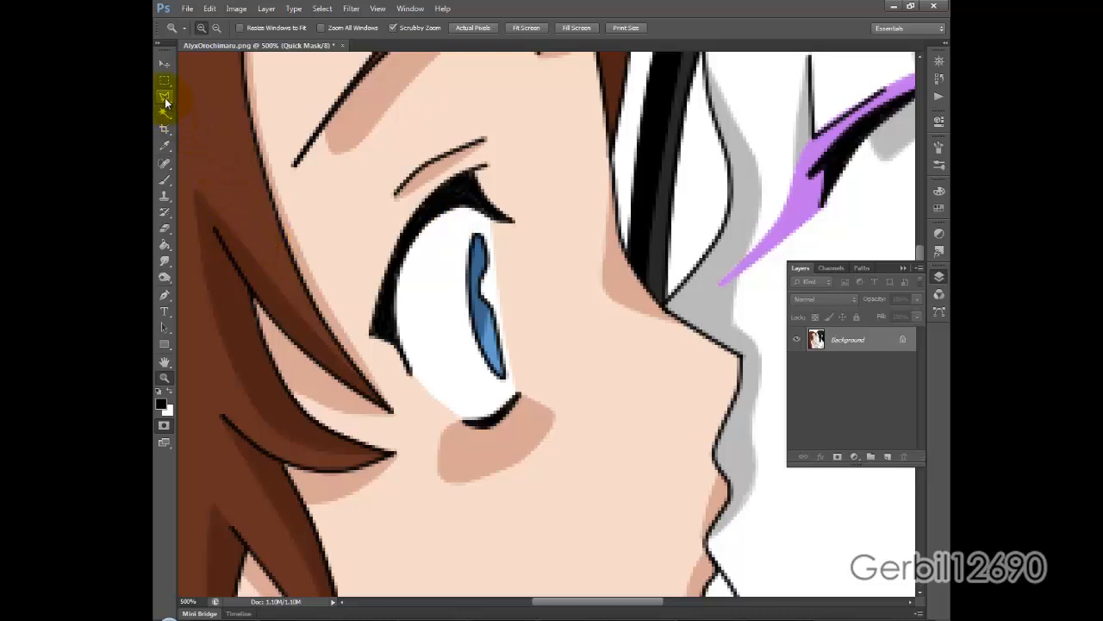
mouse_move(164, 98)
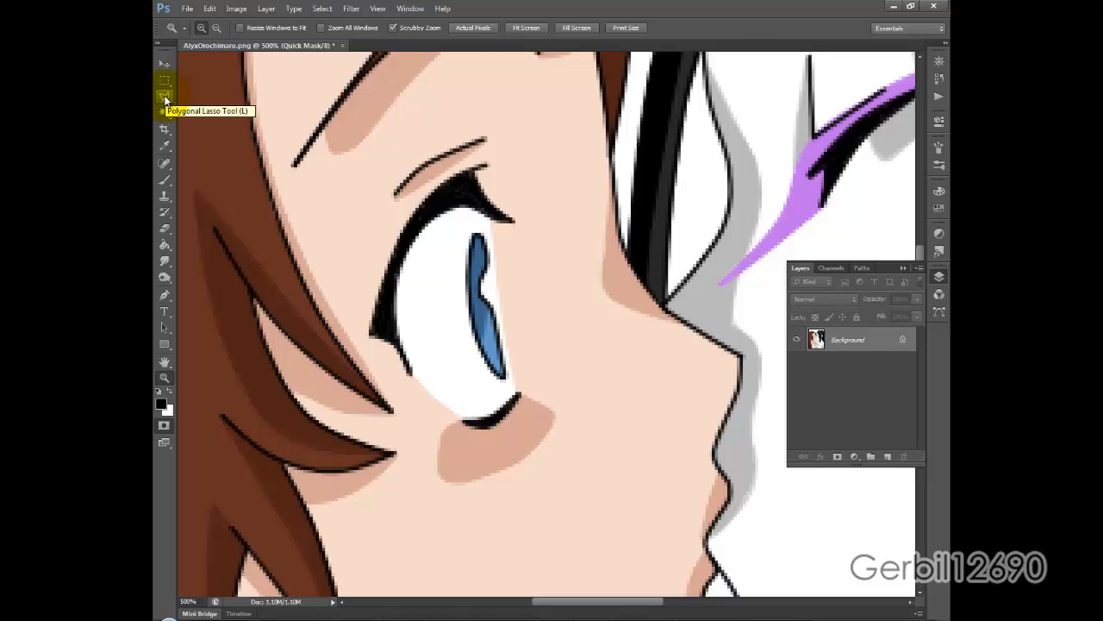
Trace a closed Polygonal Lasso outline around the white of the girl's eye
left_click(164, 96)
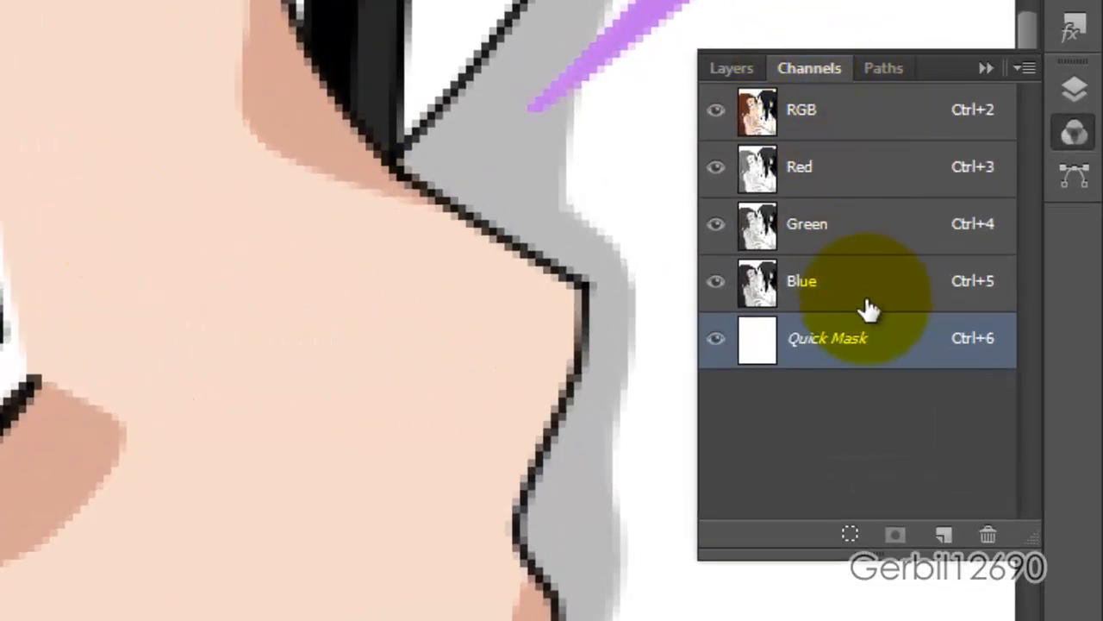
left_click(757, 338)
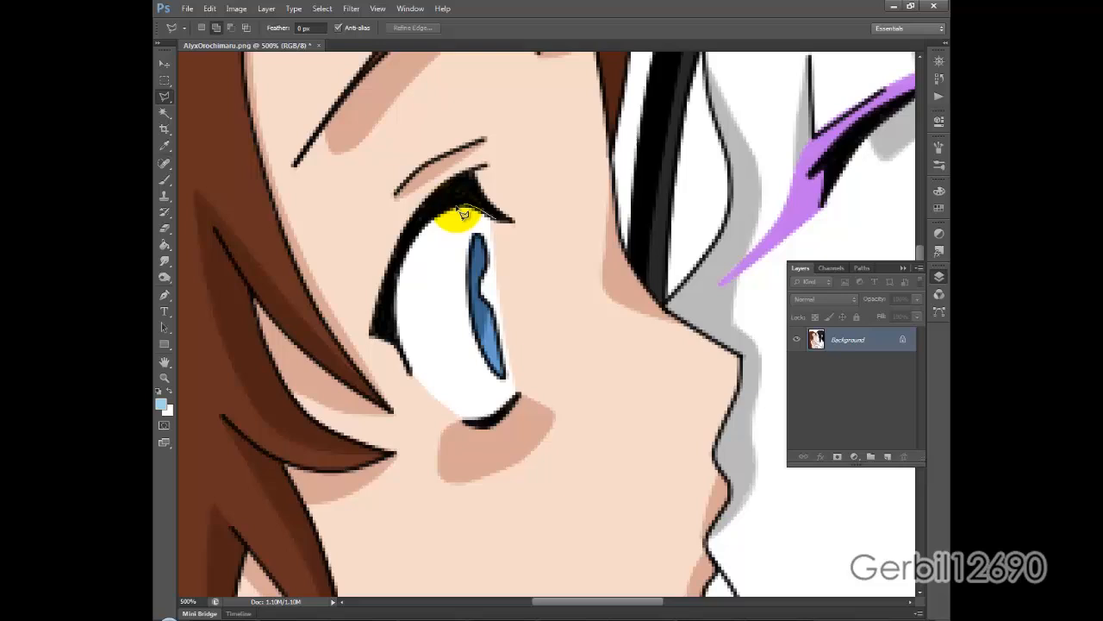
left_click_drag(461, 215, 414, 237)
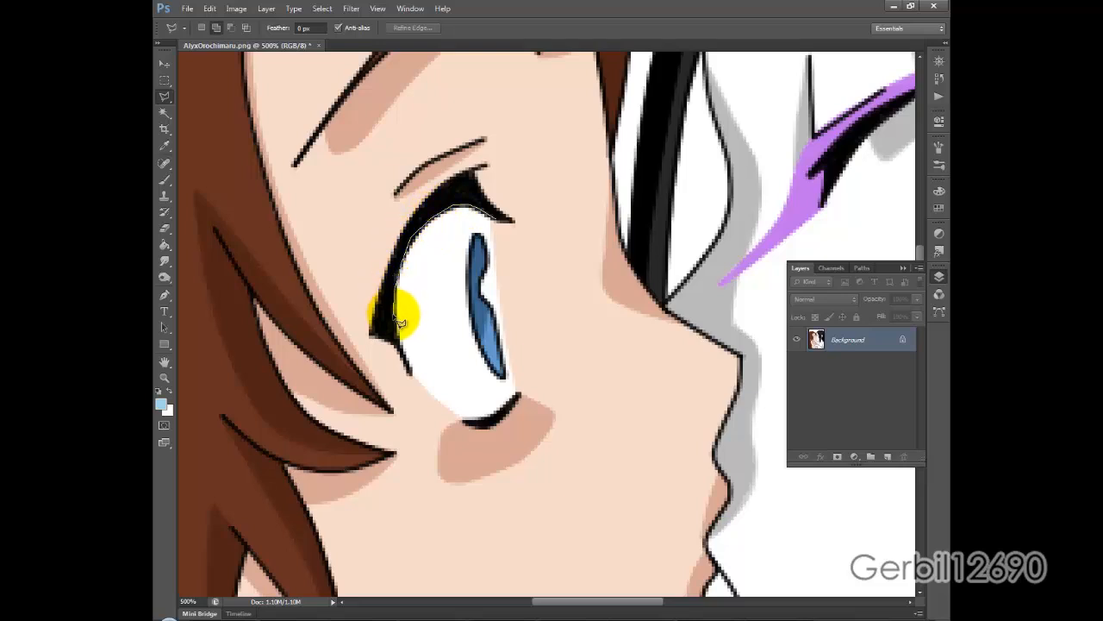
left_click_drag(401, 314, 436, 401)
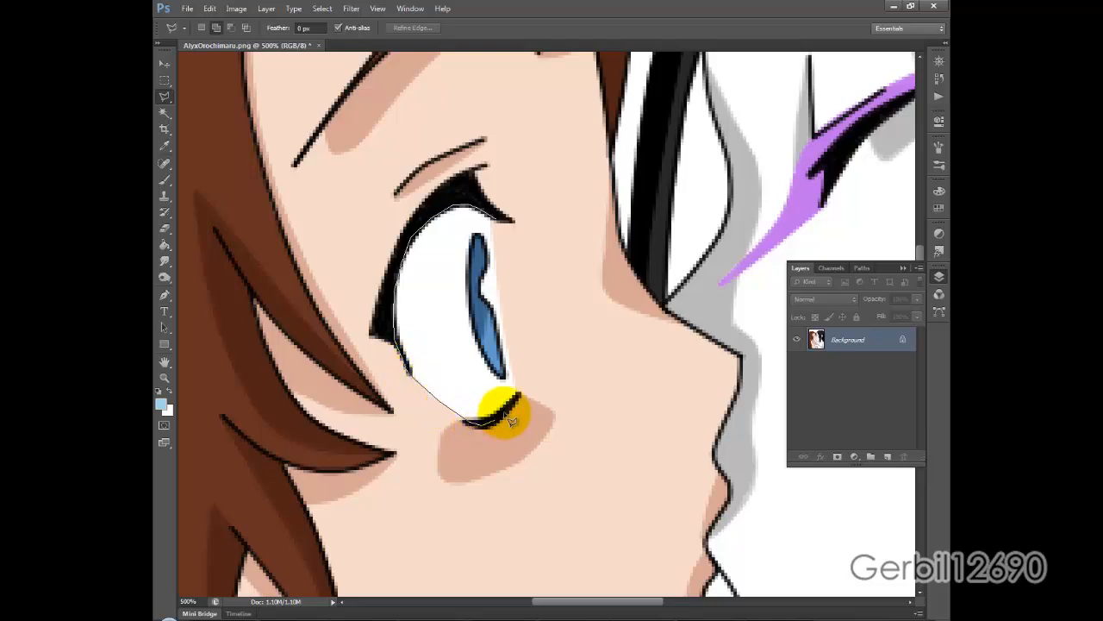
left_click_drag(505, 418, 504, 301)
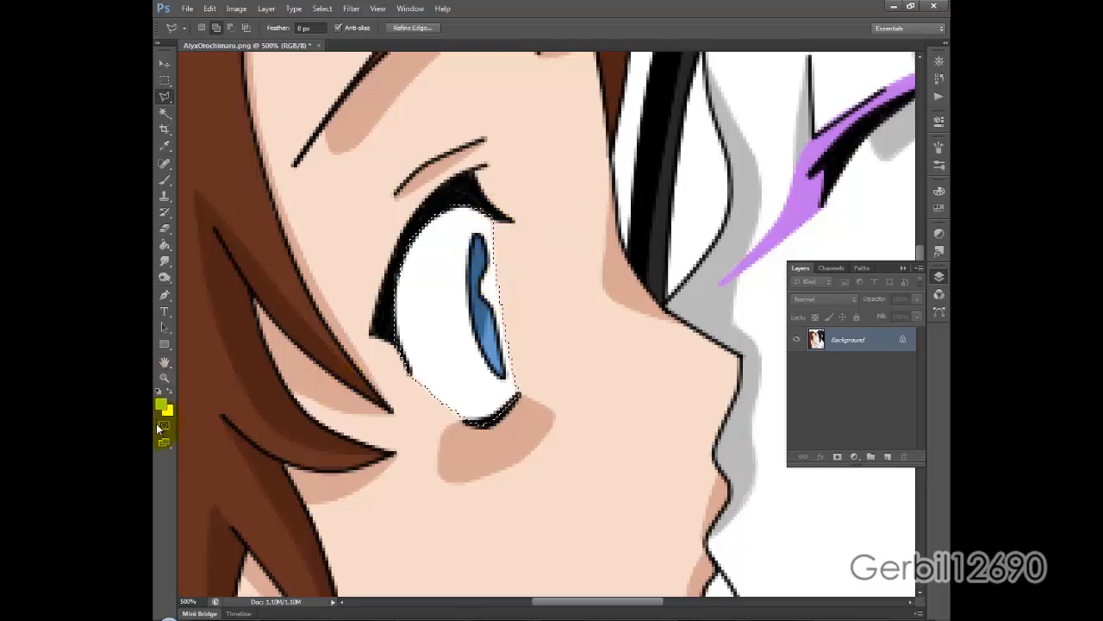
mouse_move(164, 428)
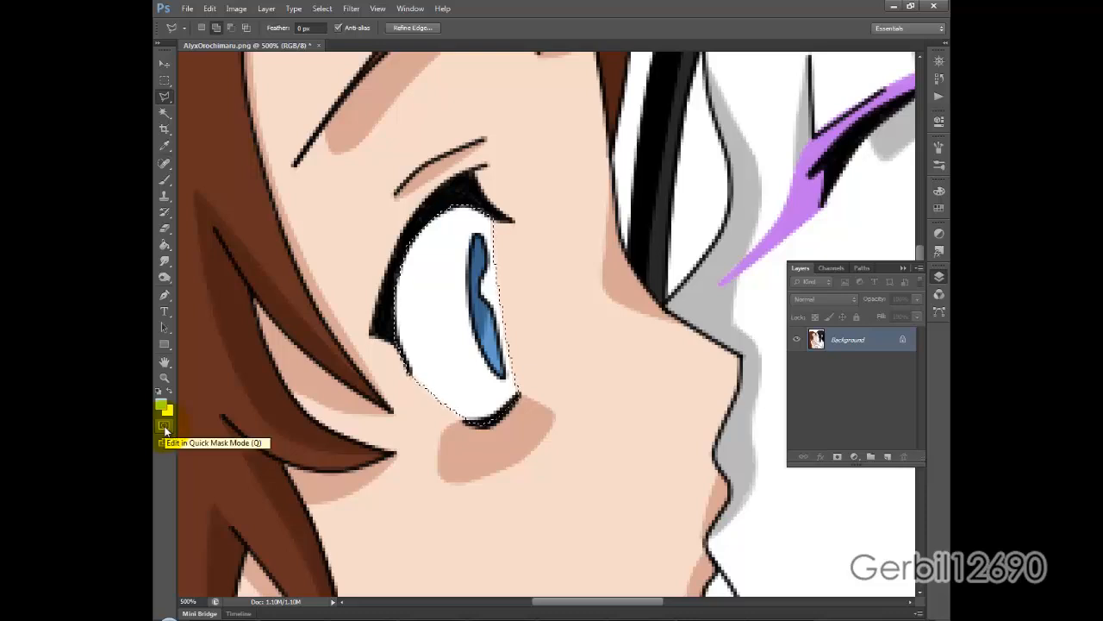
Show the eye-white selection in Quick Mask and inspect the Quick Mask and Red channels
left_click(165, 424)
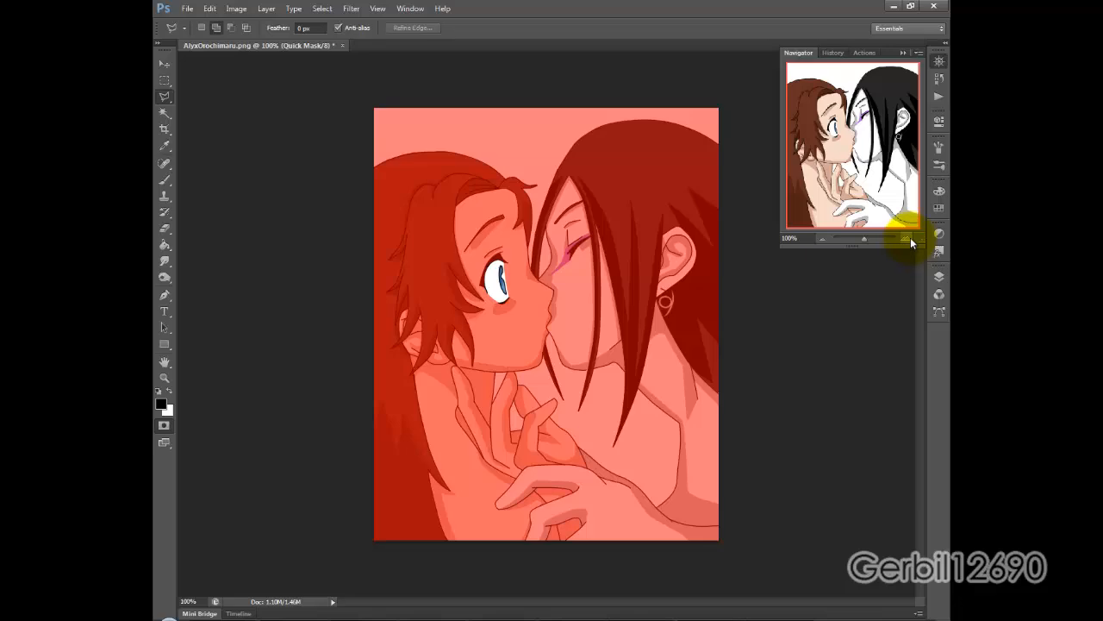
mouse_move(905, 238)
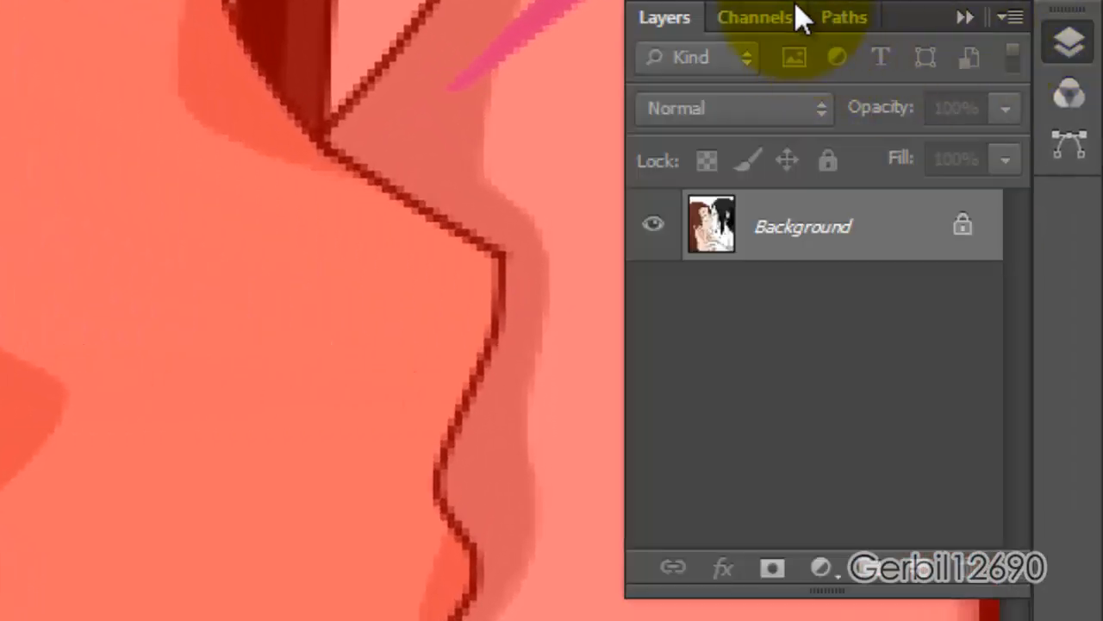
left_click(755, 16)
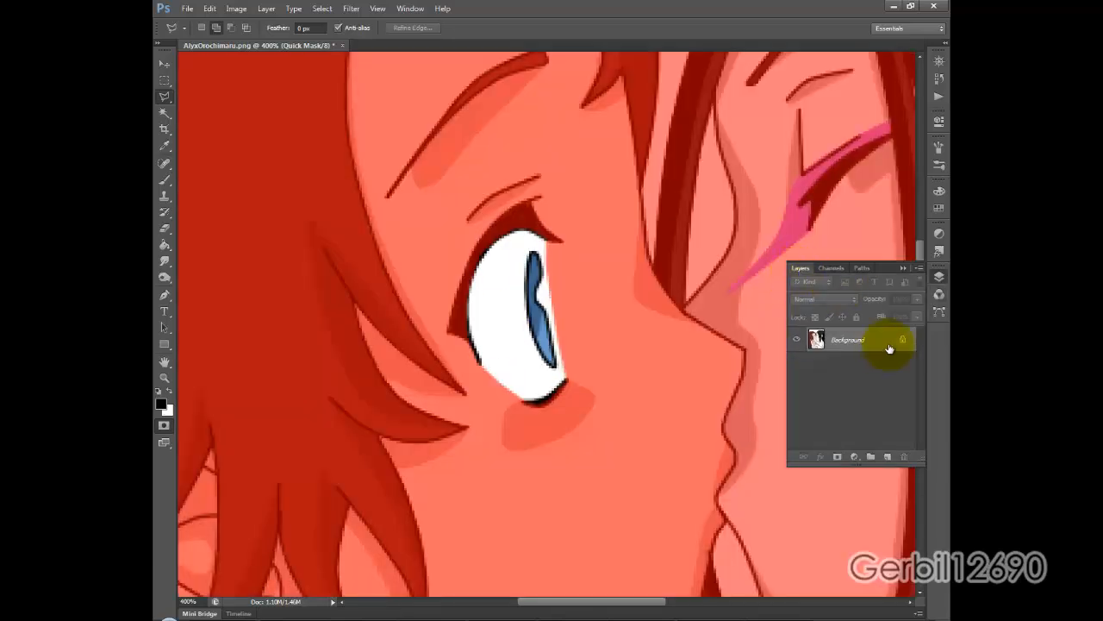
left_click(830, 267)
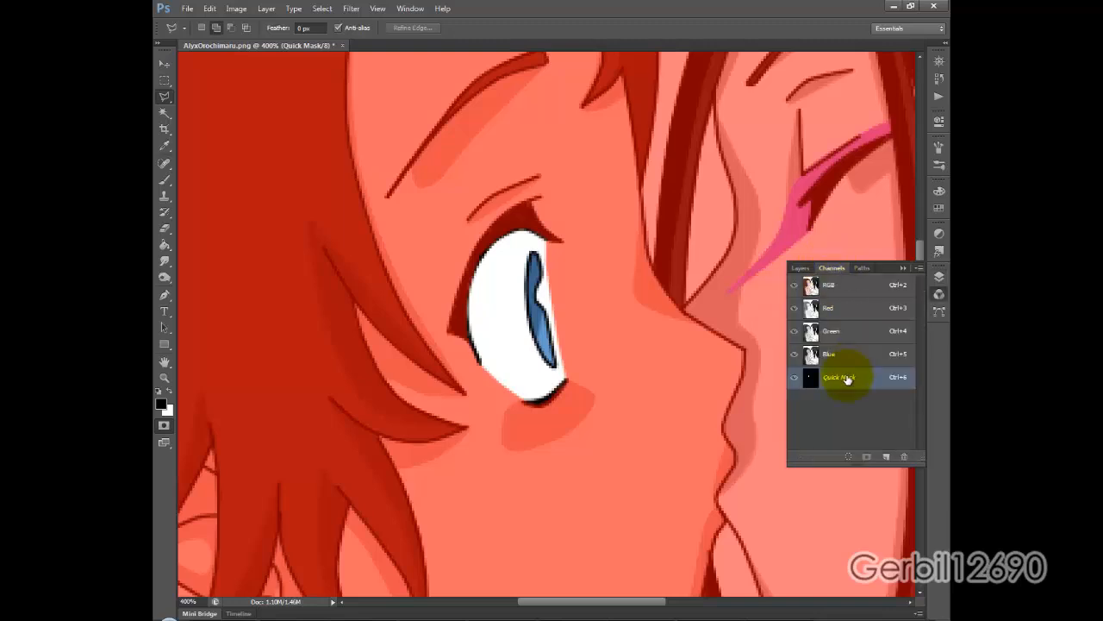
left_click(827, 284)
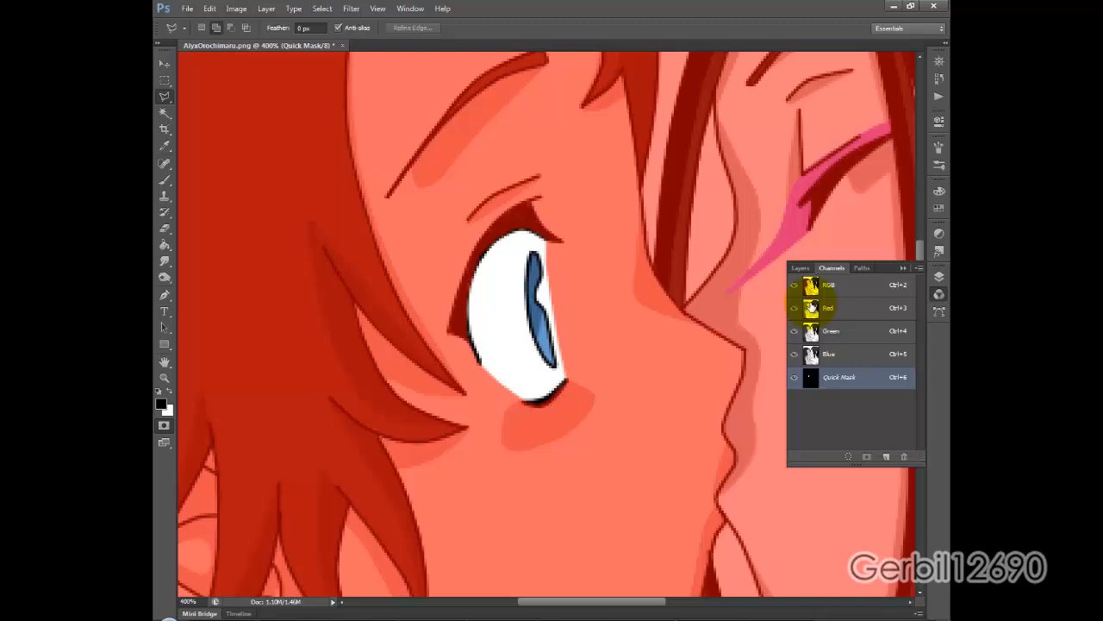
left_click(799, 267)
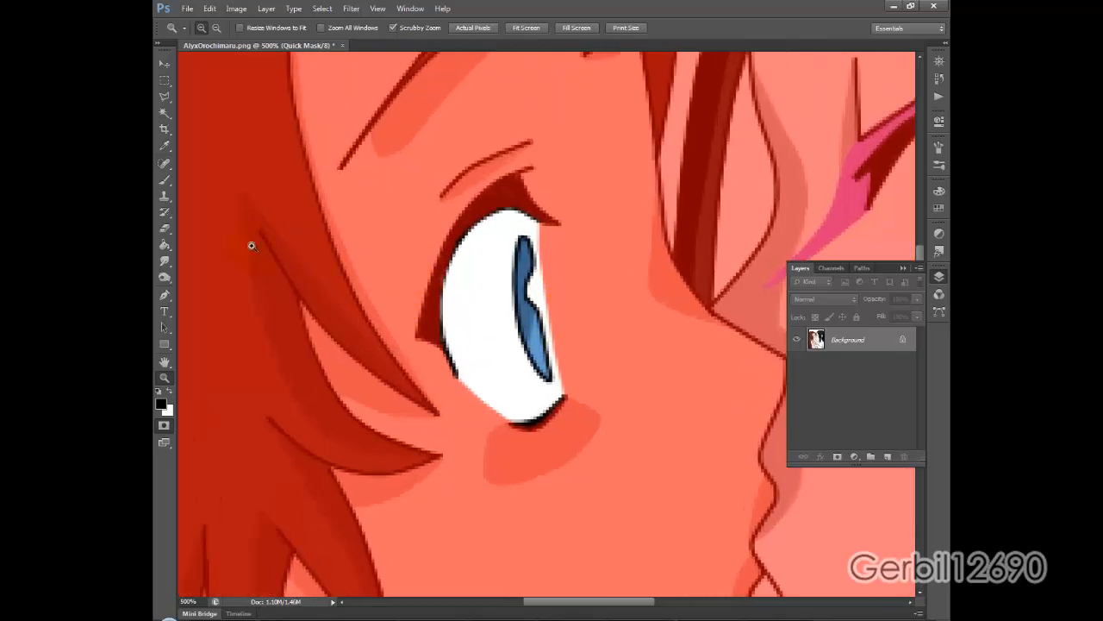
Lasso the blue iris into the red mask, then deselect the iris outline
left_click(164, 179)
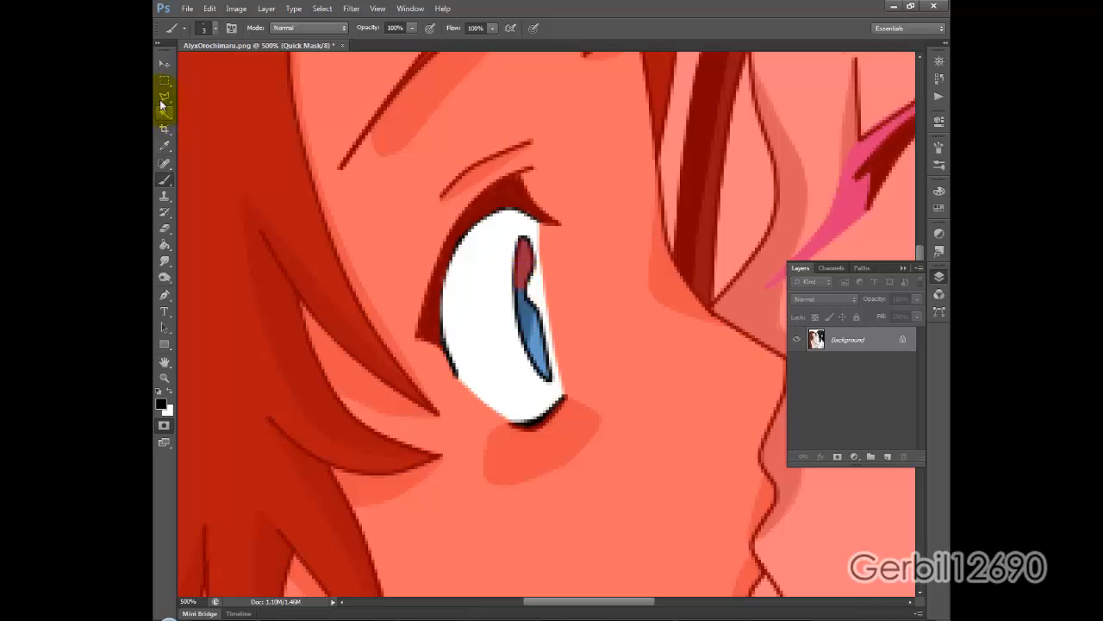
left_click(164, 97)
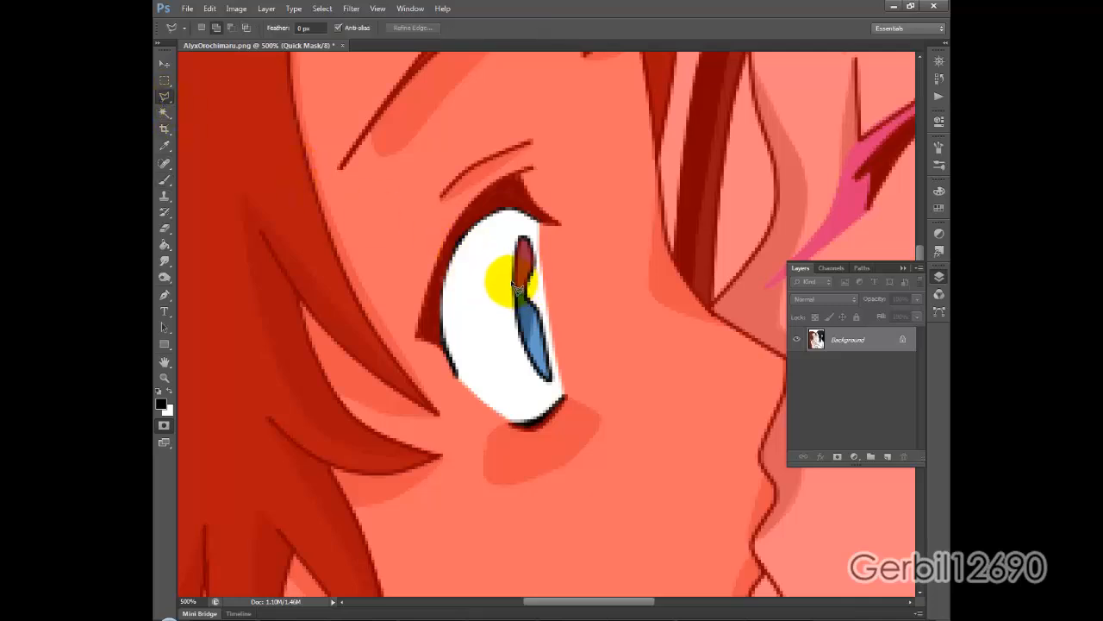
left_click_drag(513, 284, 512, 362)
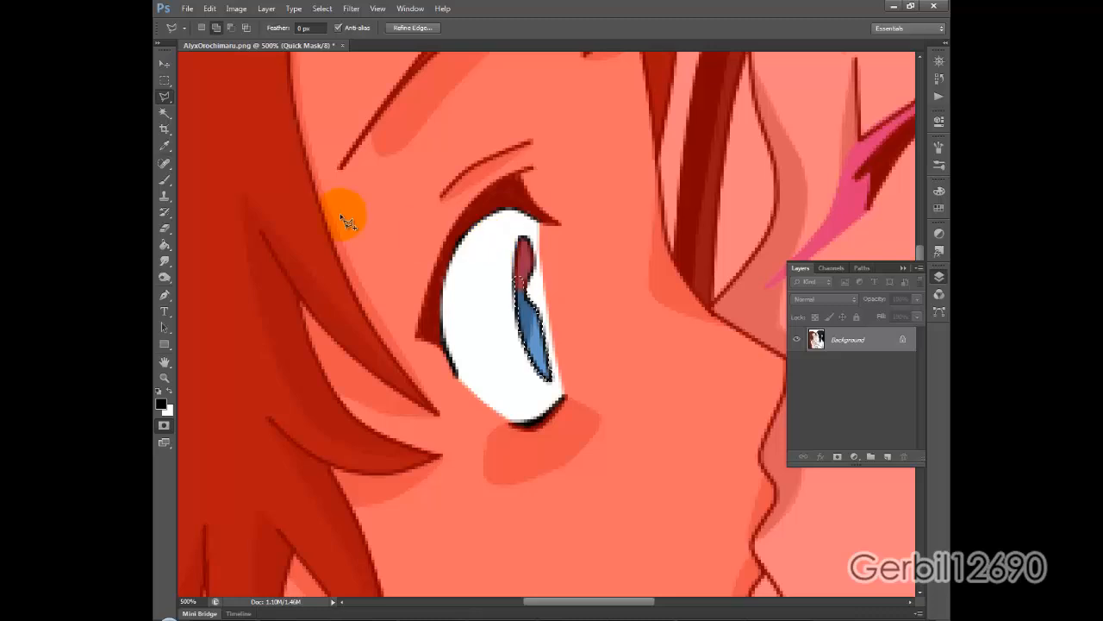
right_click(525, 276)
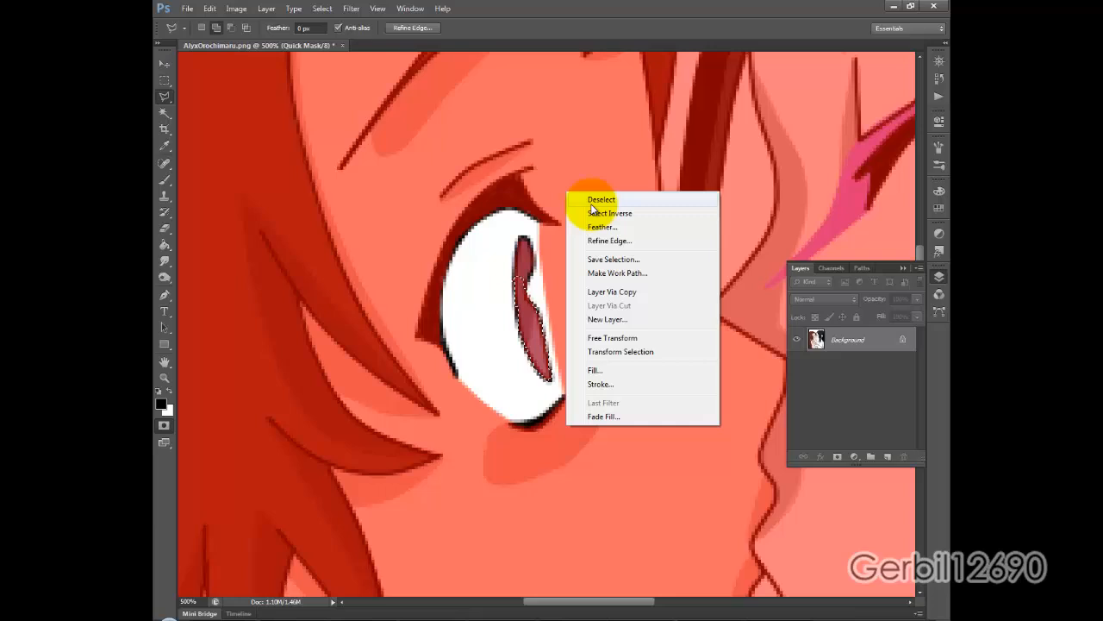
left_click(601, 199)
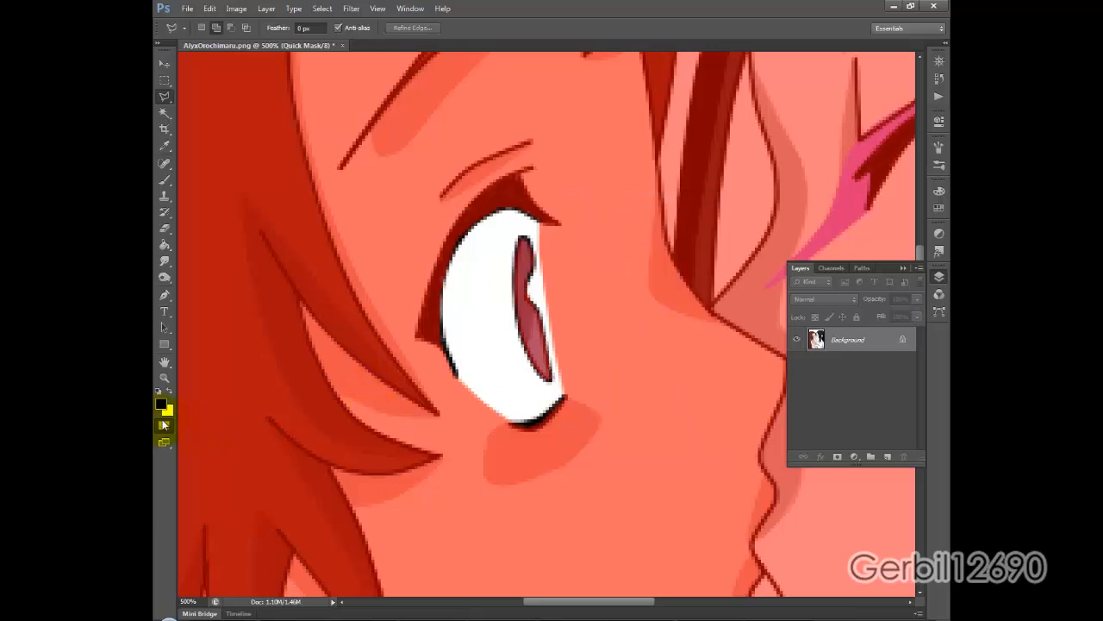
left_click(831, 268)
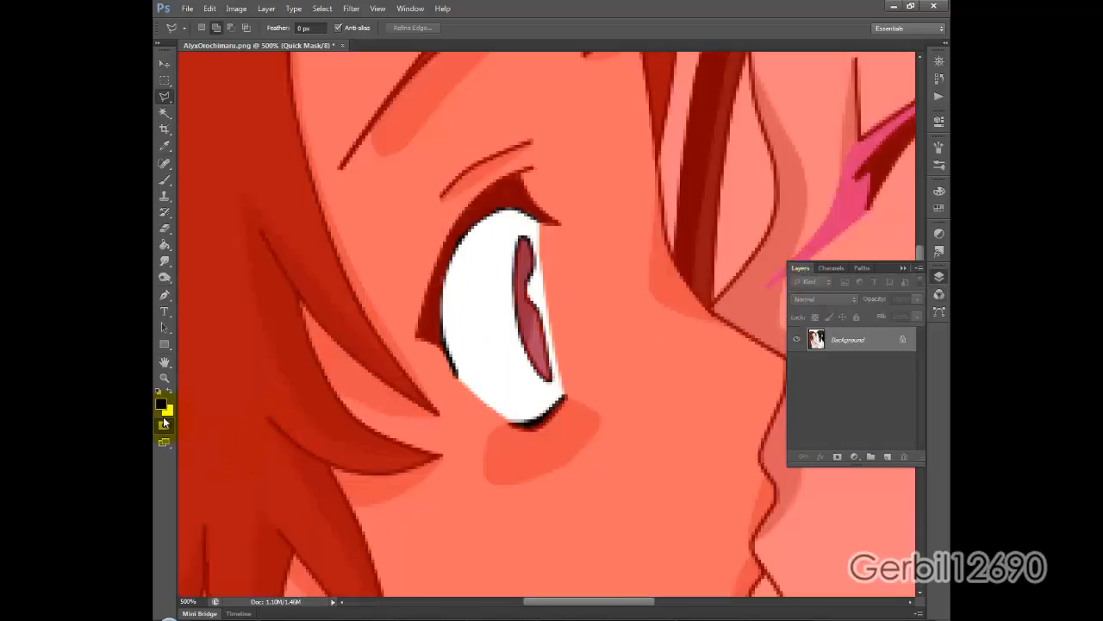
Toggle Quick Mask off and back on through the Select menu
left_click(164, 423)
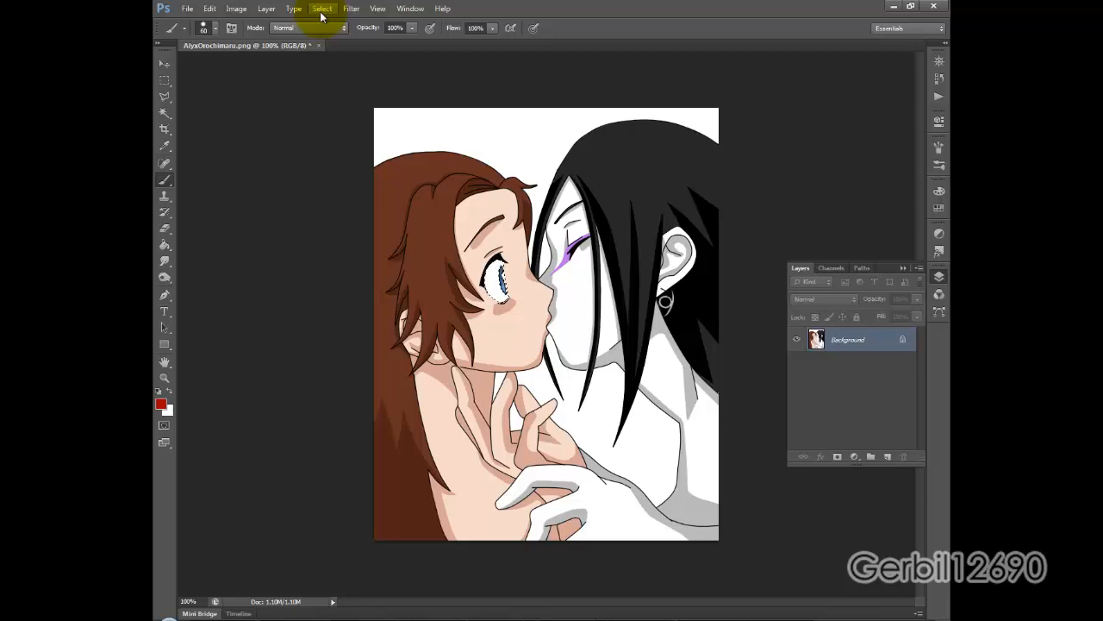
left_click(322, 9)
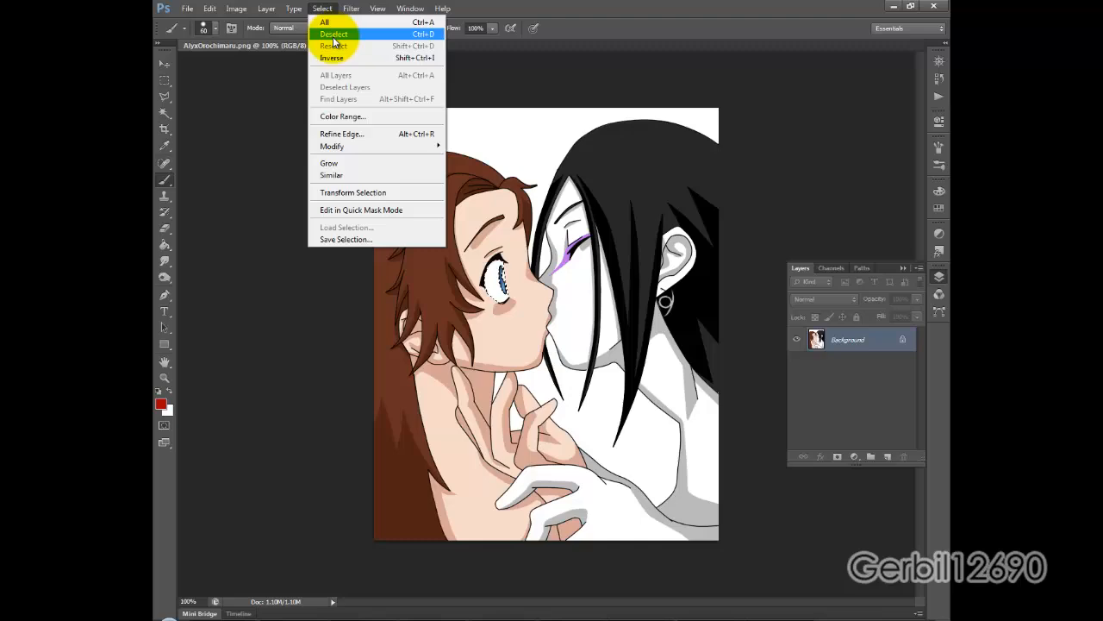
left_click(361, 210)
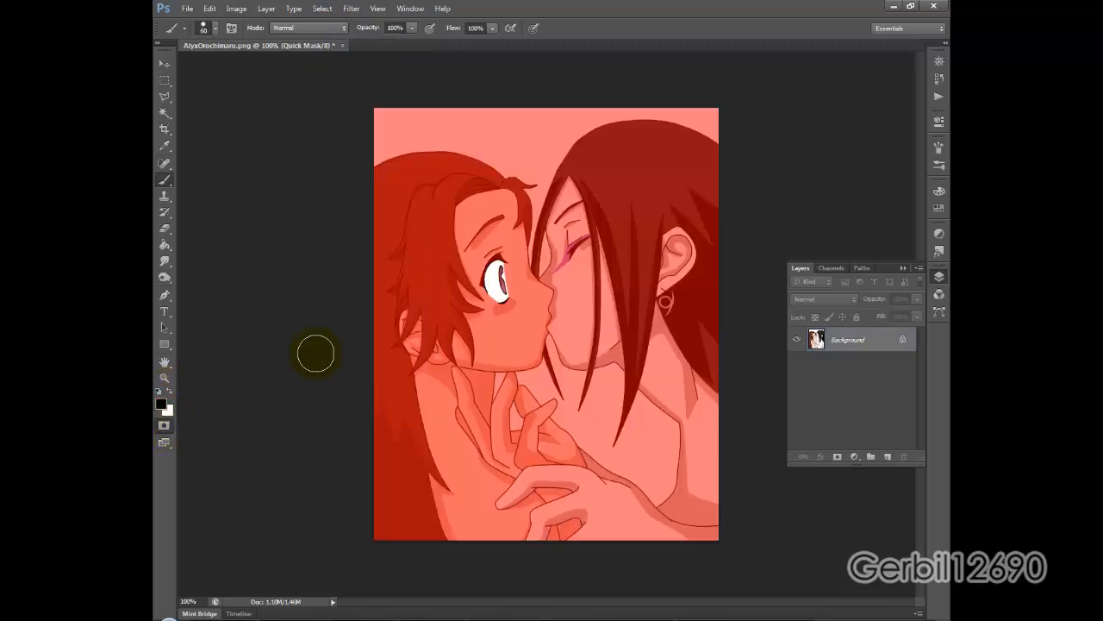
left_click(351, 8)
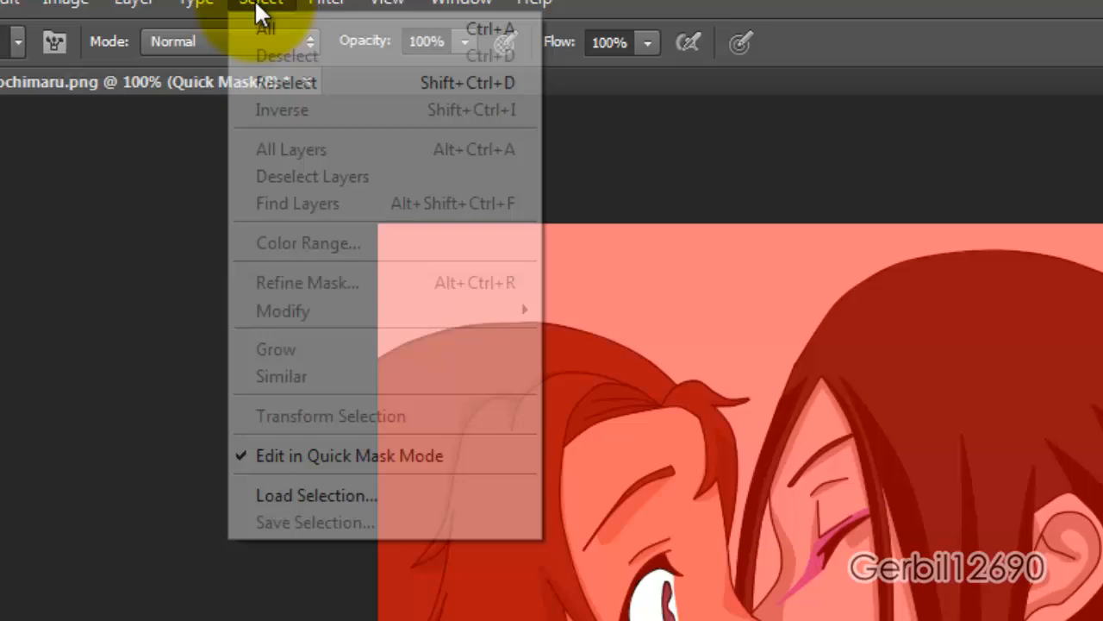
mouse_move(358, 304)
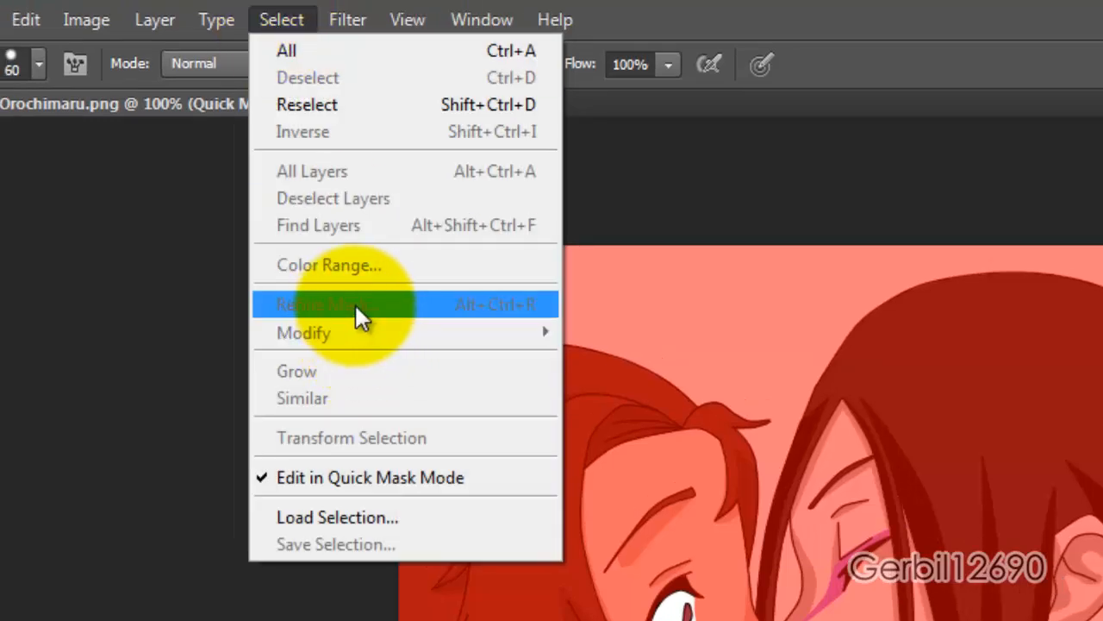
mouse_move(362, 333)
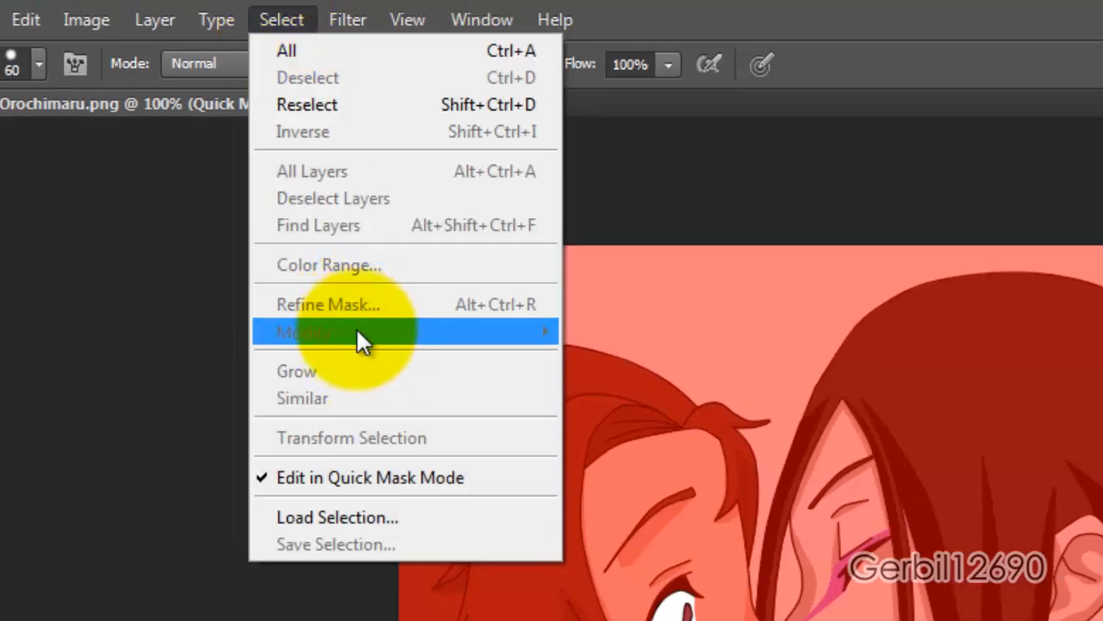
mouse_move(323, 335)
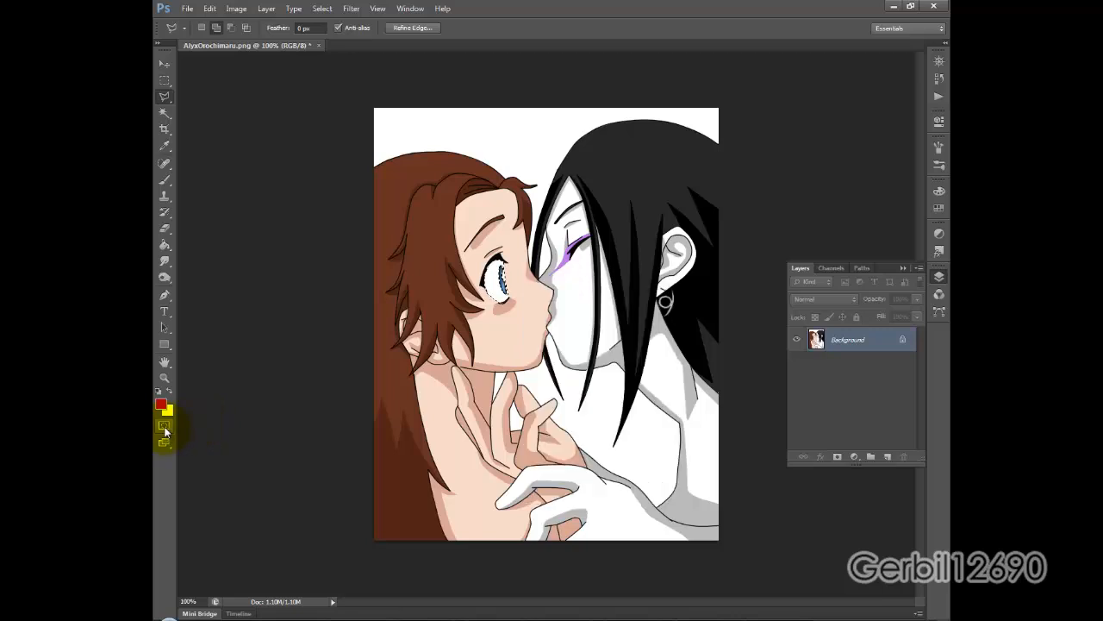
Re-enter Quick Mask and apply Filter > Pixelate > Color Halftone to the mask
left_click(351, 9)
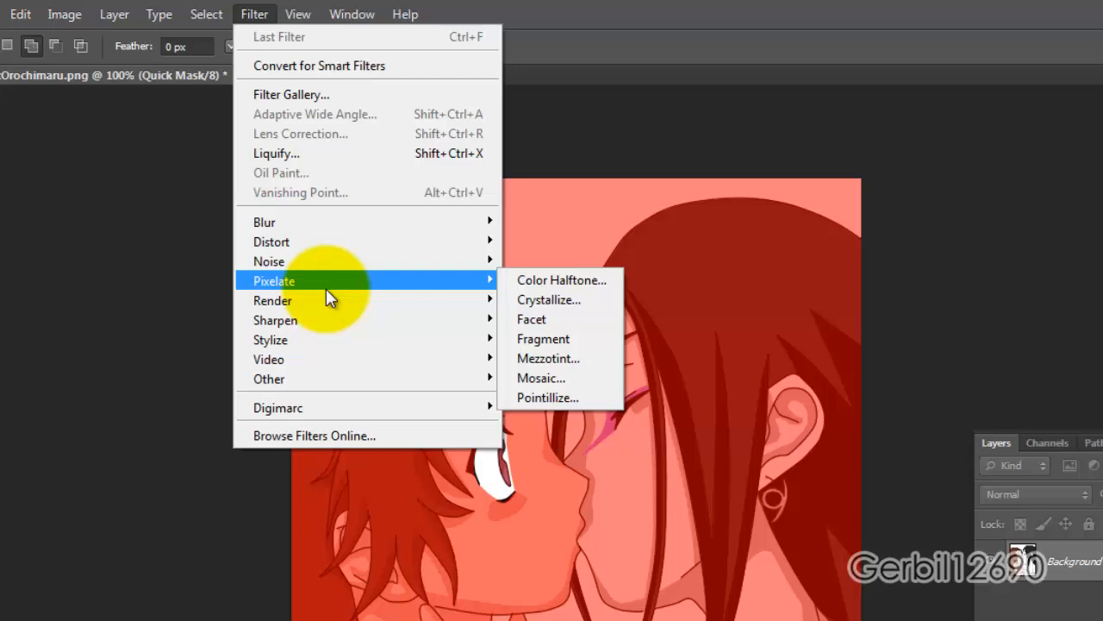
left_click(561, 280)
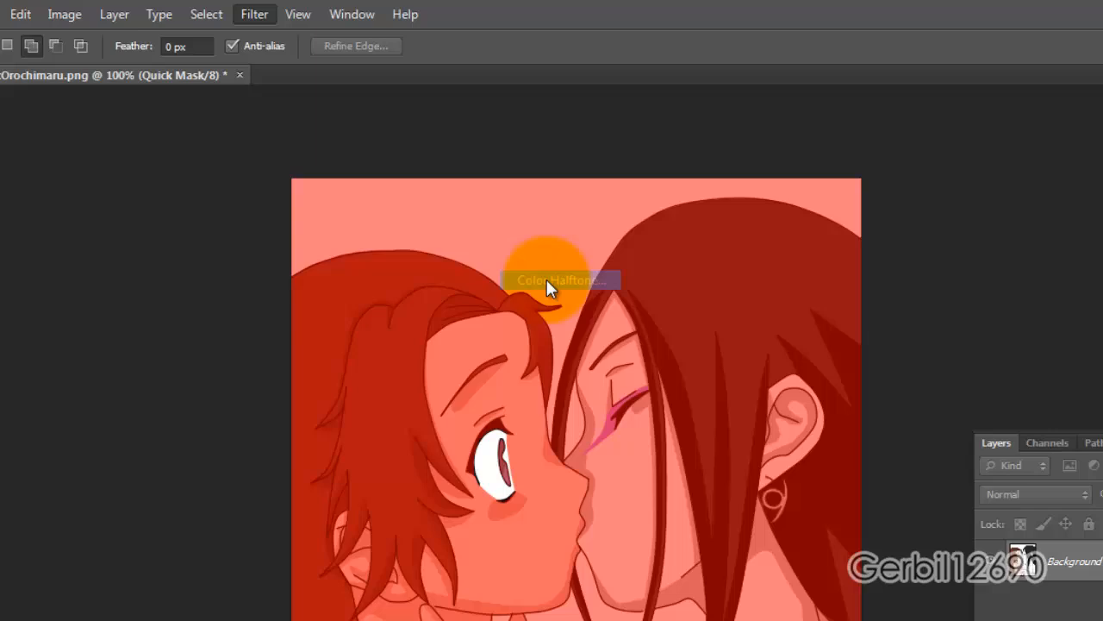
left_click(560, 279)
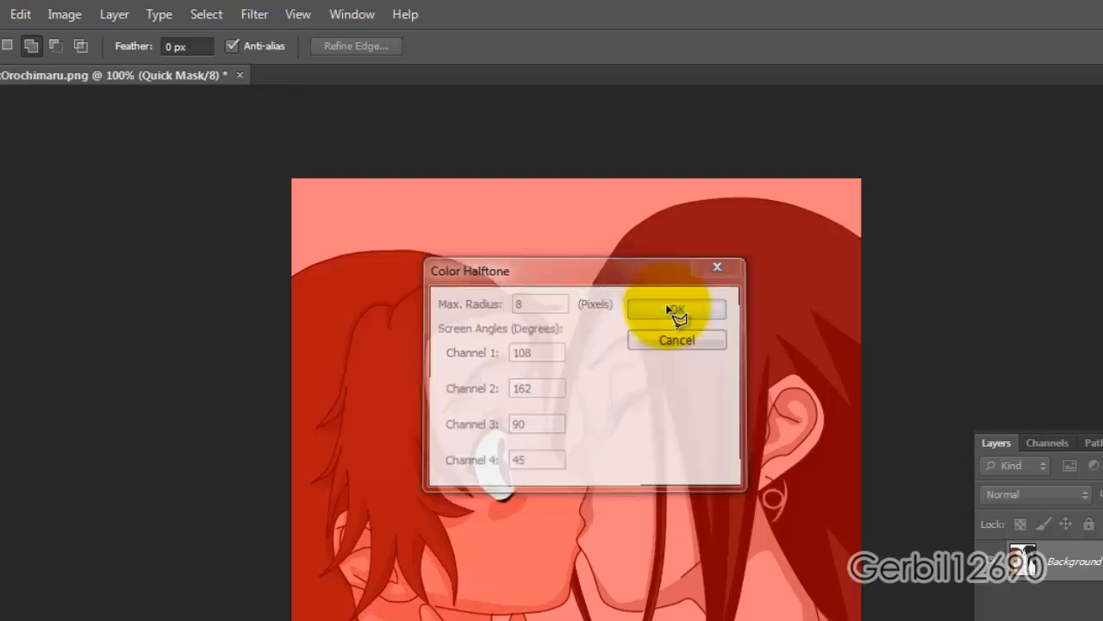
left_click(676, 309)
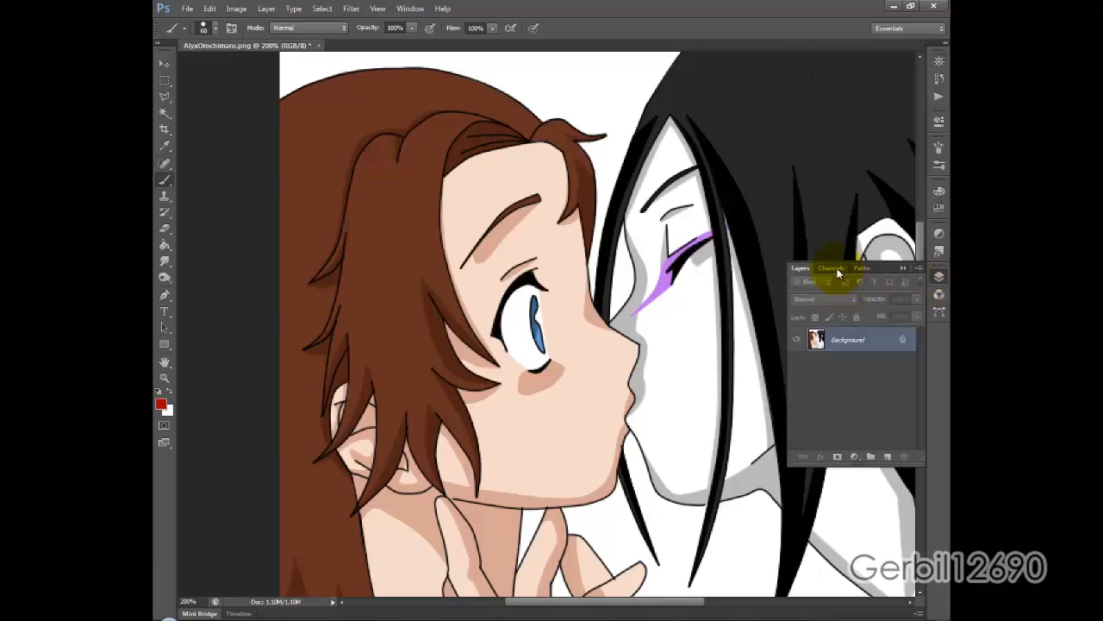
Outline the eye white and add a new empty alpha channel
left_click(831, 267)
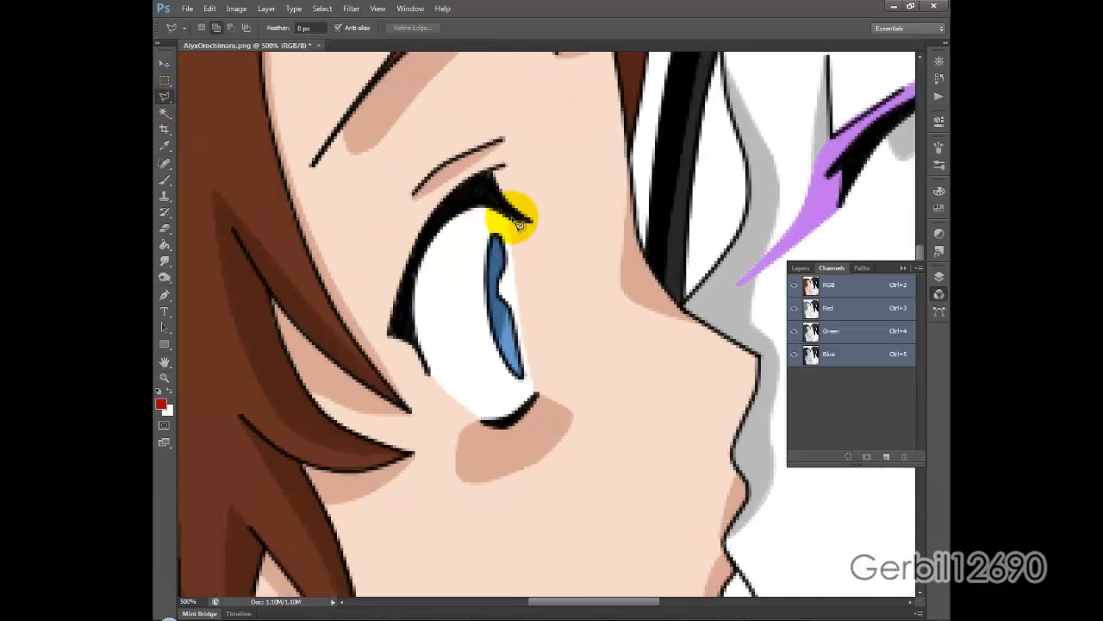
left_click_drag(513, 225, 422, 246)
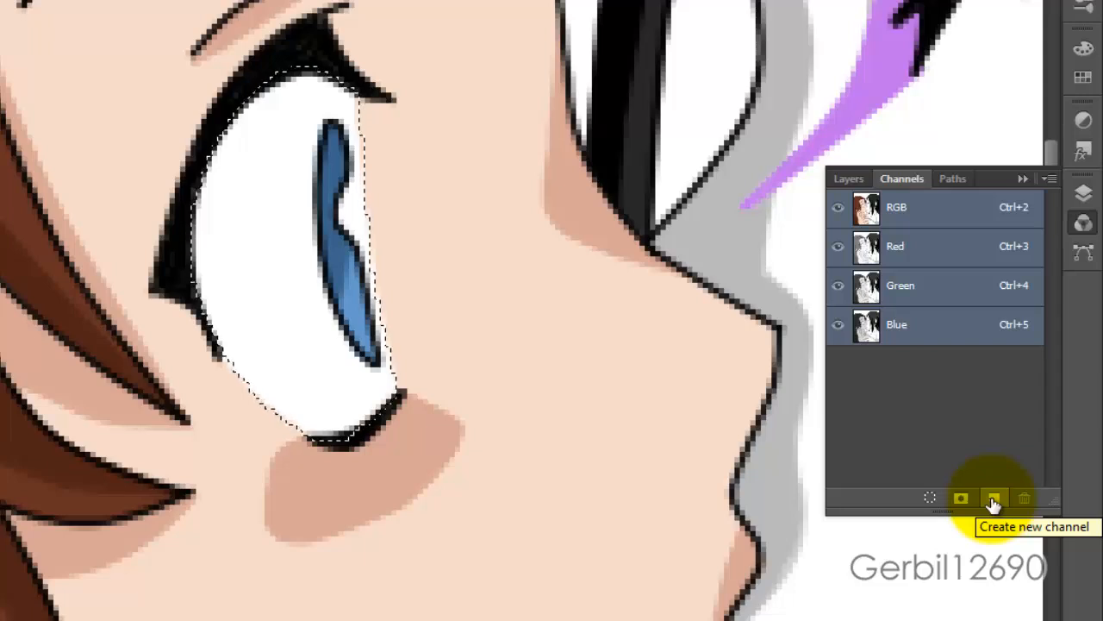
left_click(993, 498)
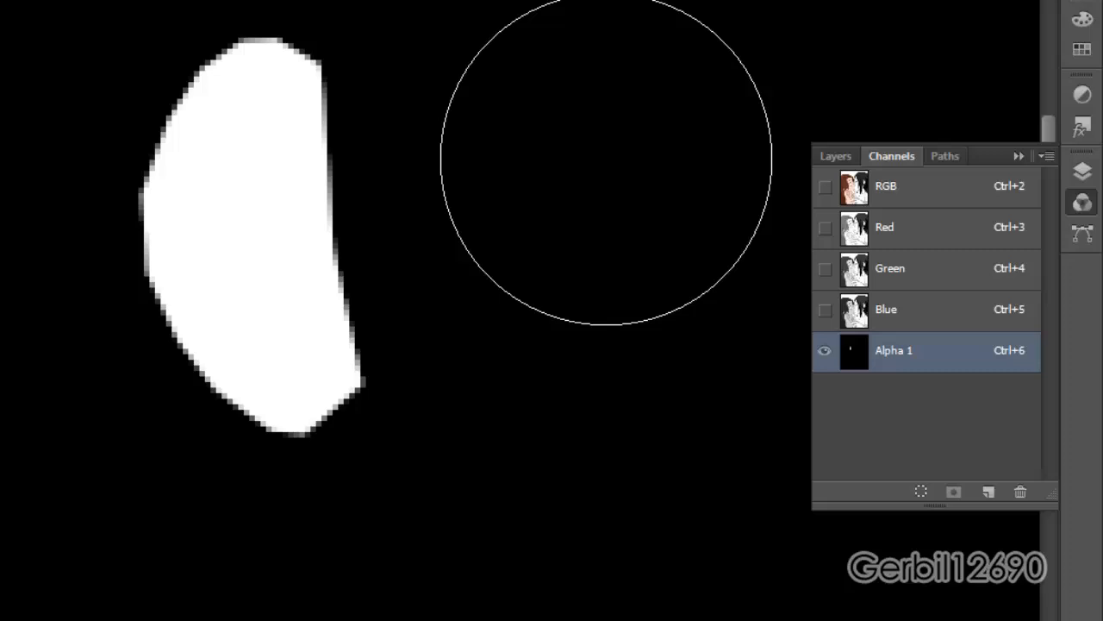
left_click(835, 156)
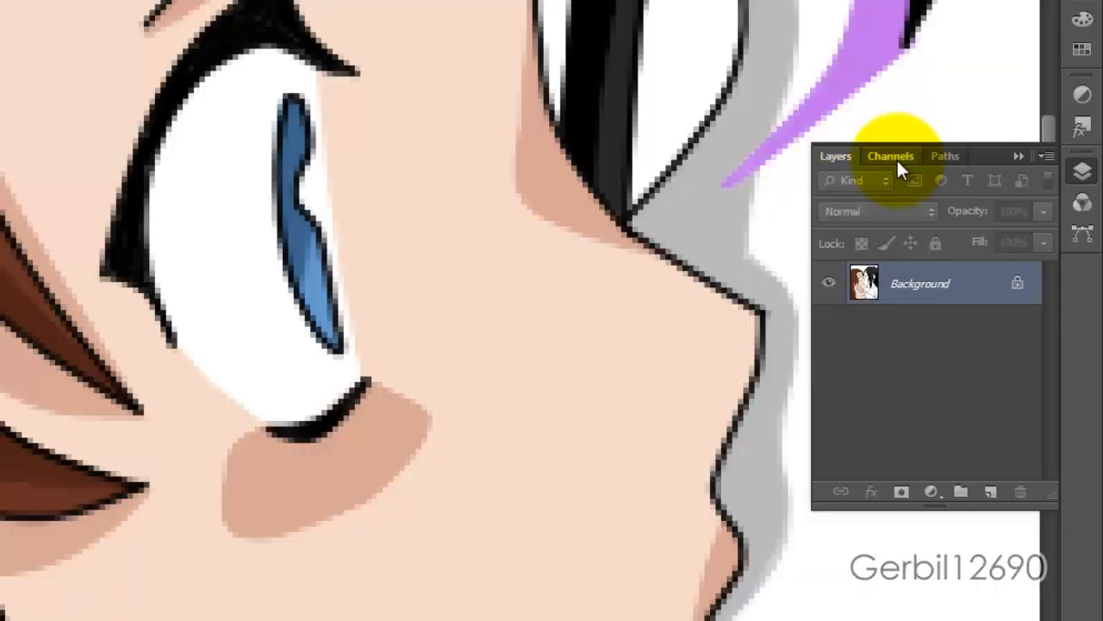
left_click(894, 350)
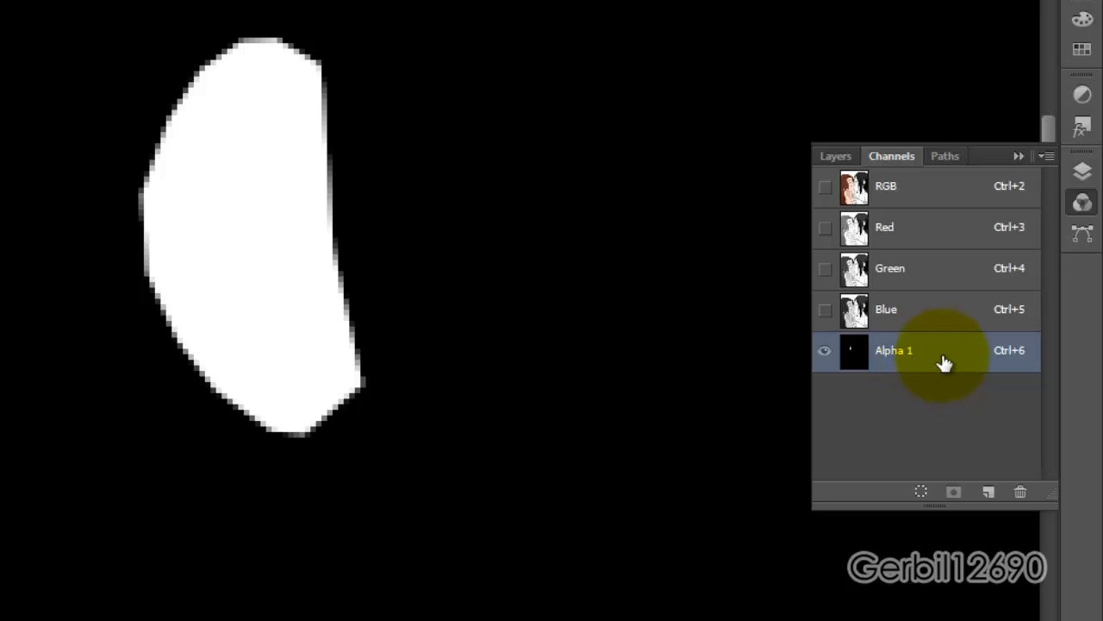
Rename the channel Alpha 1 and load it as a selection
double_click(893, 349)
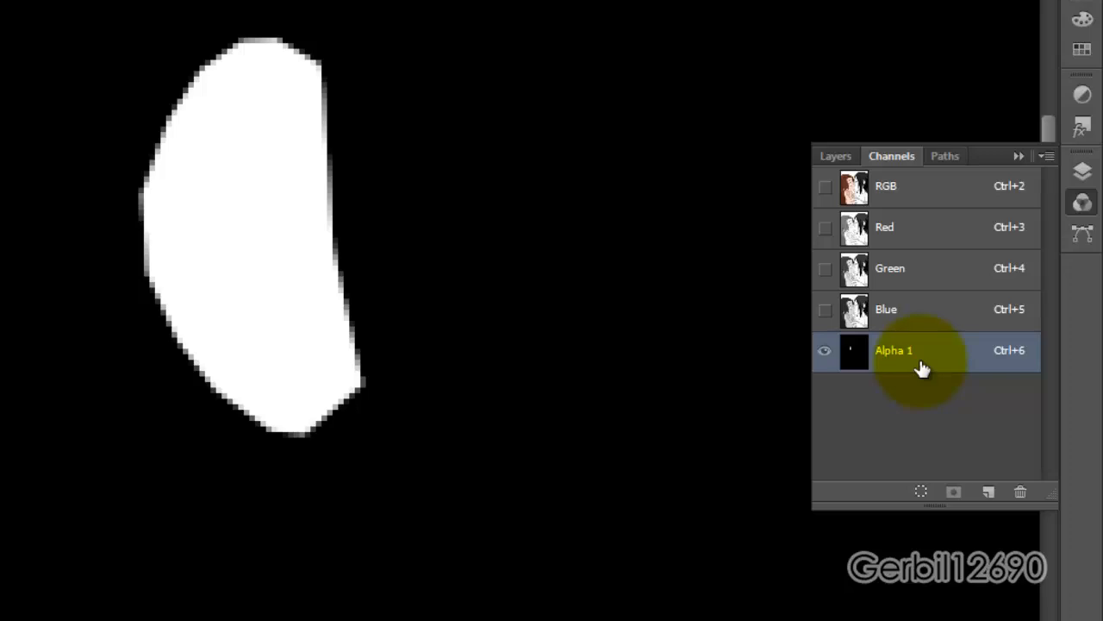
mouse_move(920, 491)
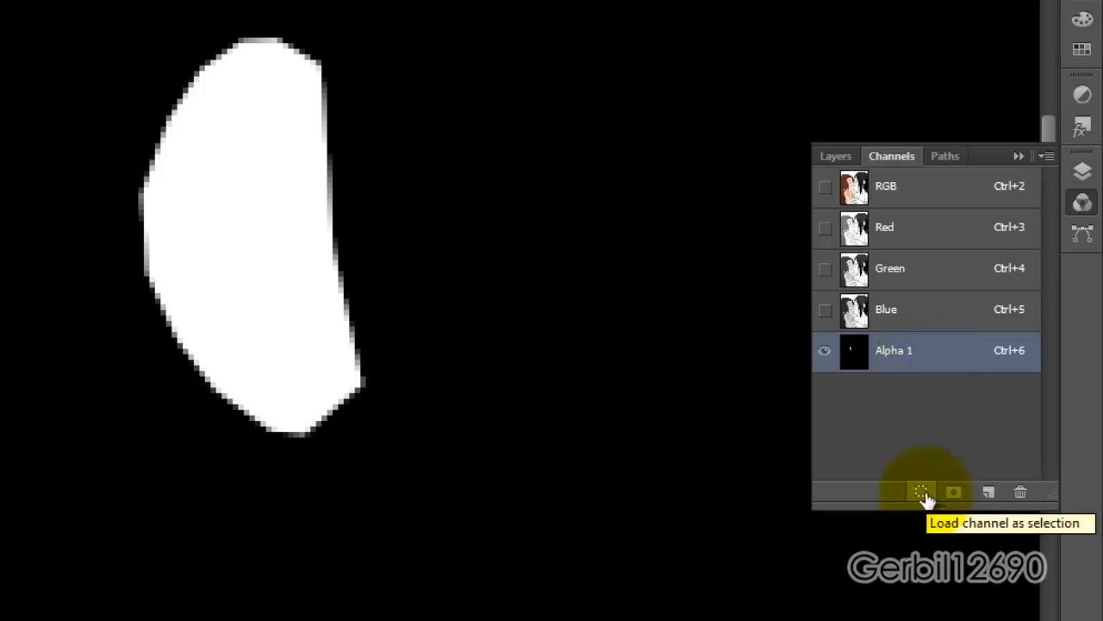
left_click(920, 492)
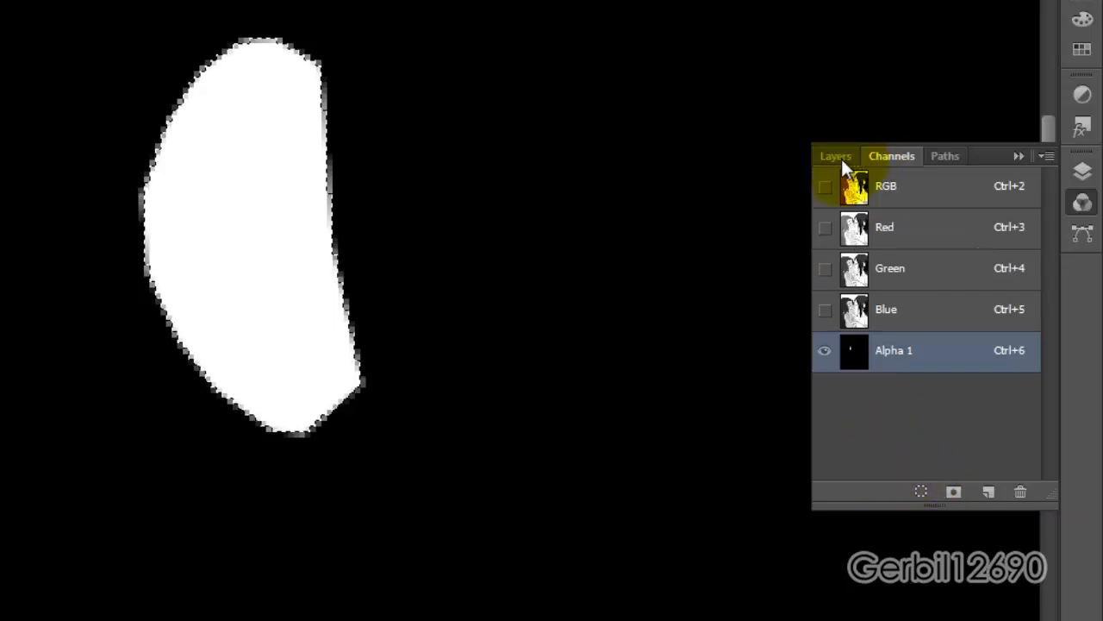
left_click(835, 156)
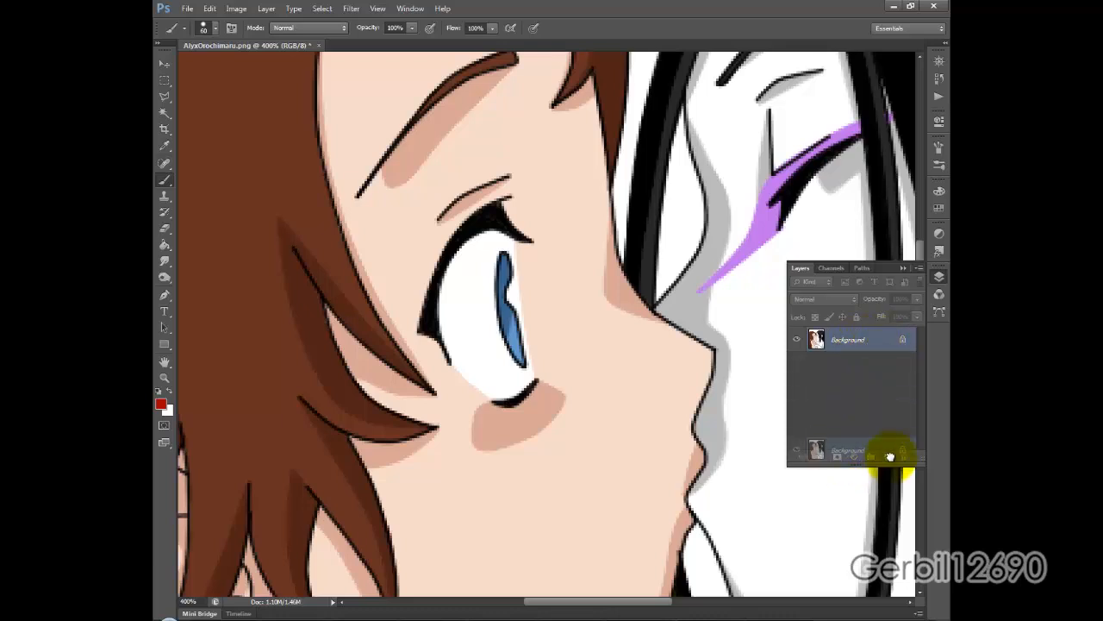
Create a Background copy layer and invert its colours
left_click(237, 8)
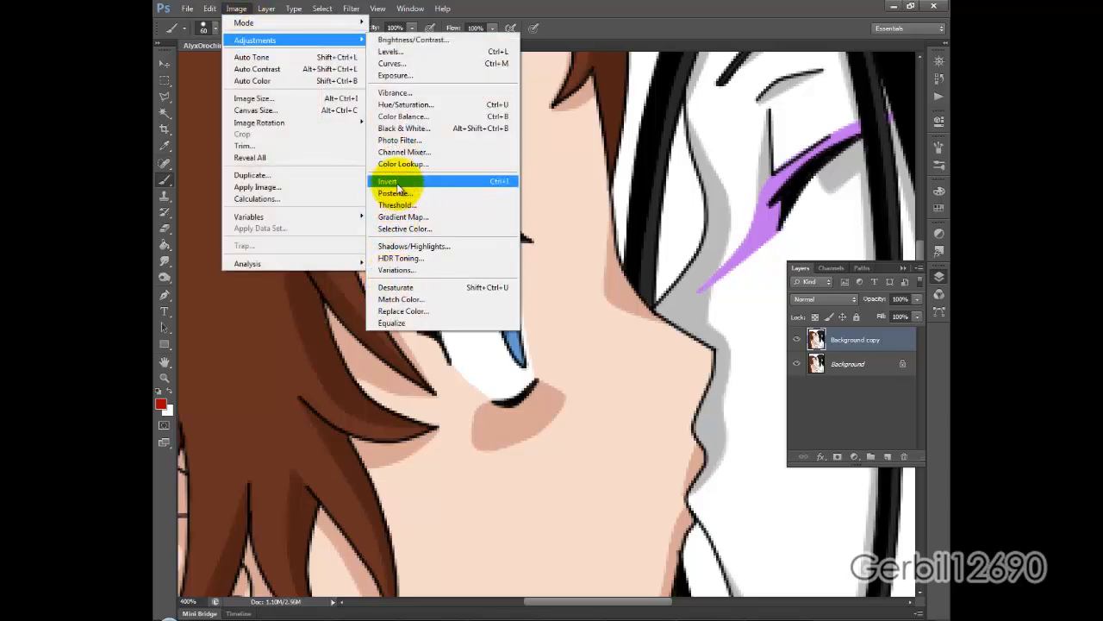
left_click(387, 181)
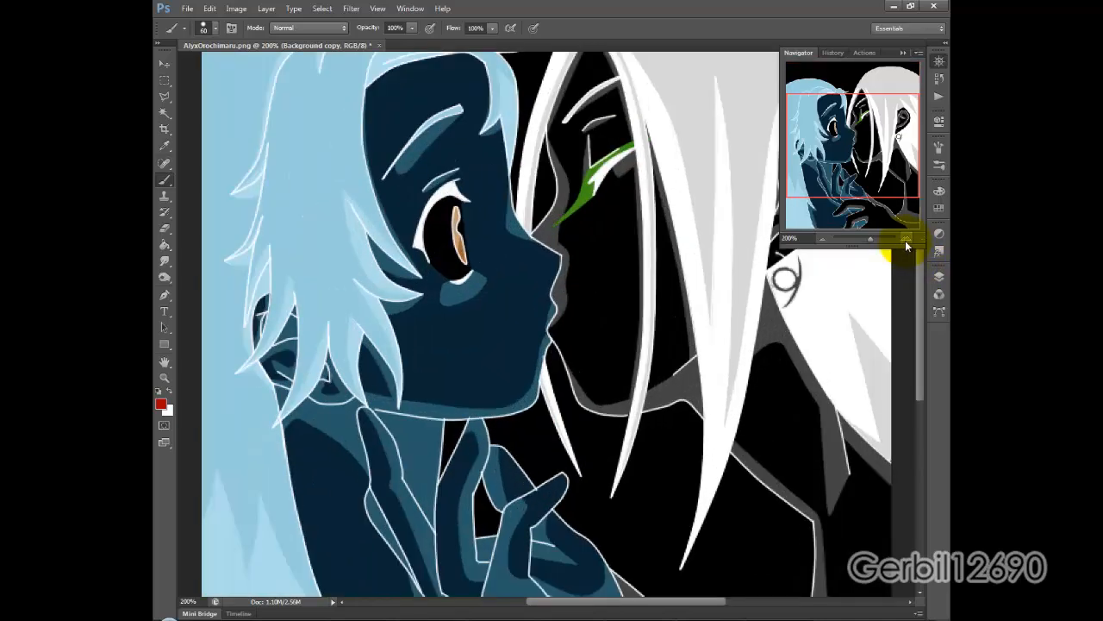
left_click(906, 245)
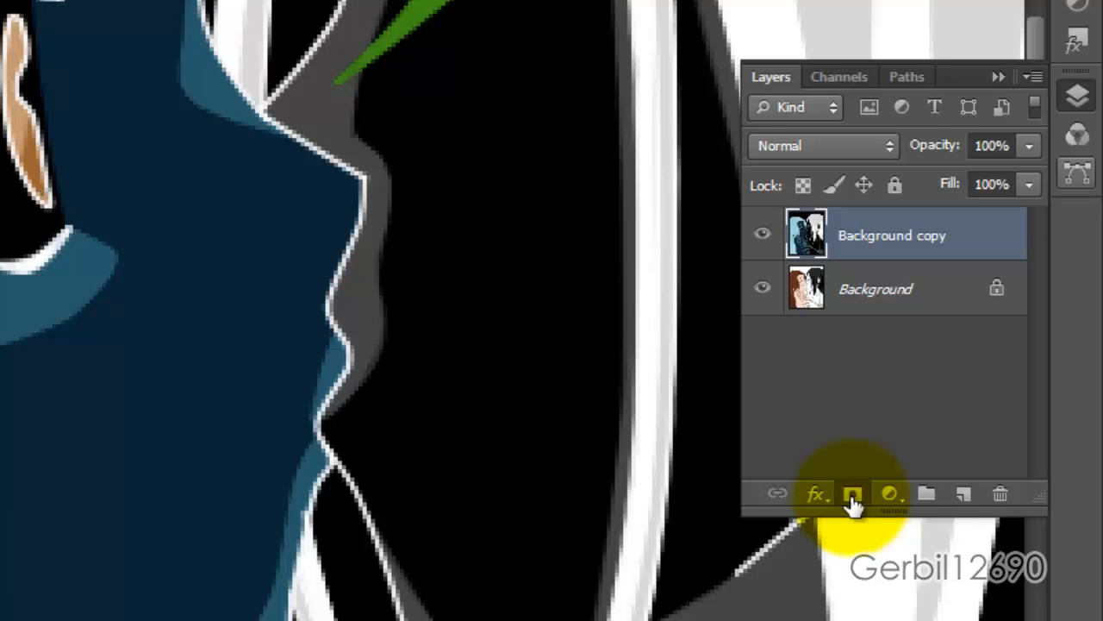
Add a layer mask to Background copy and paint black around the eye
left_click(851, 493)
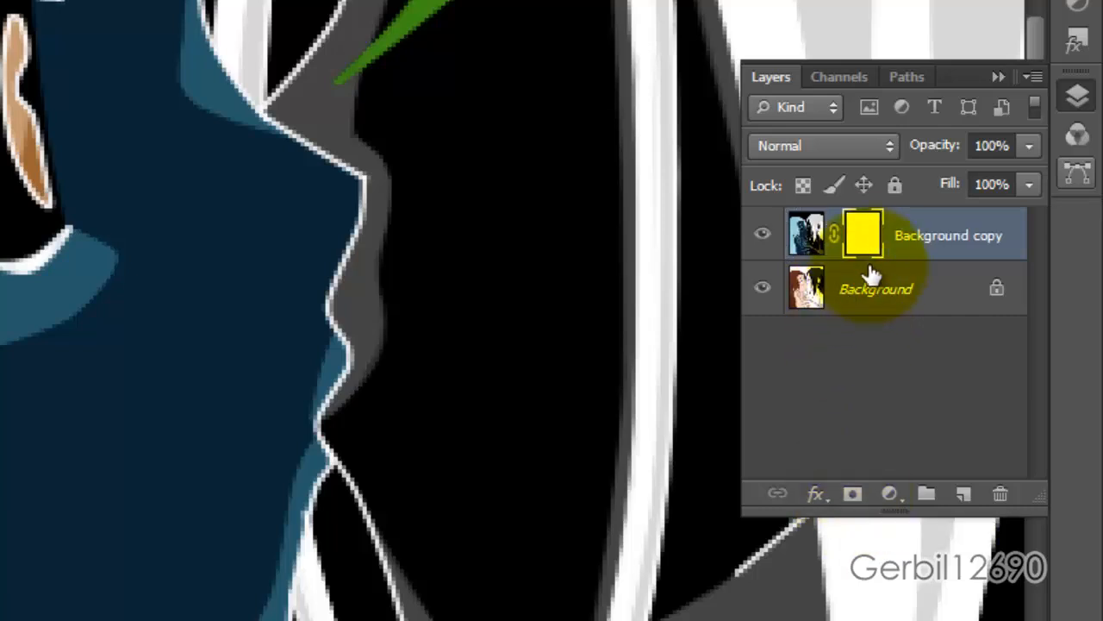
mouse_move(862, 241)
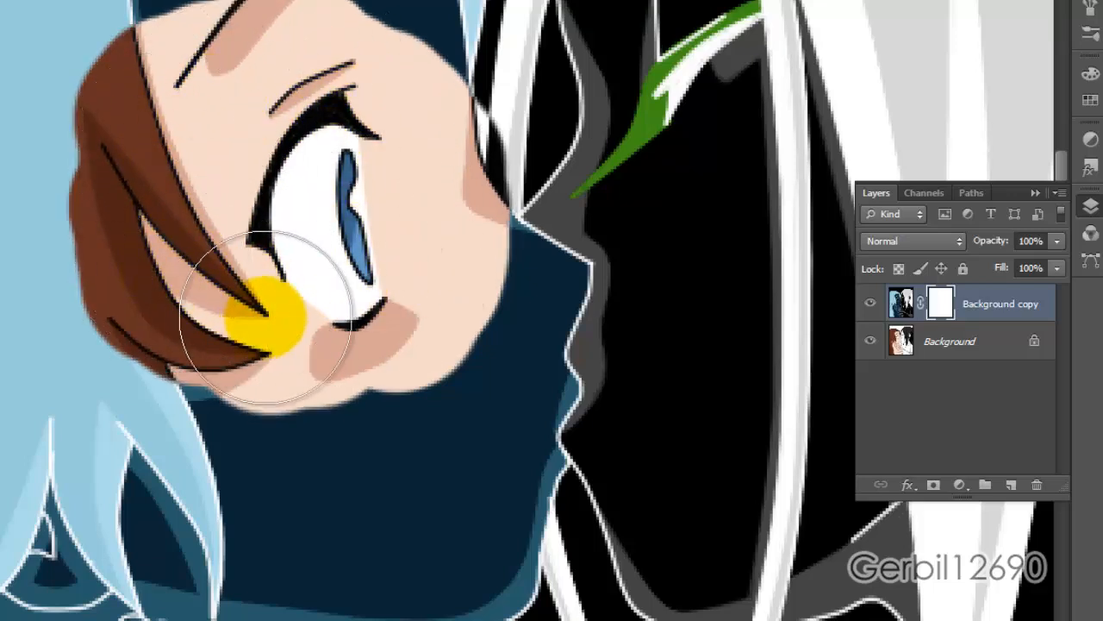
left_click_drag(267, 319, 482, 259)
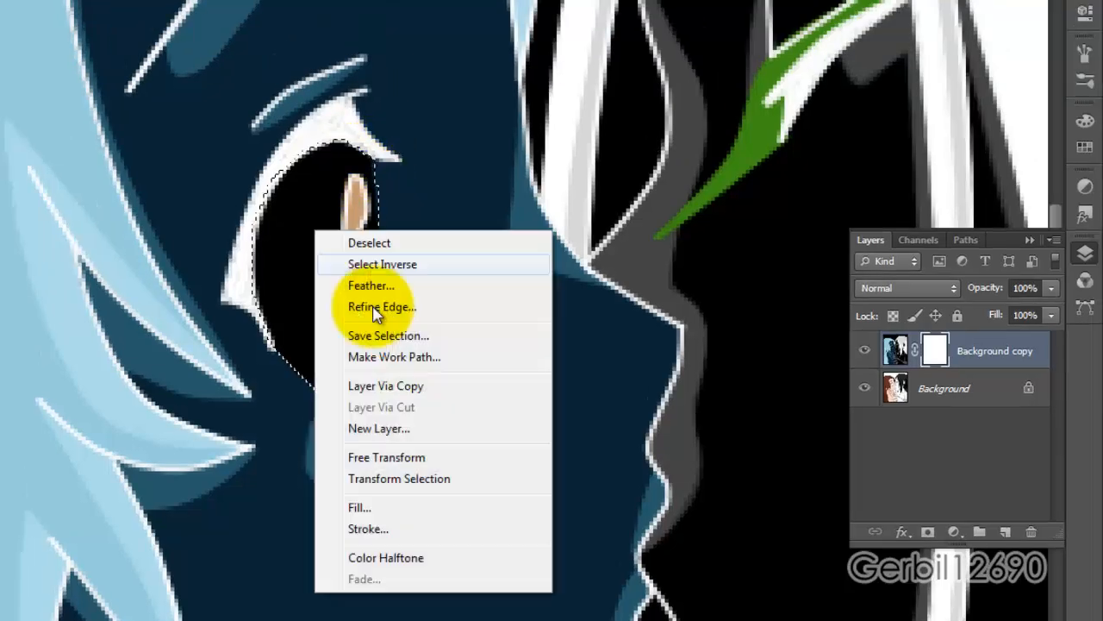
Fill the wedge selections on the layer mask with the Foreground Color
left_click(360, 507)
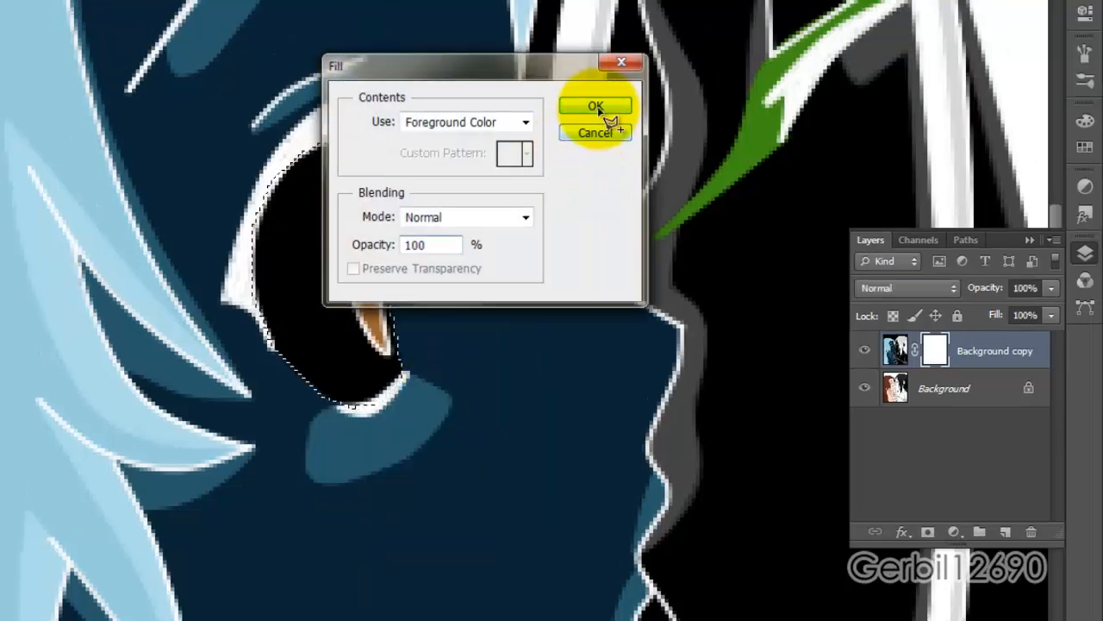
left_click(595, 105)
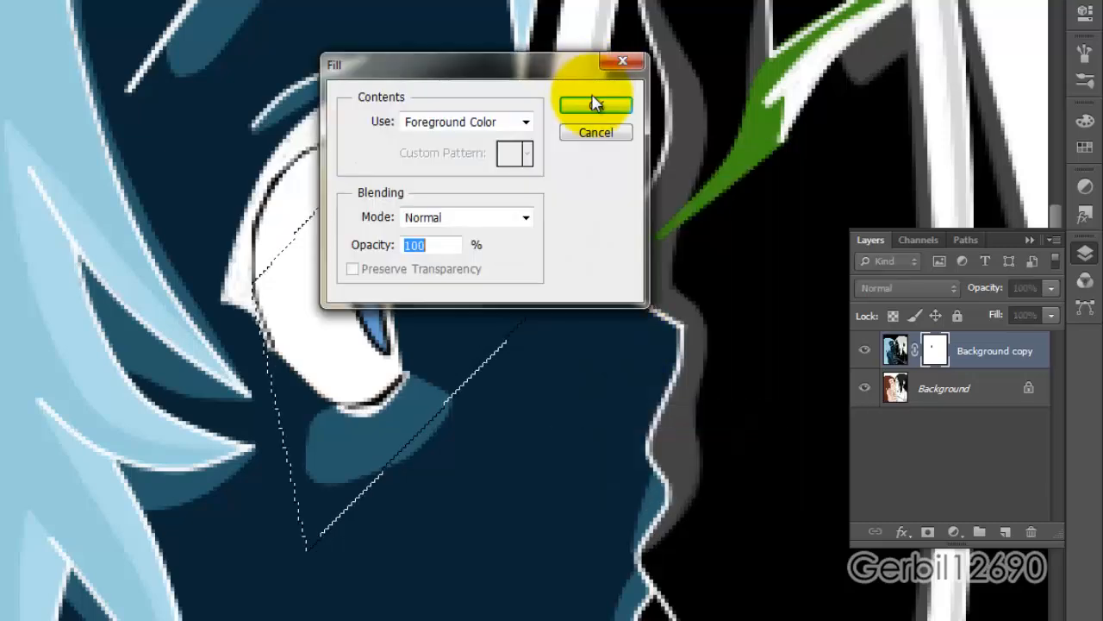
left_click(595, 104)
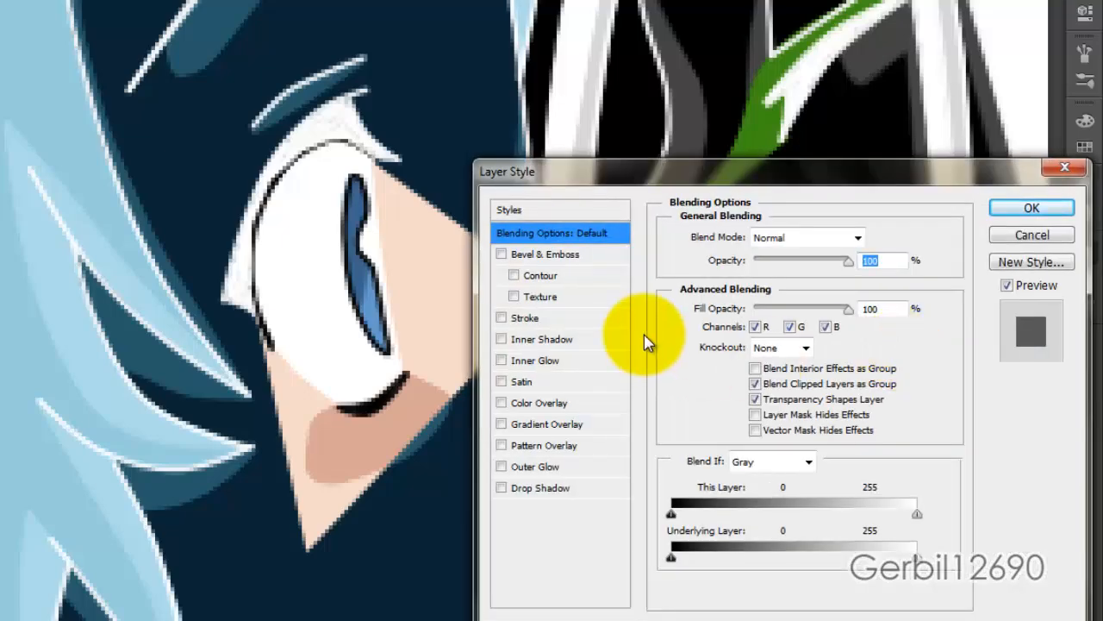
Add an outside black Stroke around the eye wedge and enlarge its size
left_click(524, 317)
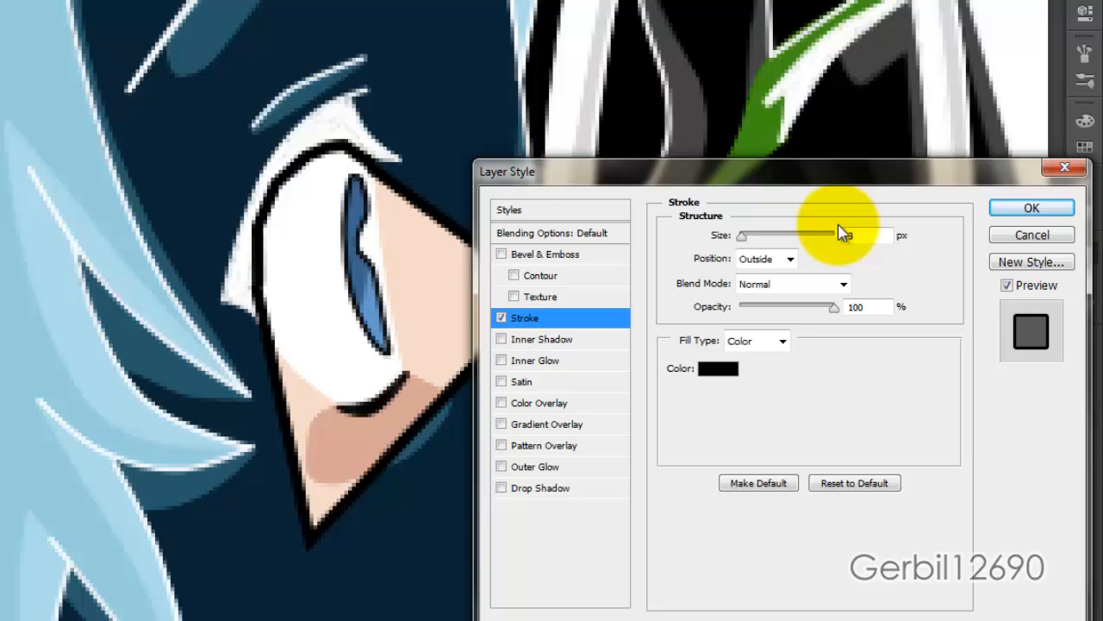
left_click(1031, 207)
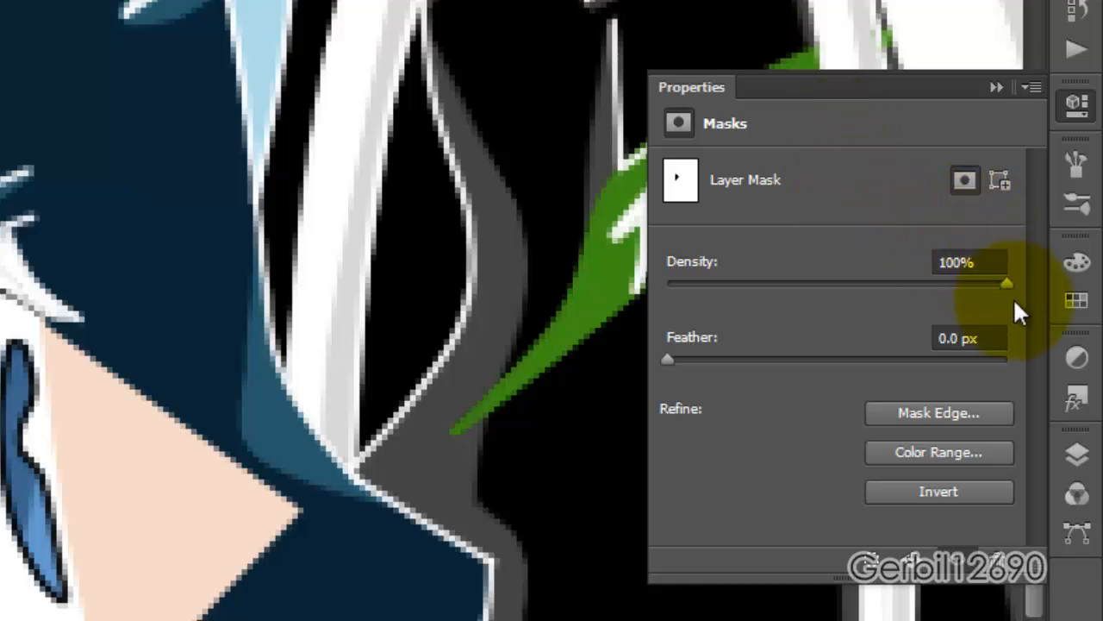
mouse_move(1026, 302)
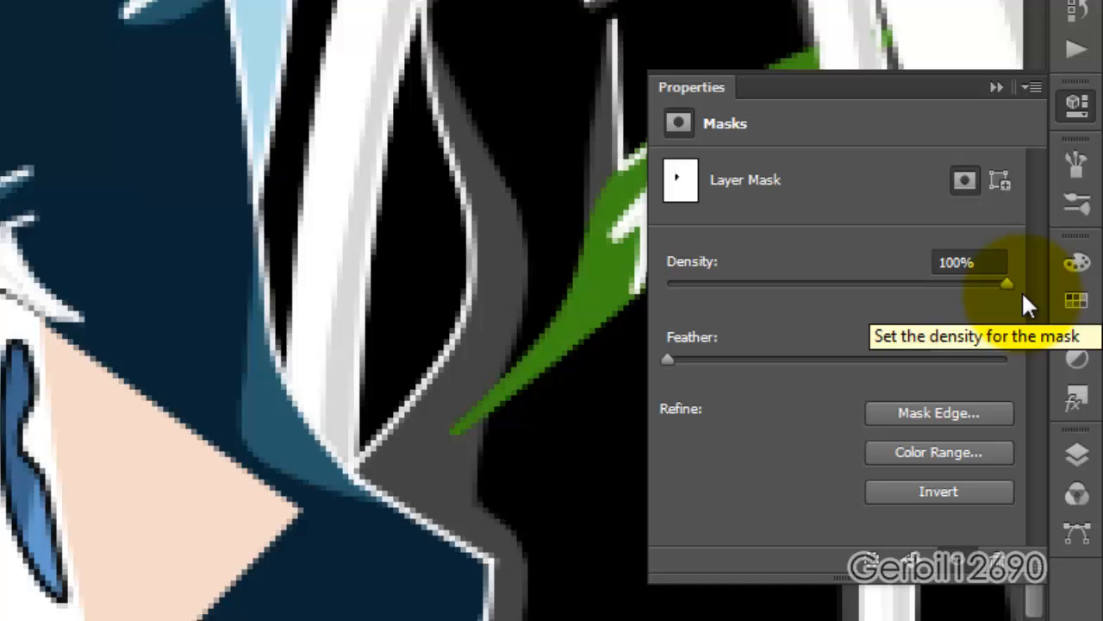
Try the mask Density slider, keep it at 100%, and feather the edges to 5.4 px
left_click_drag(1007, 282, 849, 230)
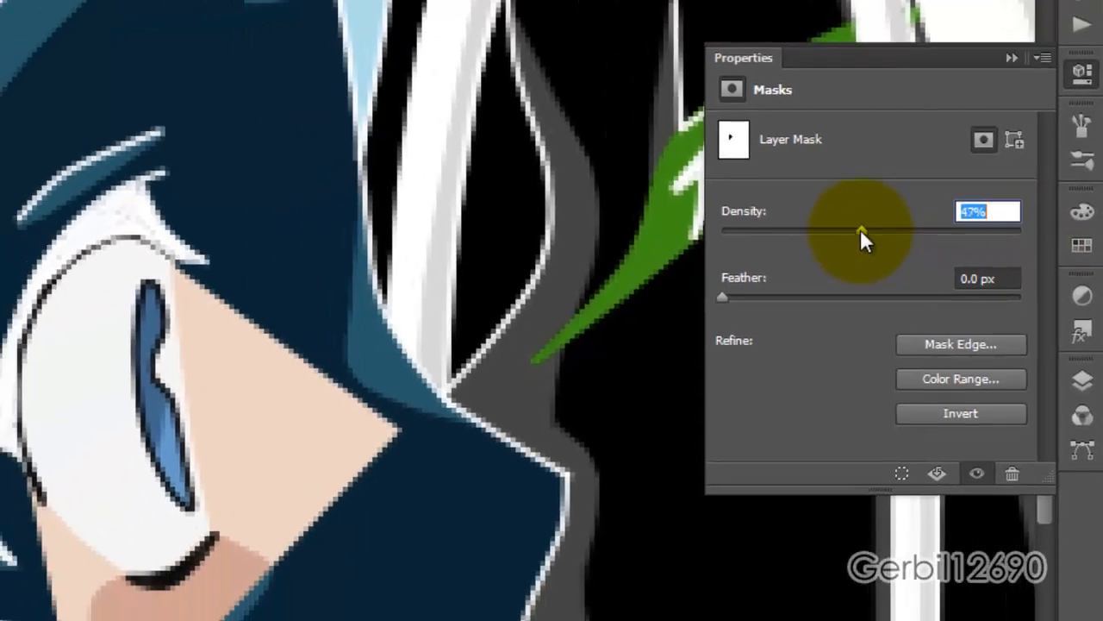
left_click_drag(862, 228, 896, 150)
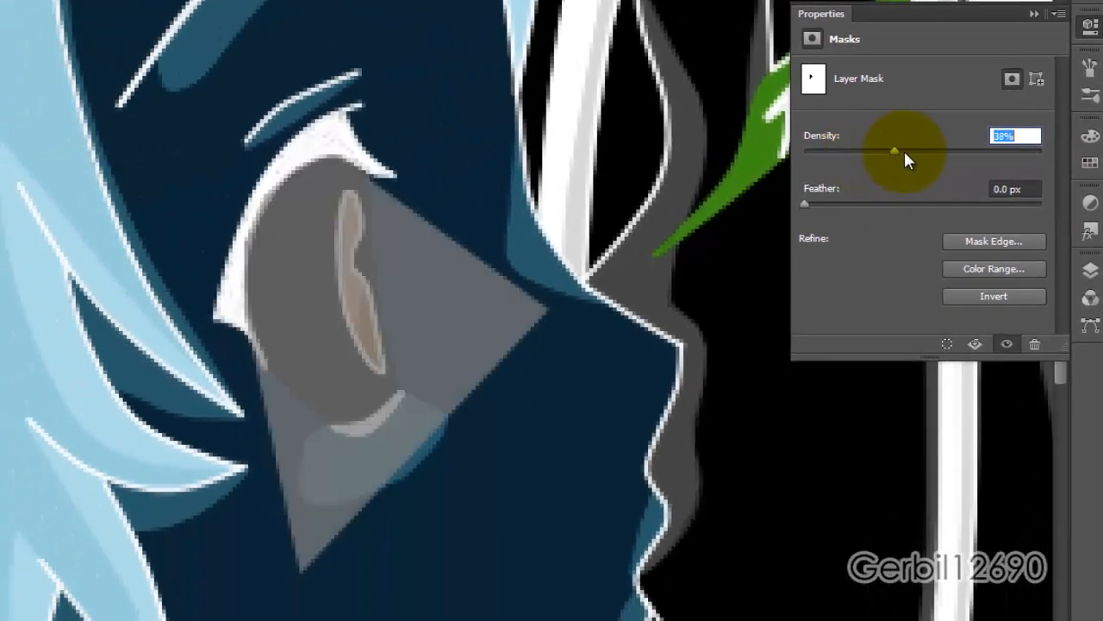
left_click_drag(897, 150, 1043, 150)
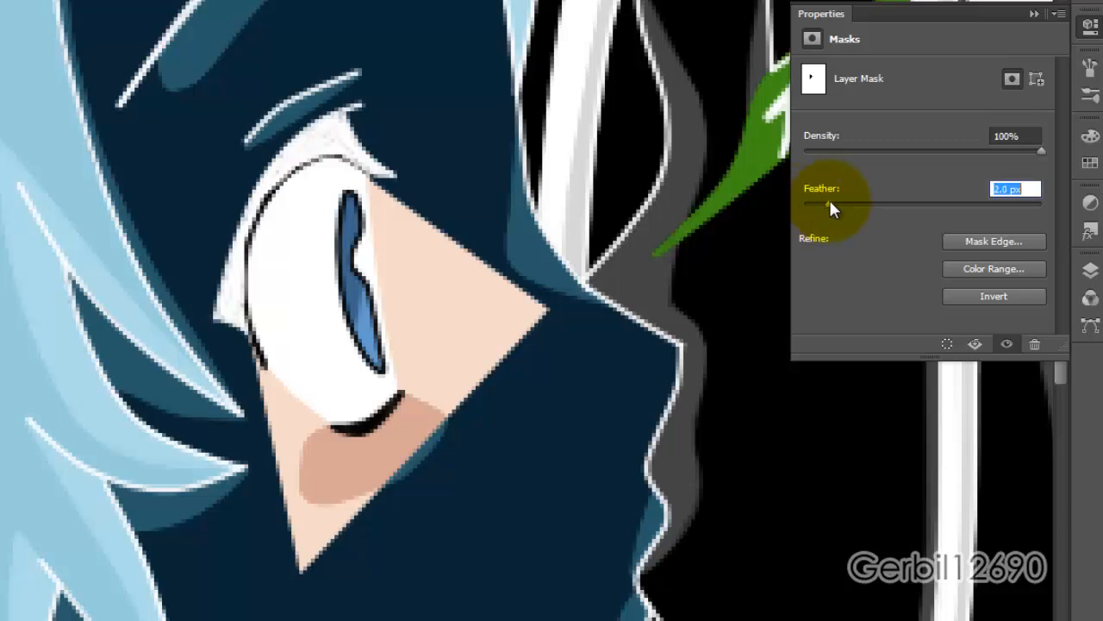
left_click_drag(832, 202, 872, 201)
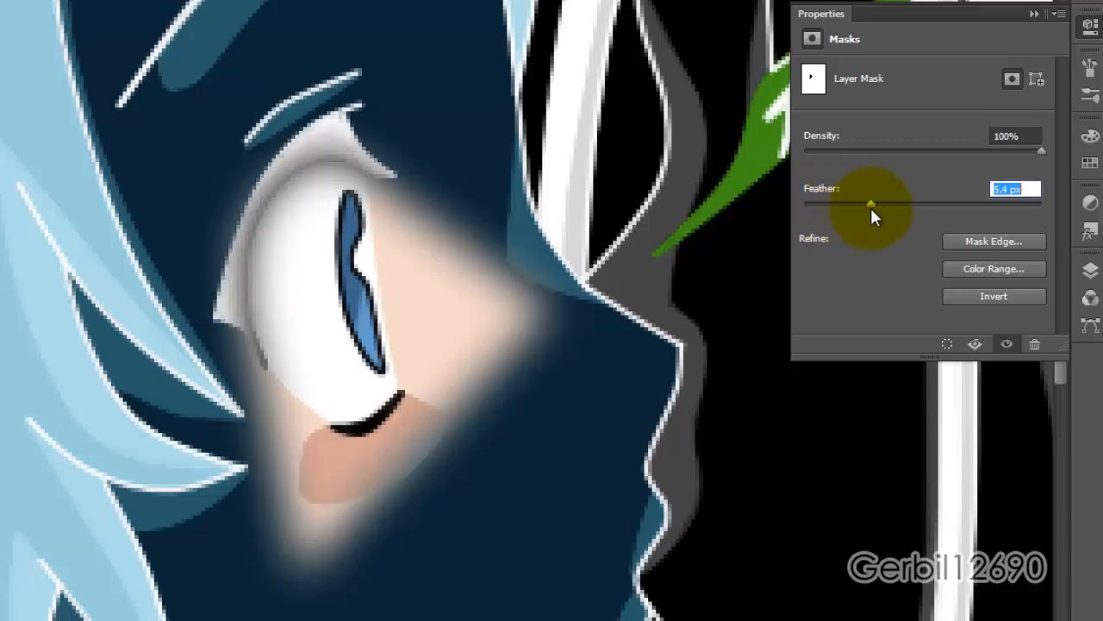
left_click_drag(870, 202, 803, 202)
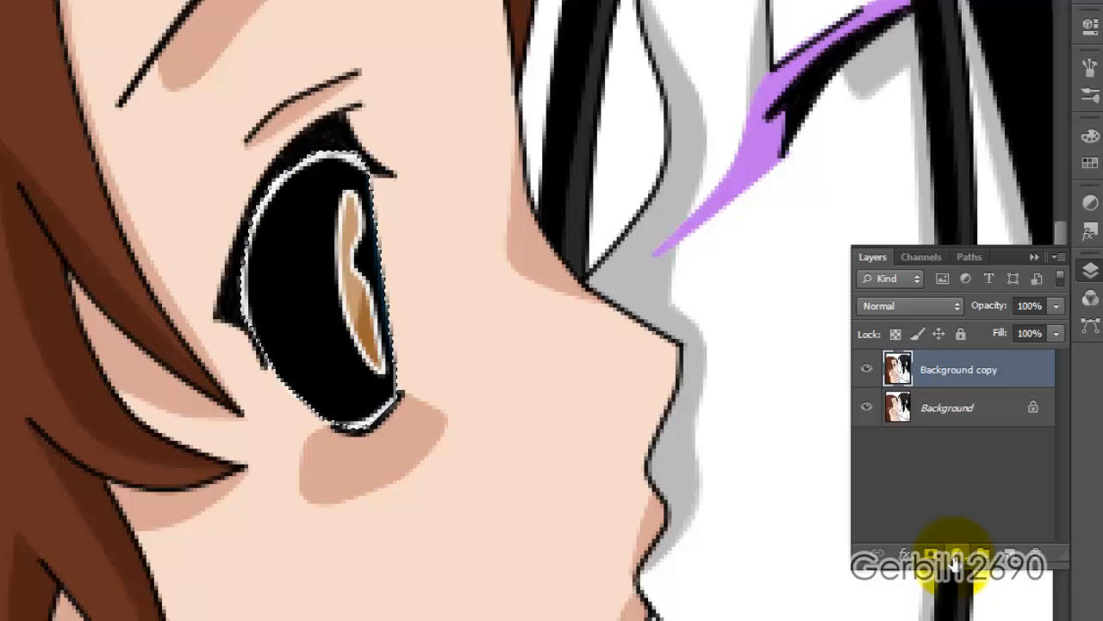
Add a Pattern Fill layer over the eye using the red heart pattern
left_click(955, 556)
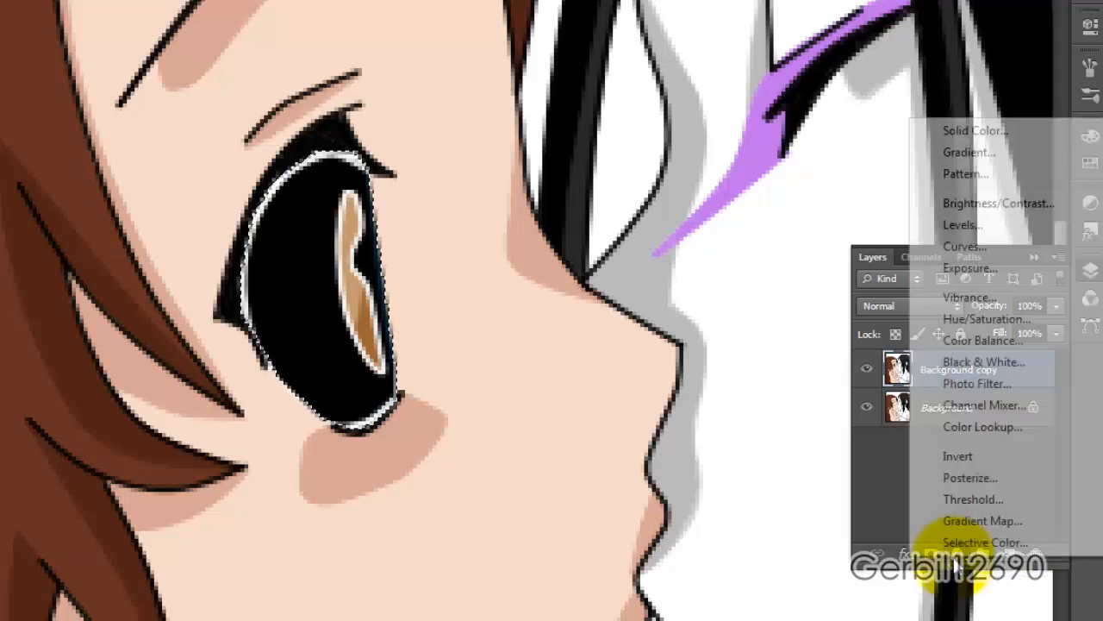
mouse_move(1030, 496)
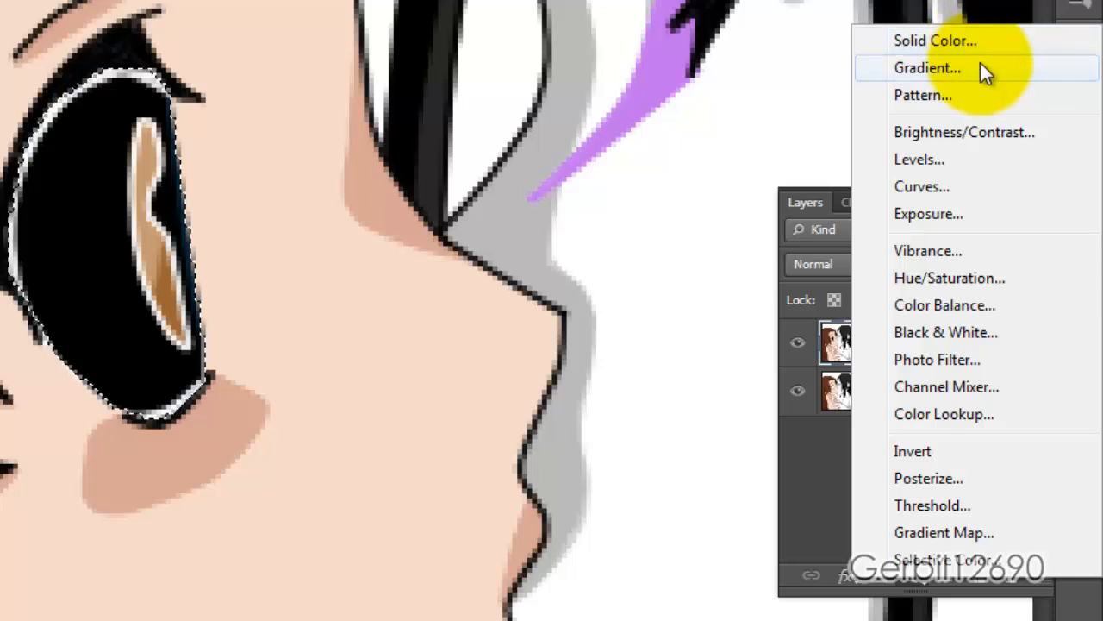
mouse_move(985, 95)
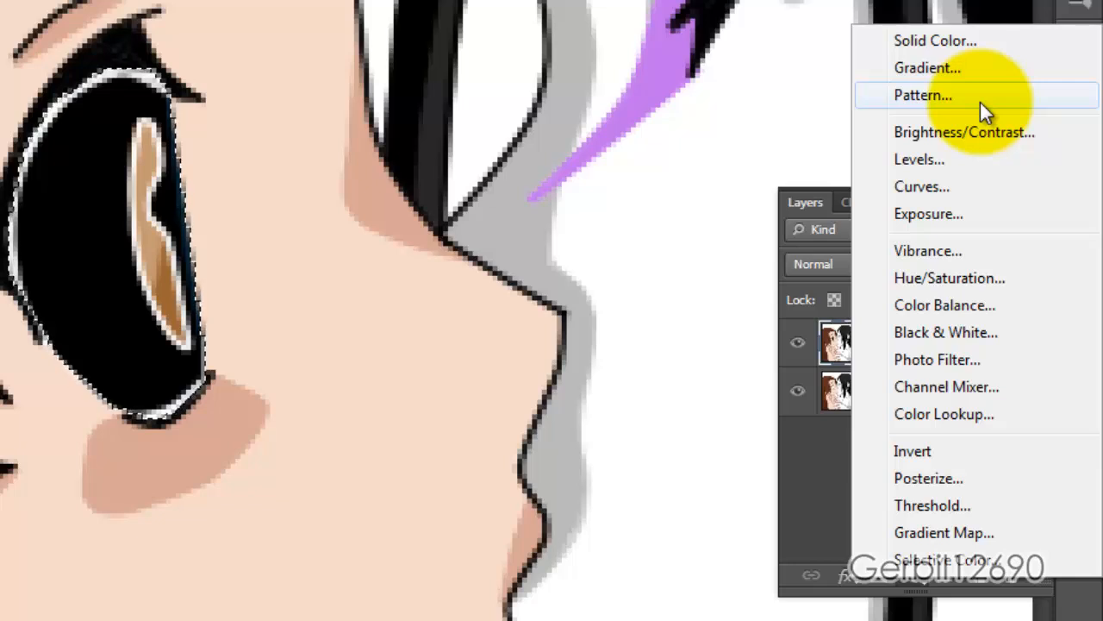
left_click(922, 95)
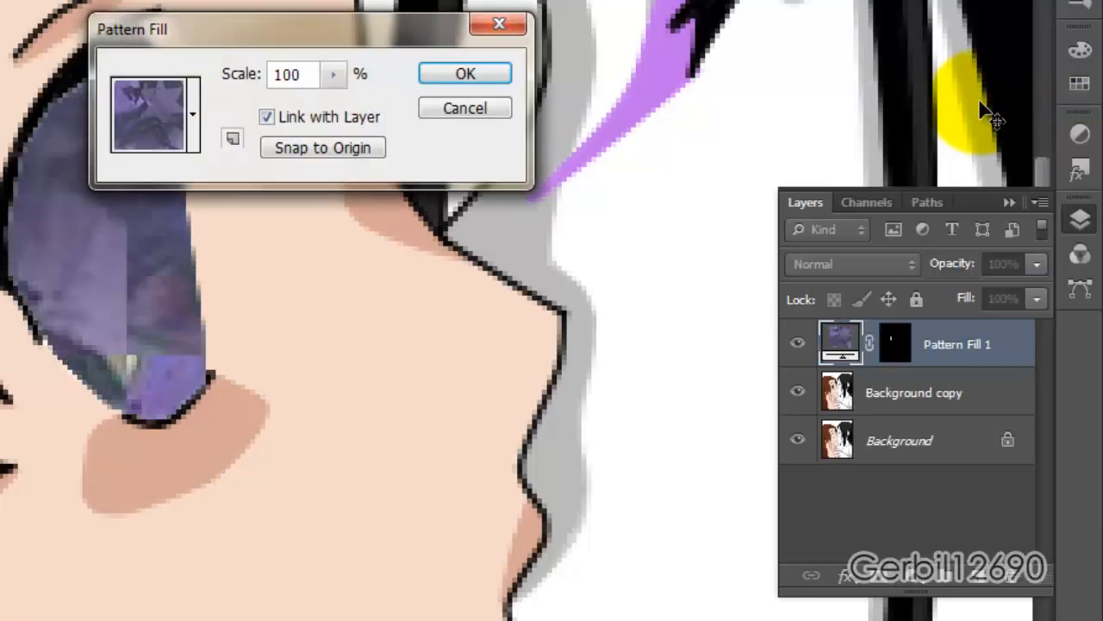
left_click(192, 114)
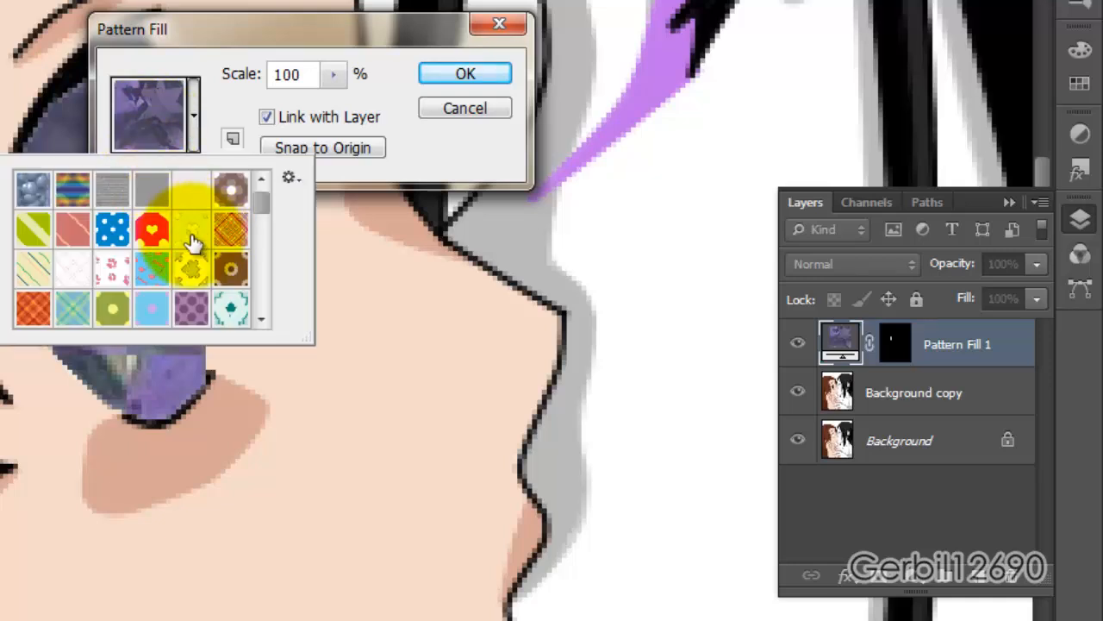
left_click(151, 229)
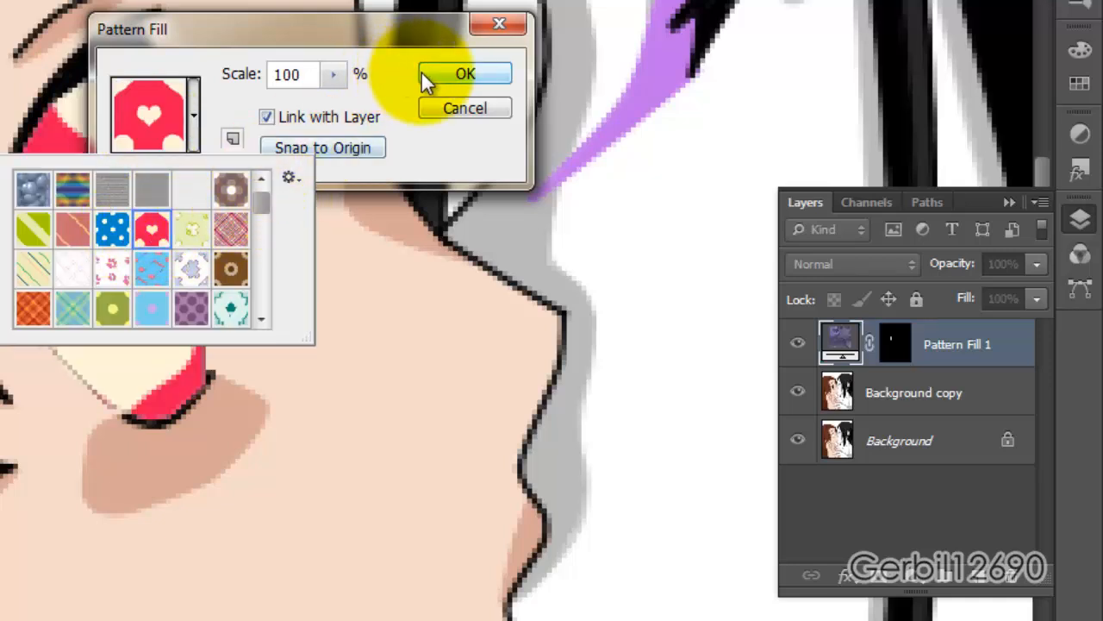
left_click(465, 73)
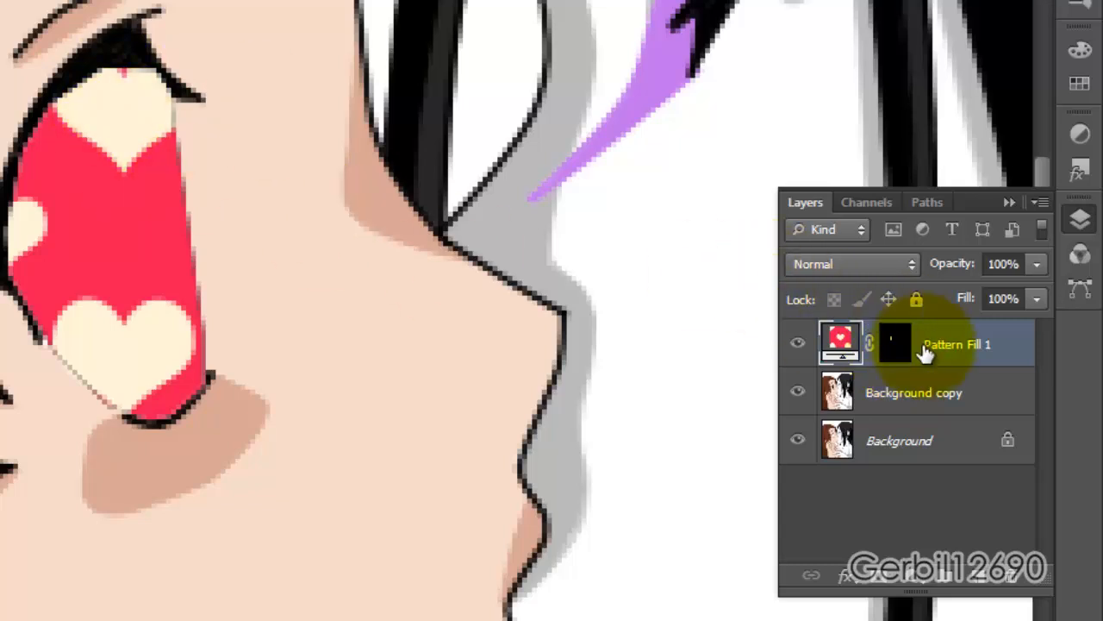
mouse_move(897, 356)
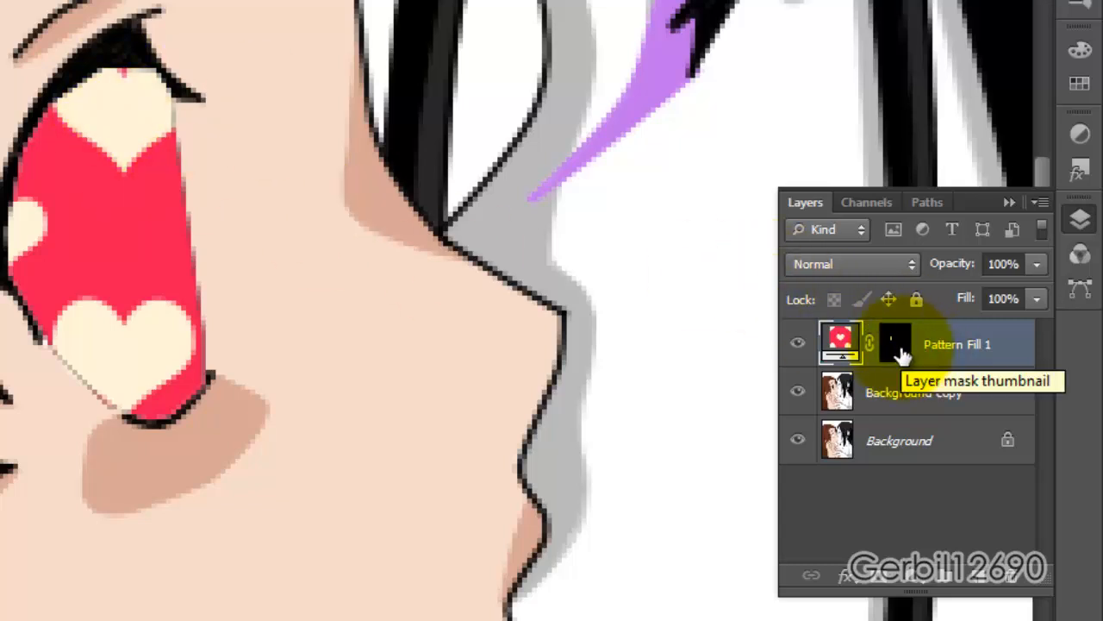
left_click(840, 342)
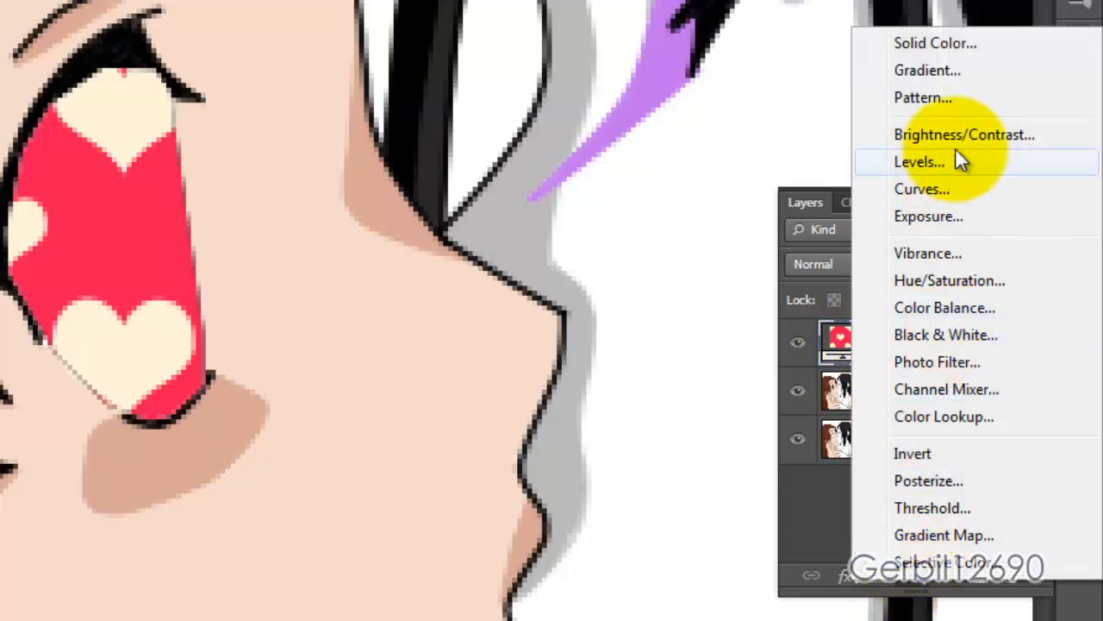
mouse_move(985, 194)
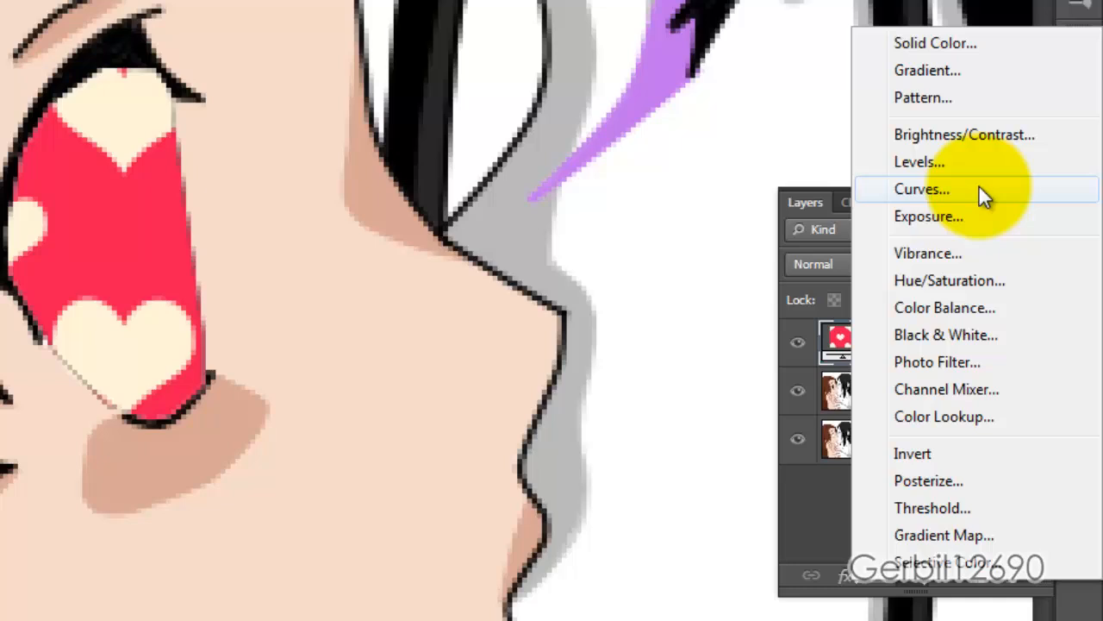
mouse_move(987, 244)
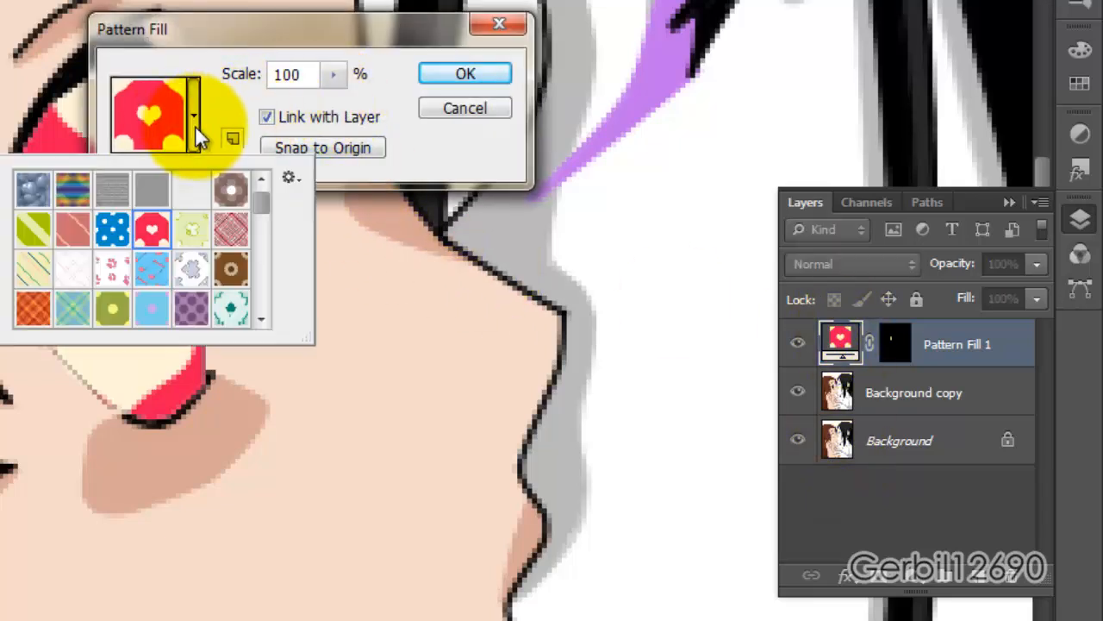
Swap the fill to the blue polka-dot pattern with Scale set to 50%
left_click(112, 228)
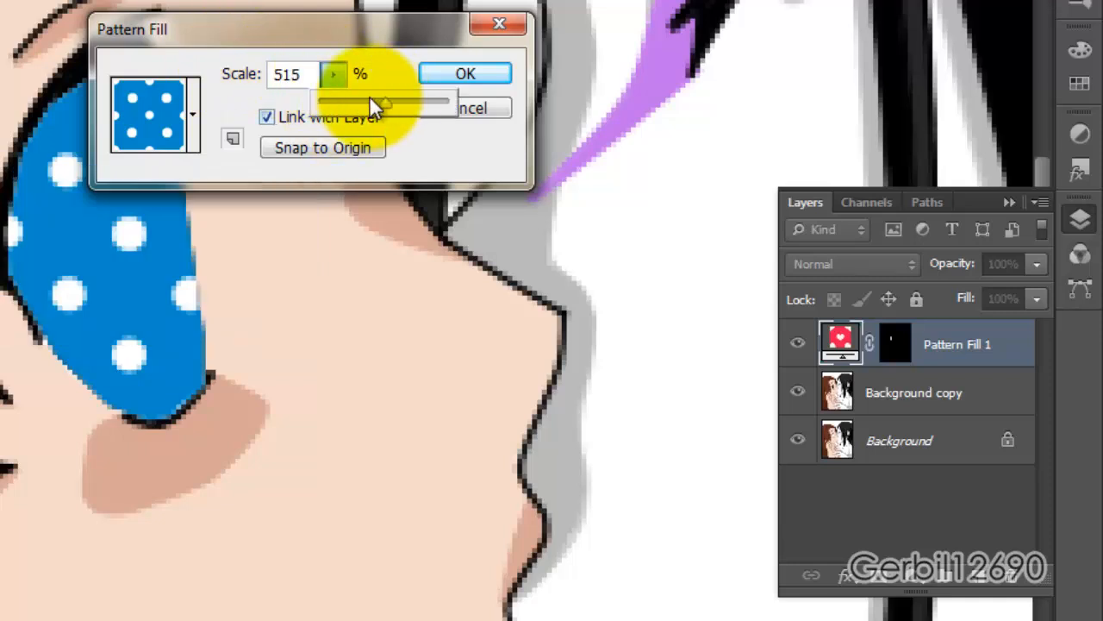
left_click_drag(379, 103, 319, 113)
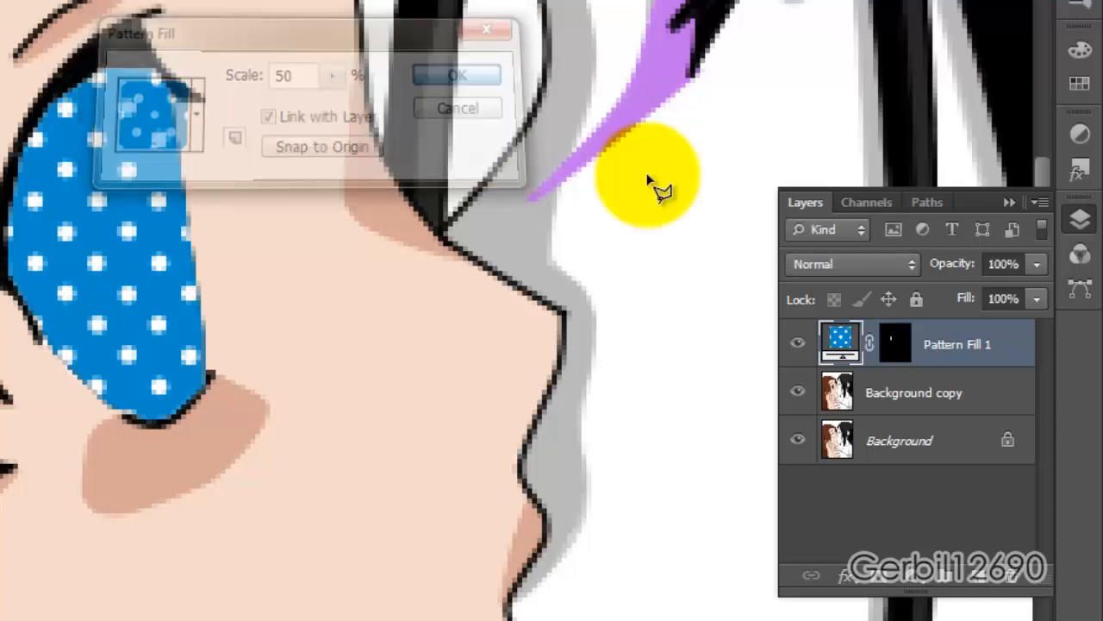
left_click(456, 75)
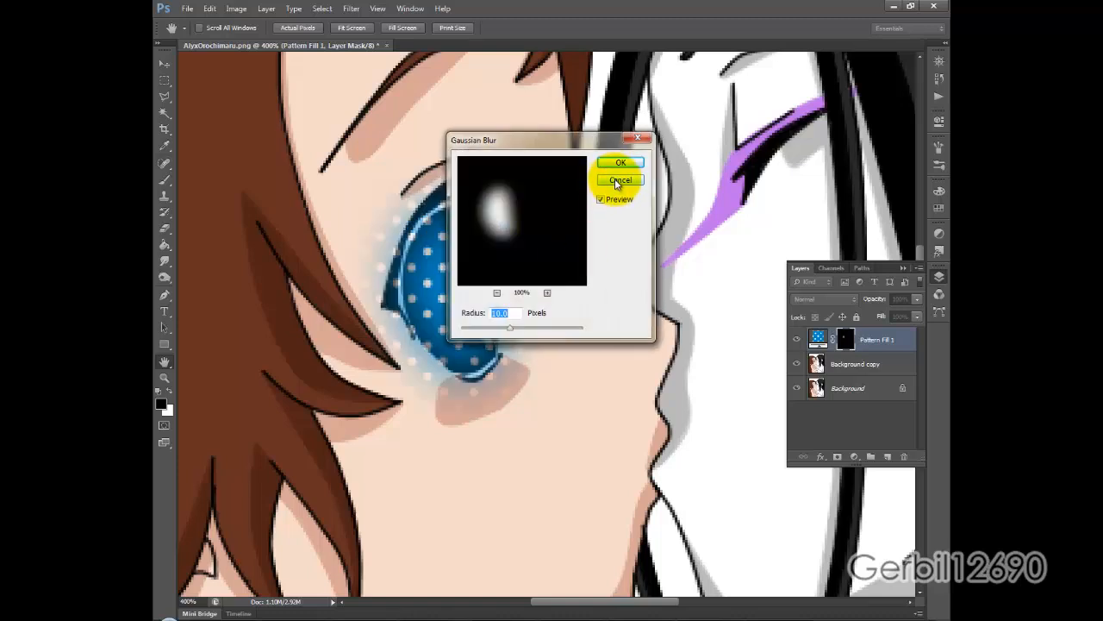
left_click(620, 179)
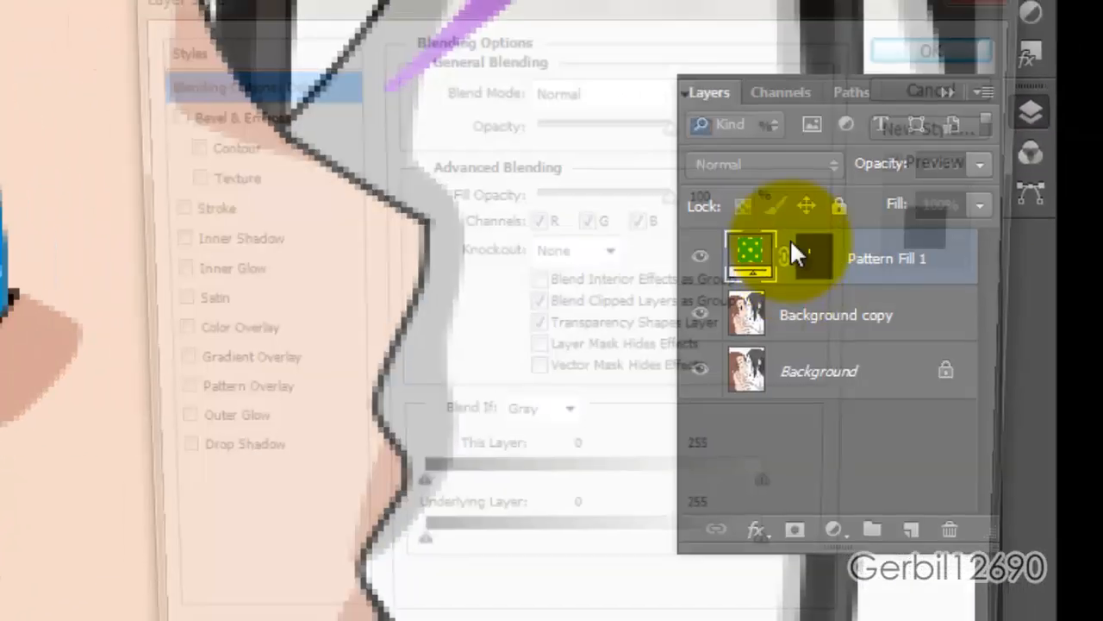
left_click(576, 318)
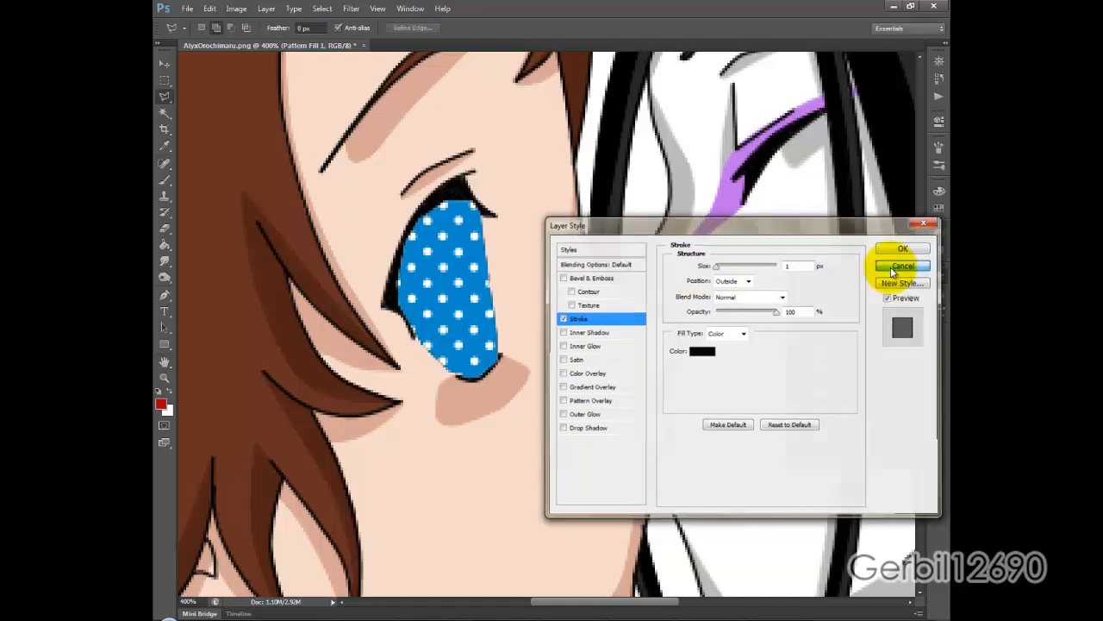
left_click(901, 266)
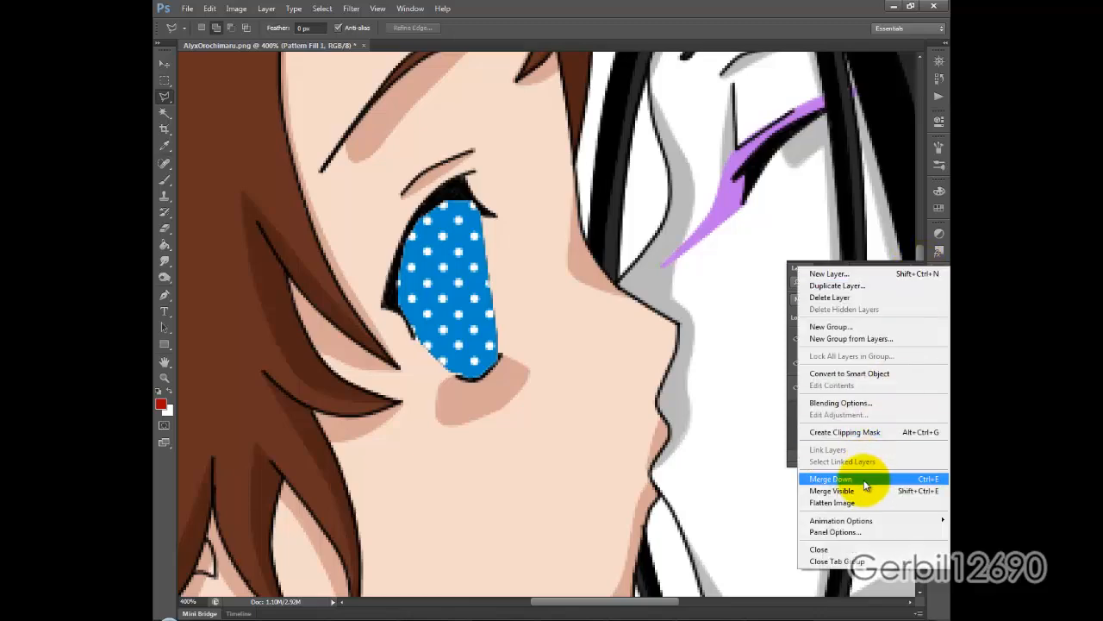
left_click(830, 479)
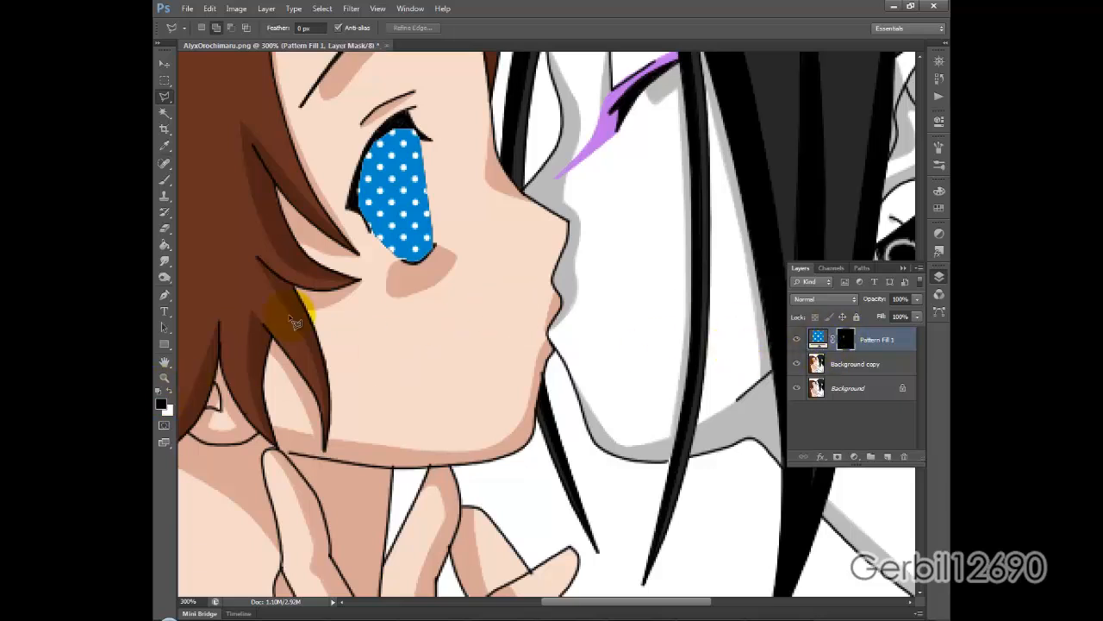
Brush over the Pattern Fill 1 mask, delete that layer, and bring up the fill/adjustment list
left_click(409, 250)
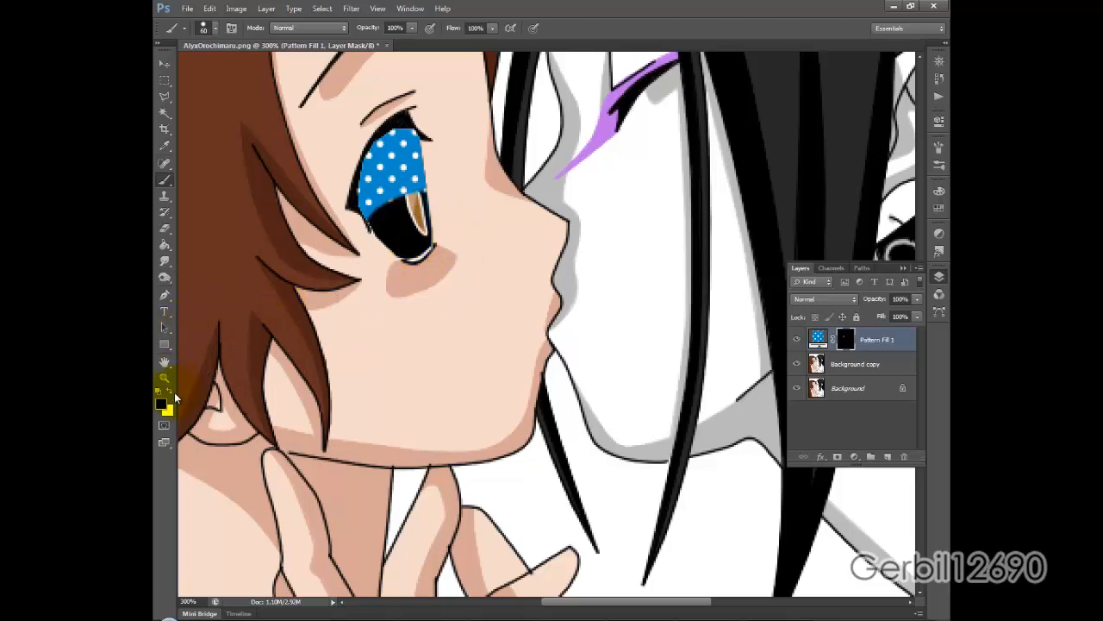
left_click_drag(396, 172, 457, 284)
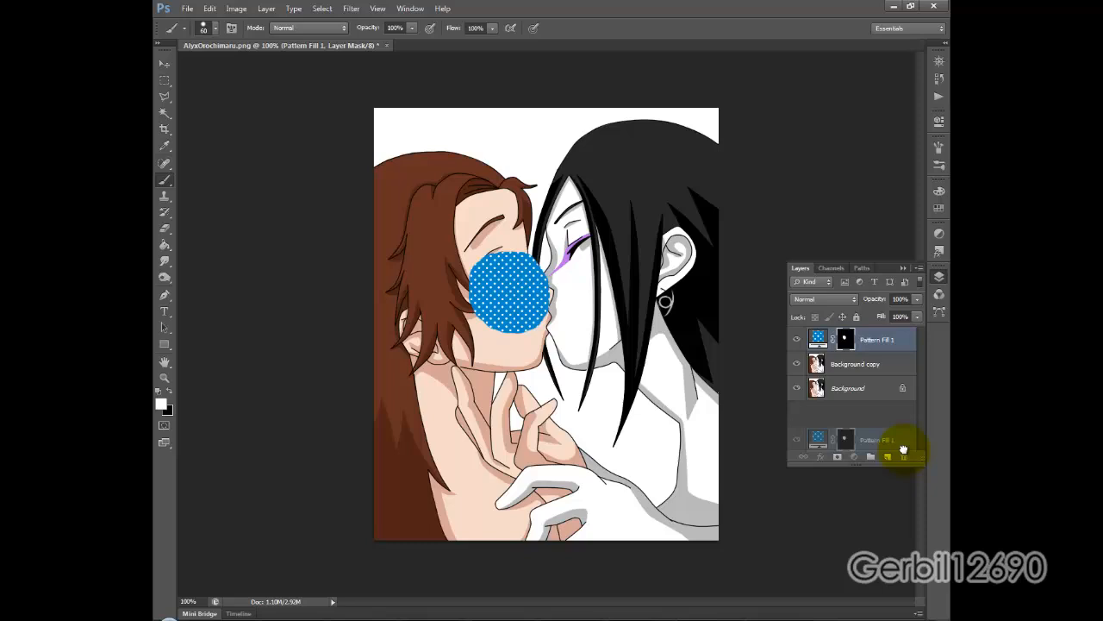
left_click(886, 455)
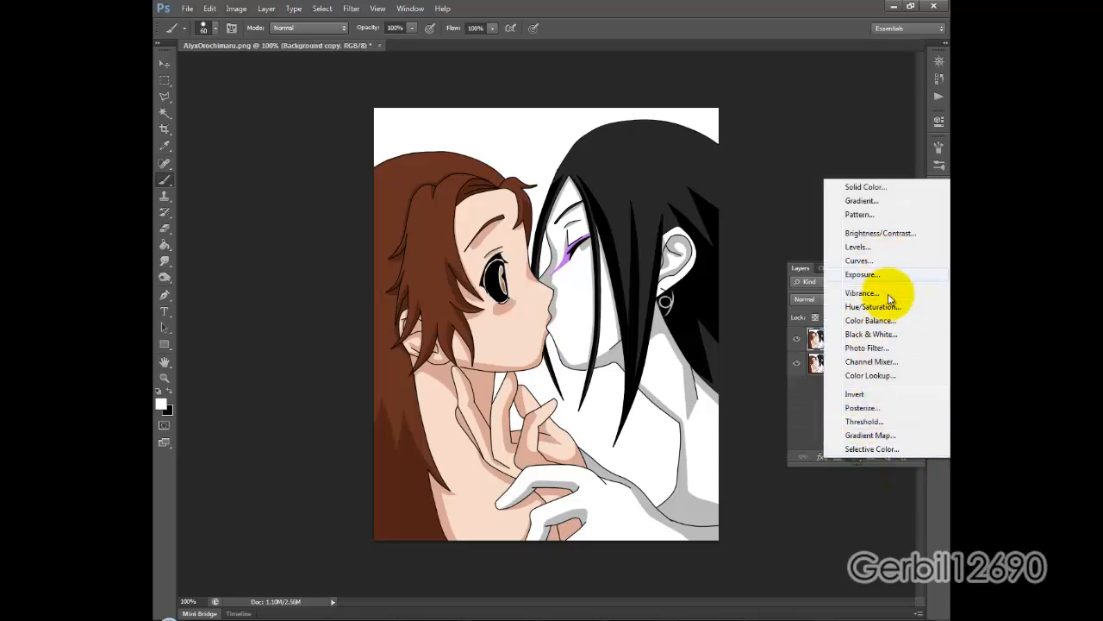
Add a Hue/Saturation adjustment layer and shift the Hue slider to recolour the eye
left_click(872, 306)
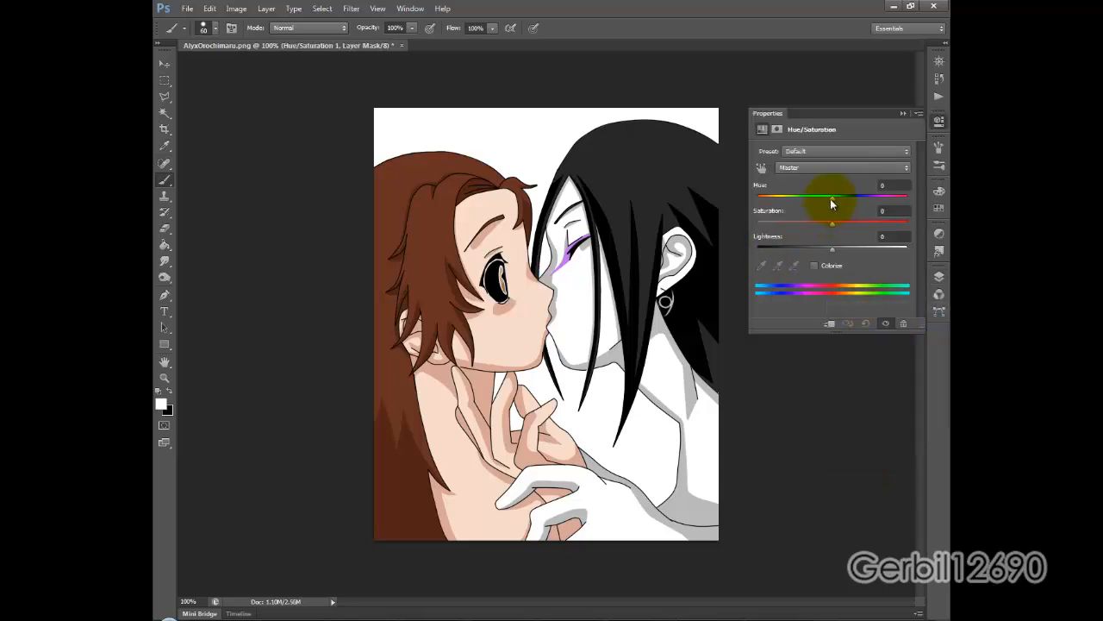
left_click_drag(832, 198, 756, 198)
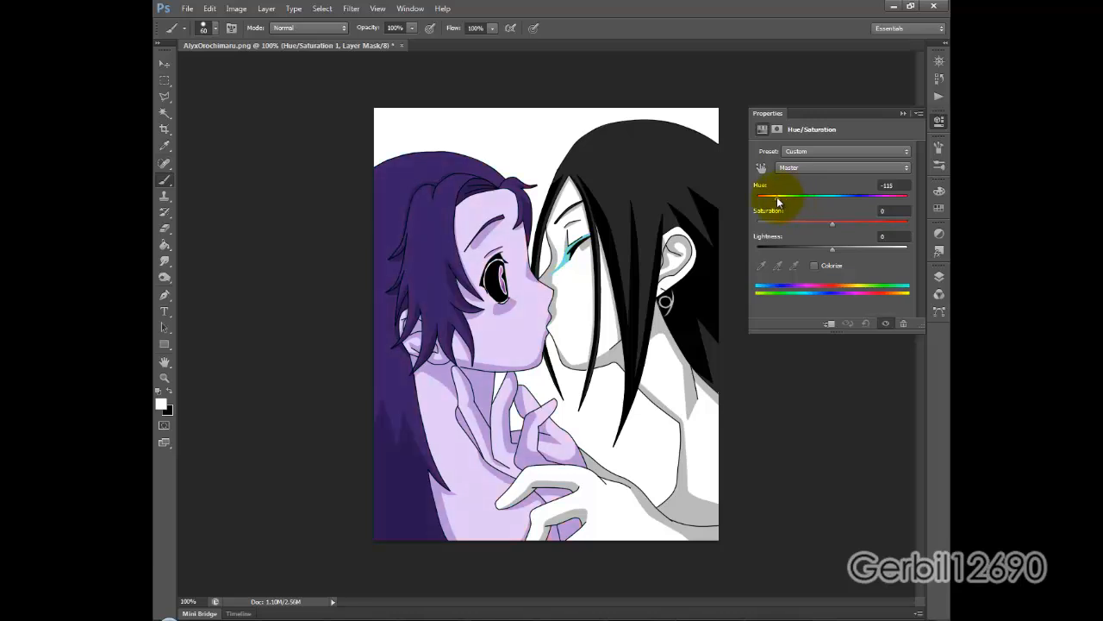
left_click_drag(772, 199, 783, 199)
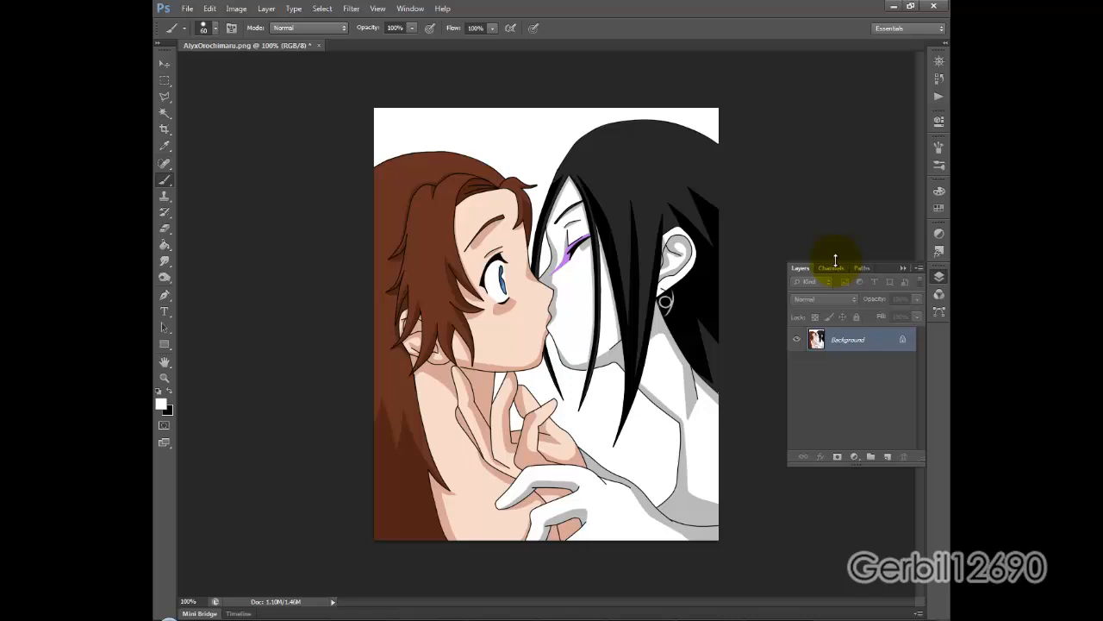
Trash the Alpha 1 channel, check Image > Mode, then view the Green channel alone
left_click(830, 267)
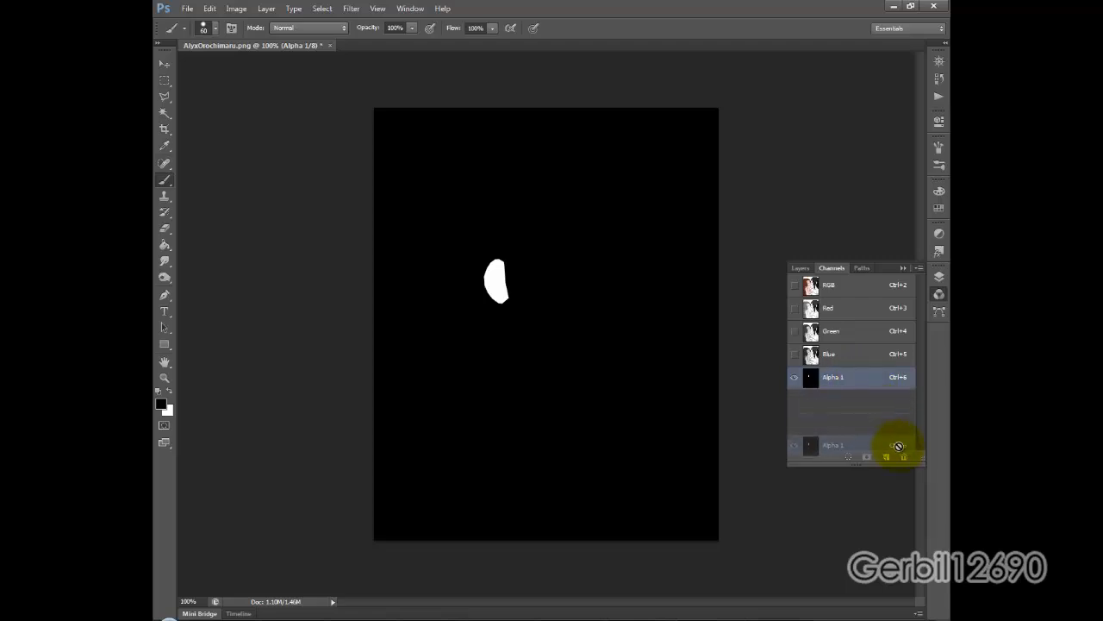
left_click(828, 285)
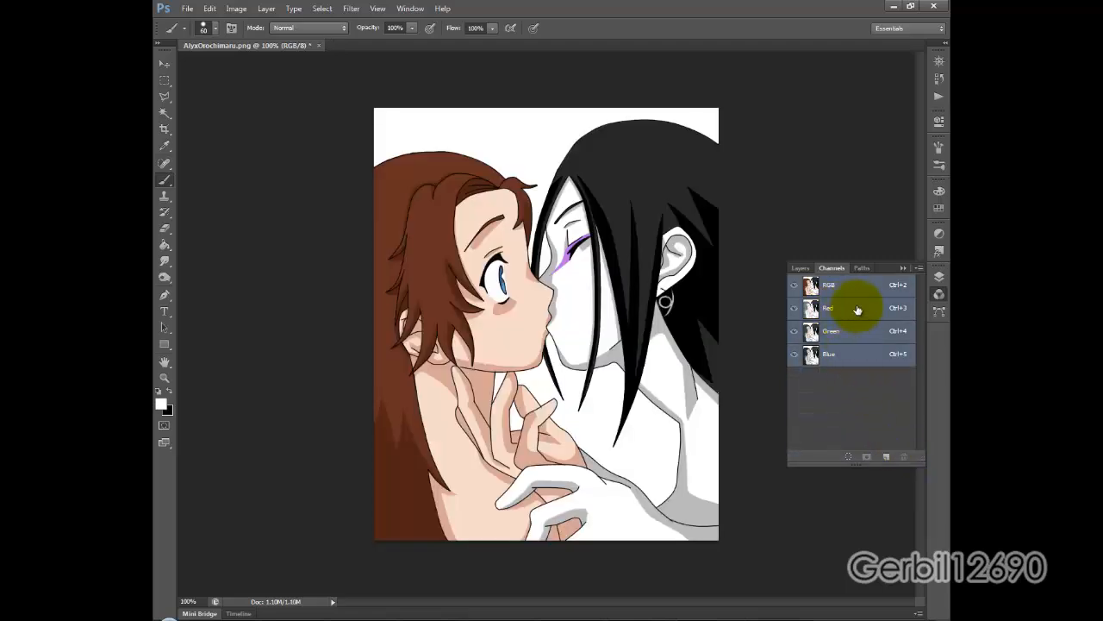
left_click(852, 284)
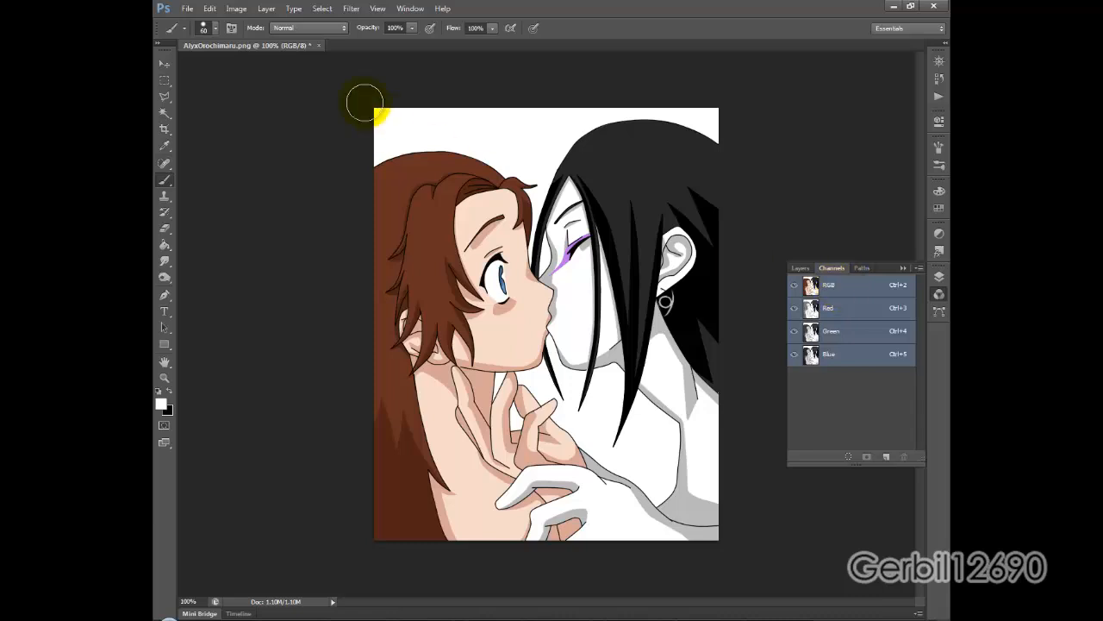
left_click(236, 9)
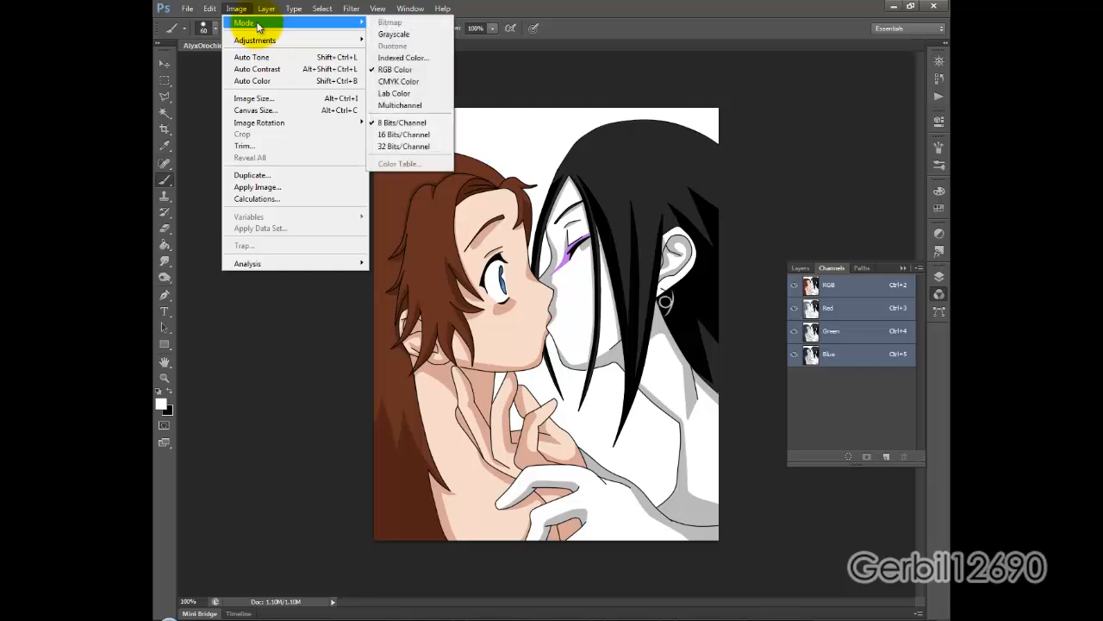
mouse_move(739, 283)
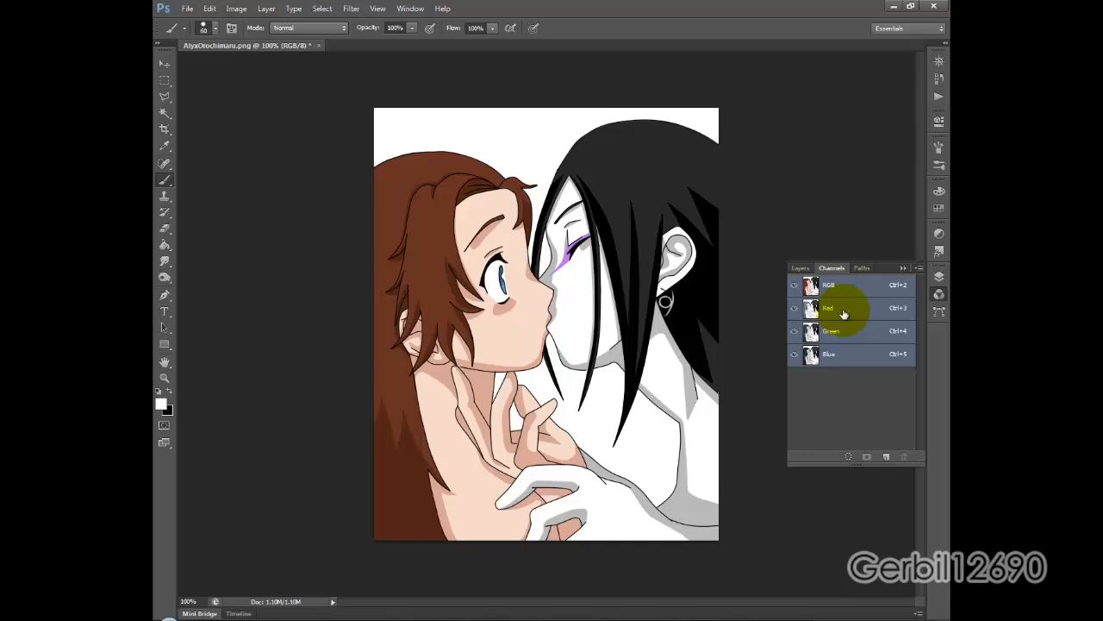
left_click(828, 308)
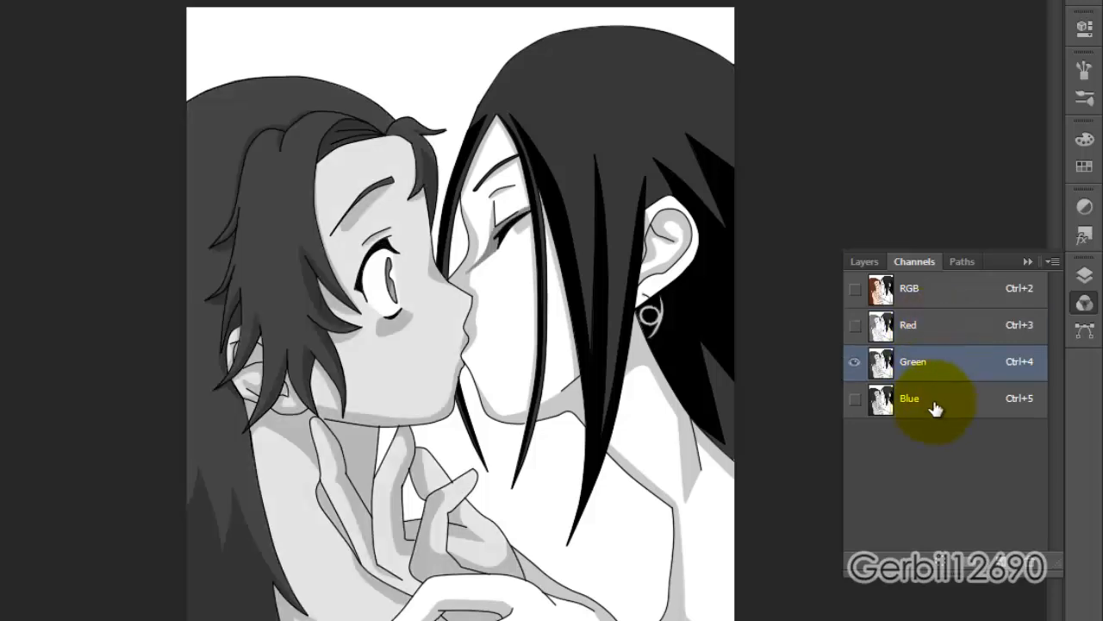
View the Blue and Green channels individually, then switch to the IMG_3292.jpg document
left_click(909, 398)
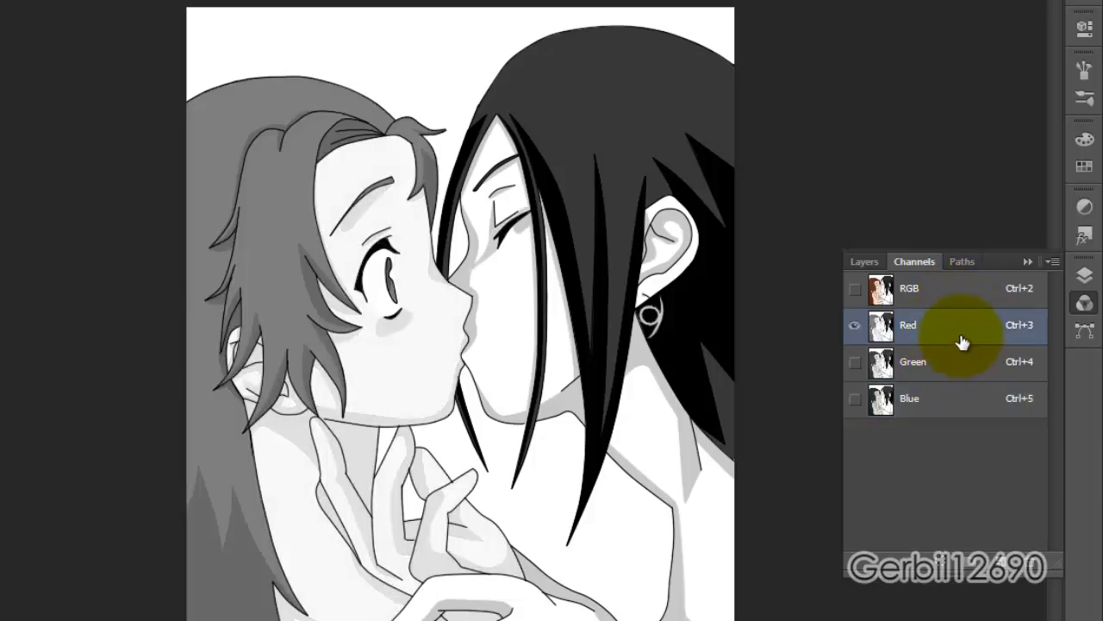
left_click(912, 361)
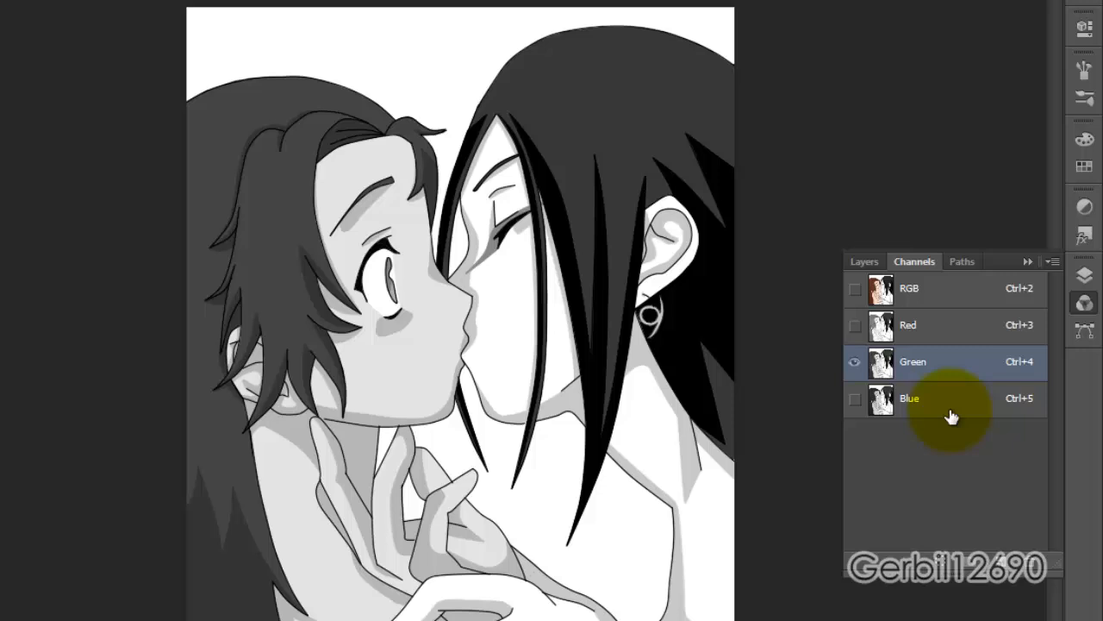
left_click(910, 398)
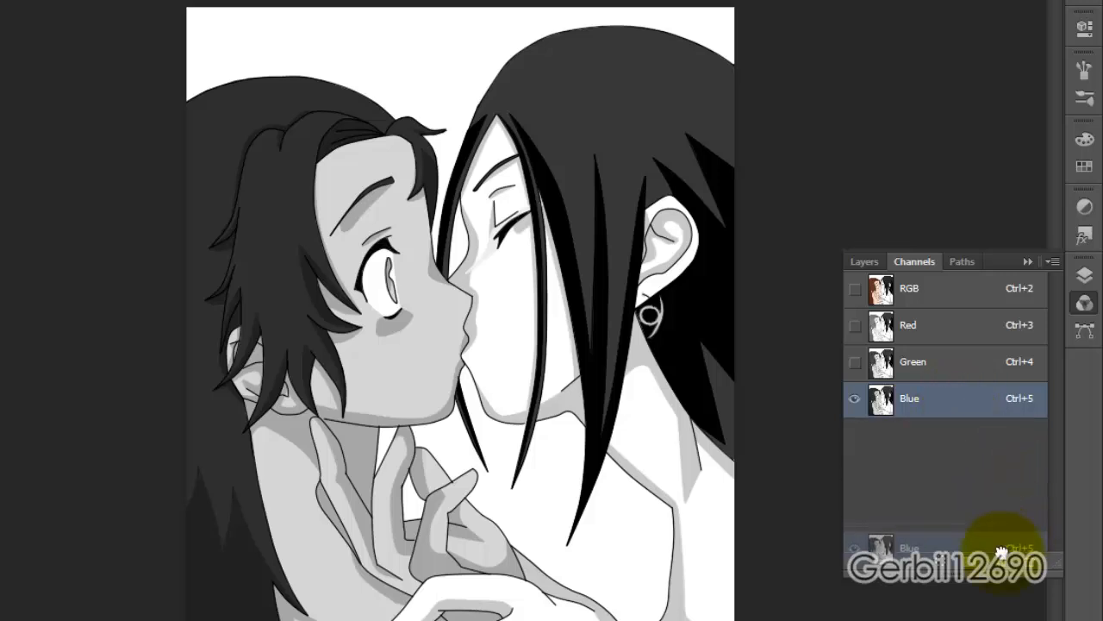
left_click(863, 261)
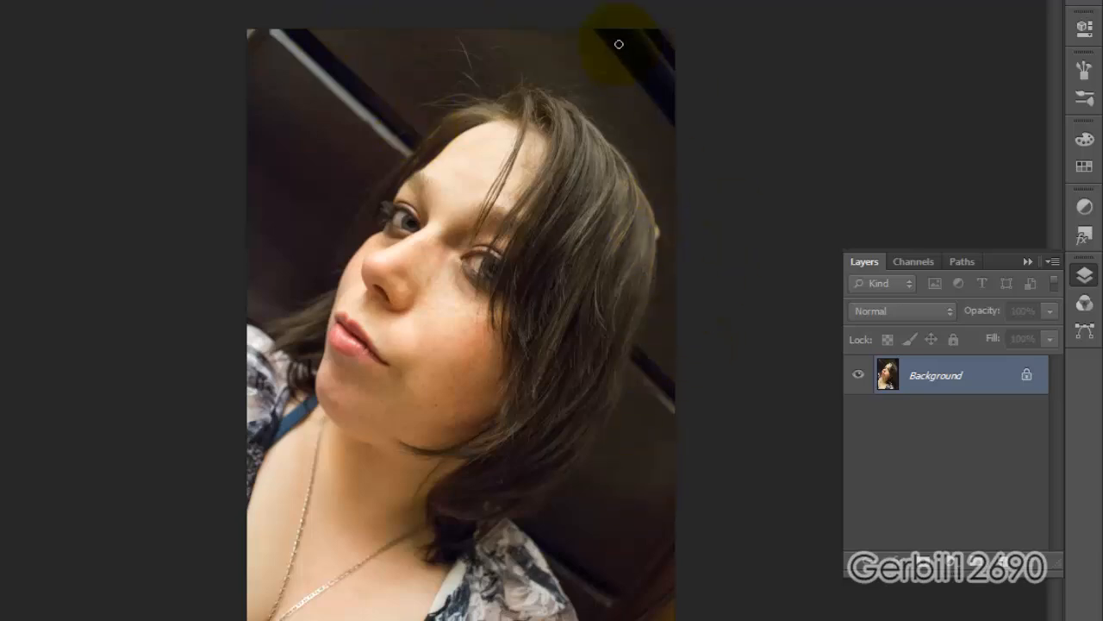
Duplicate the Background layer and apply Levels with white input lowered to 181
left_click_drag(619, 44, 617, 149)
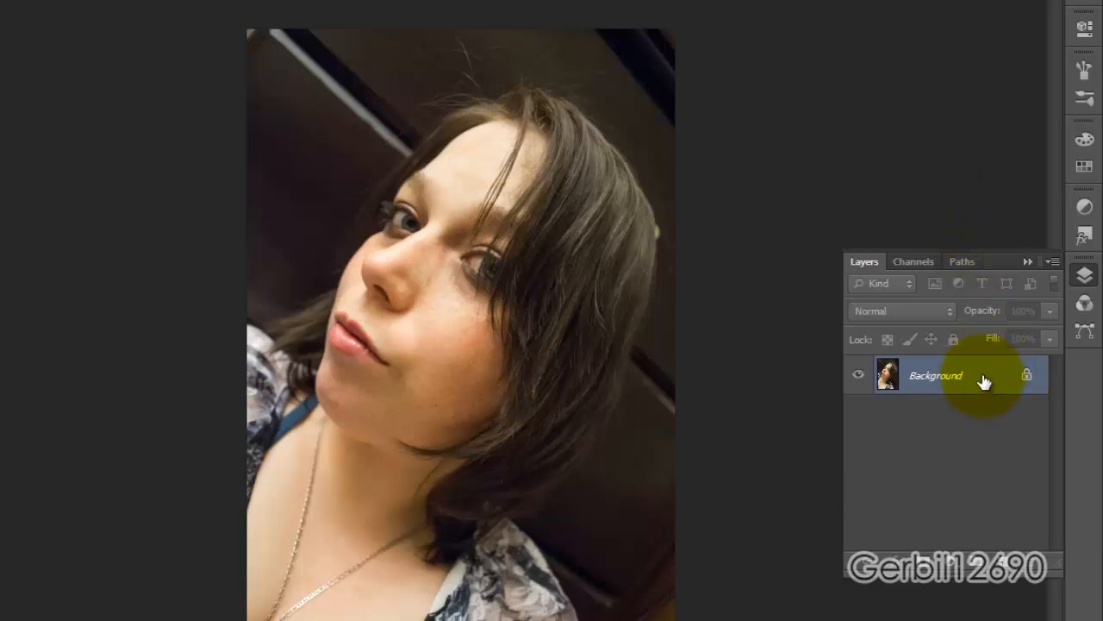
left_click(912, 261)
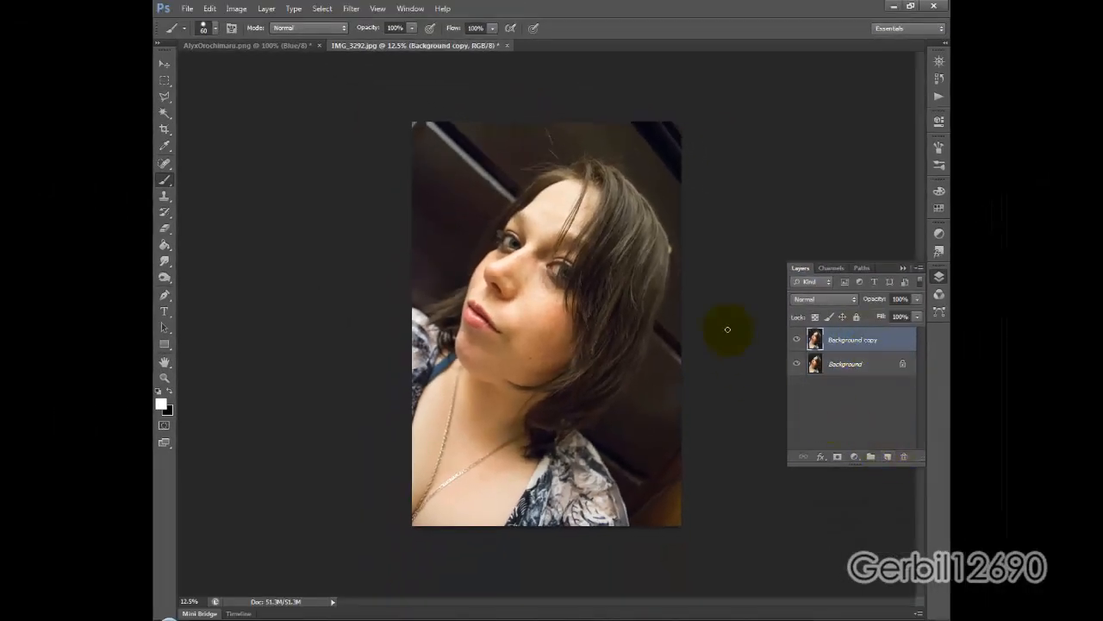
left_click(236, 8)
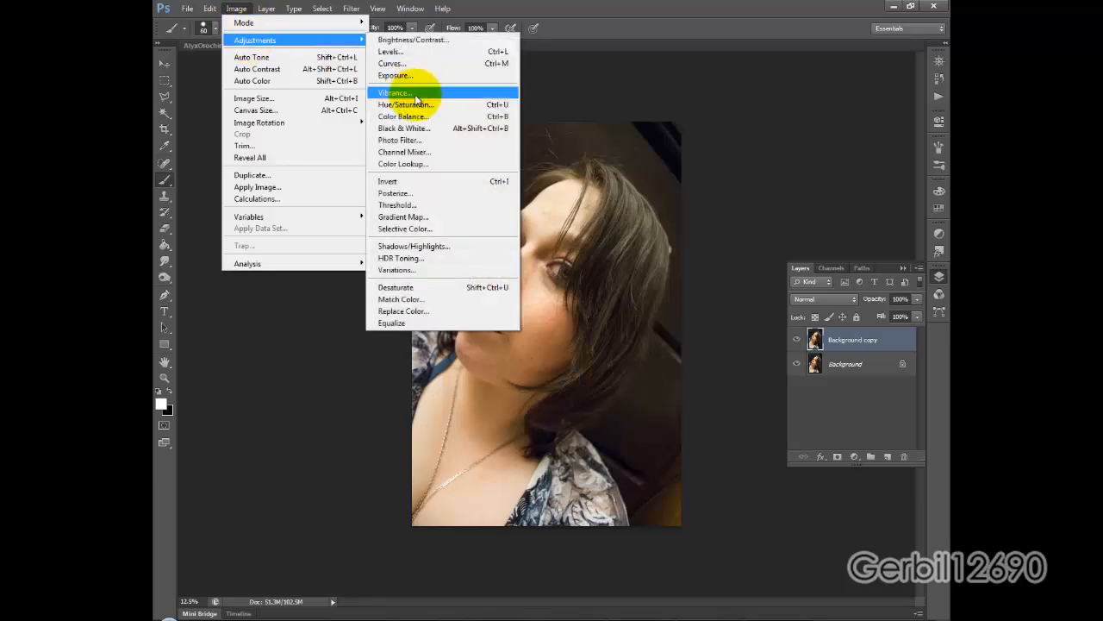
left_click(390, 51)
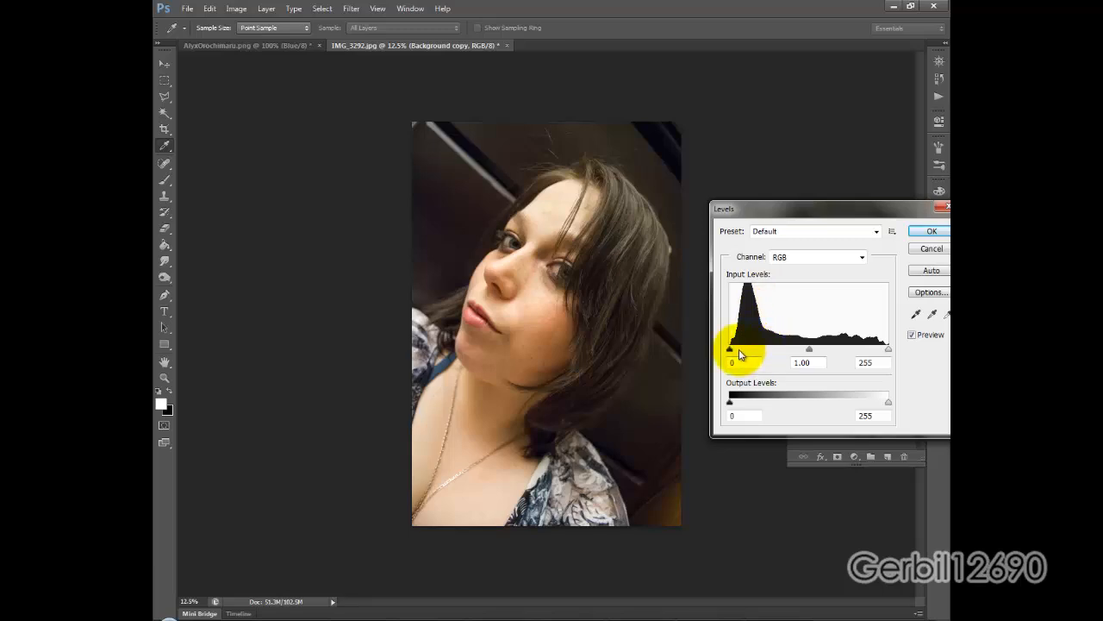
left_click_drag(889, 349, 868, 349)
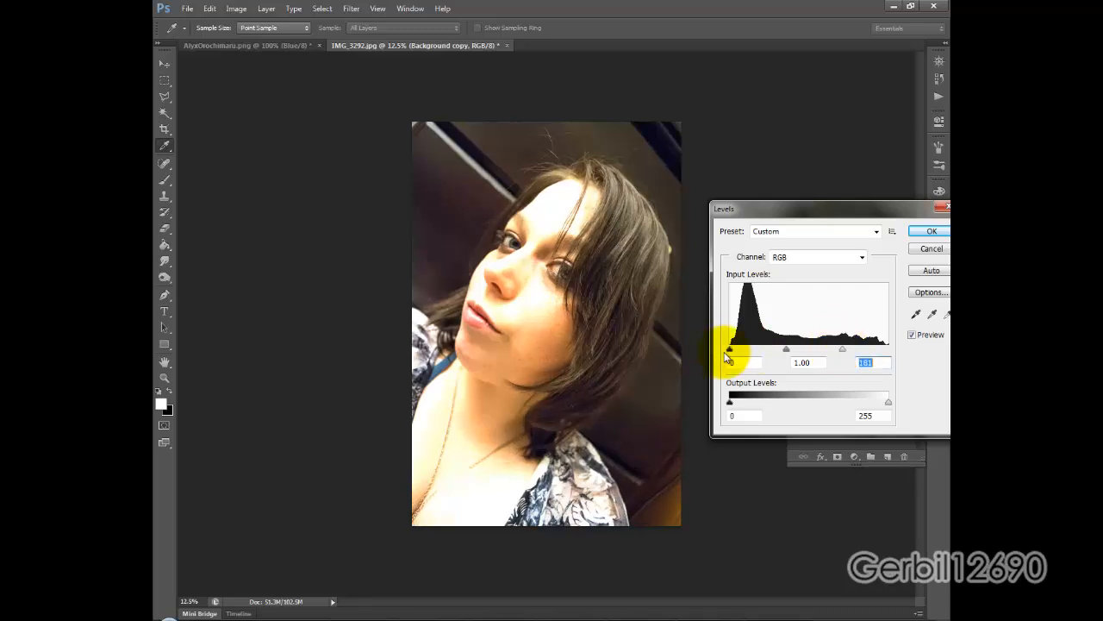
left_click(930, 230)
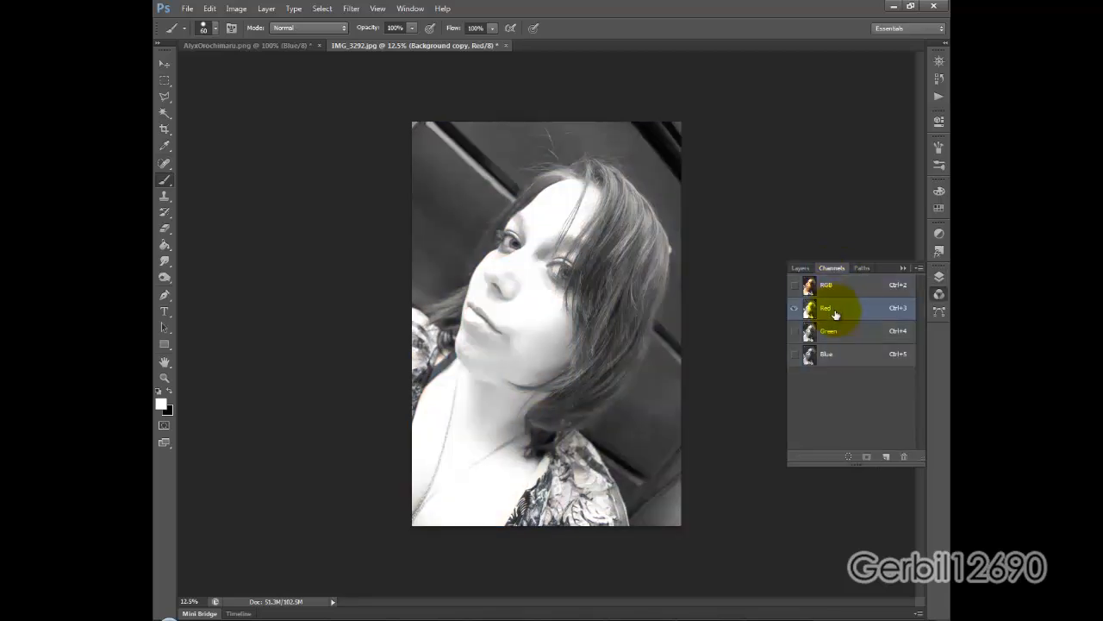
View the photo's Green, then Blue, then Red channel on its own
left_click(828, 330)
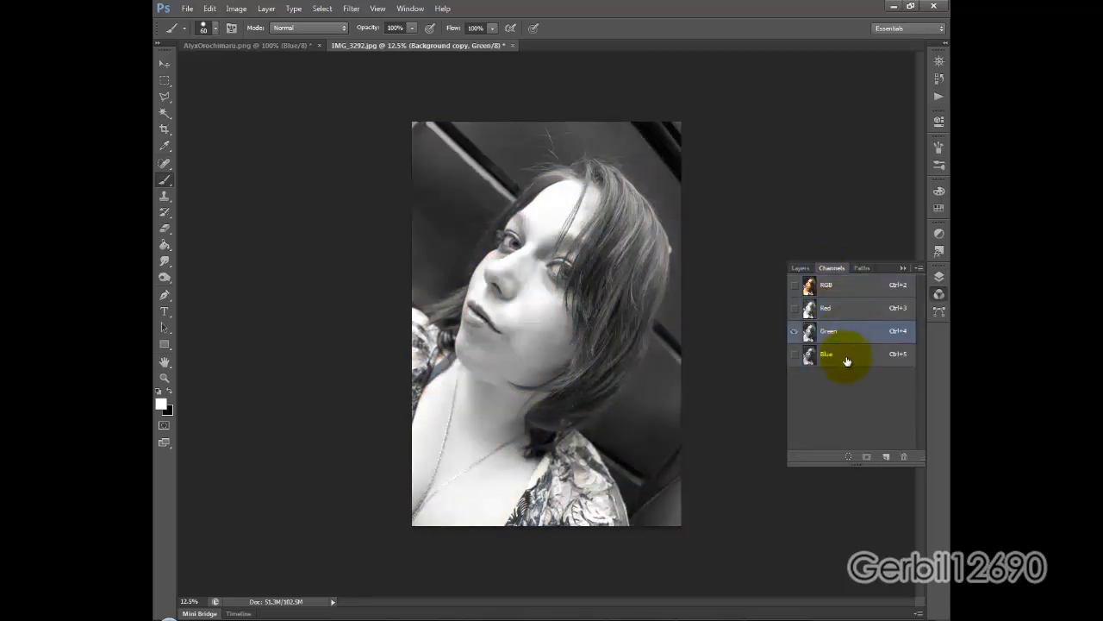
left_click(845, 353)
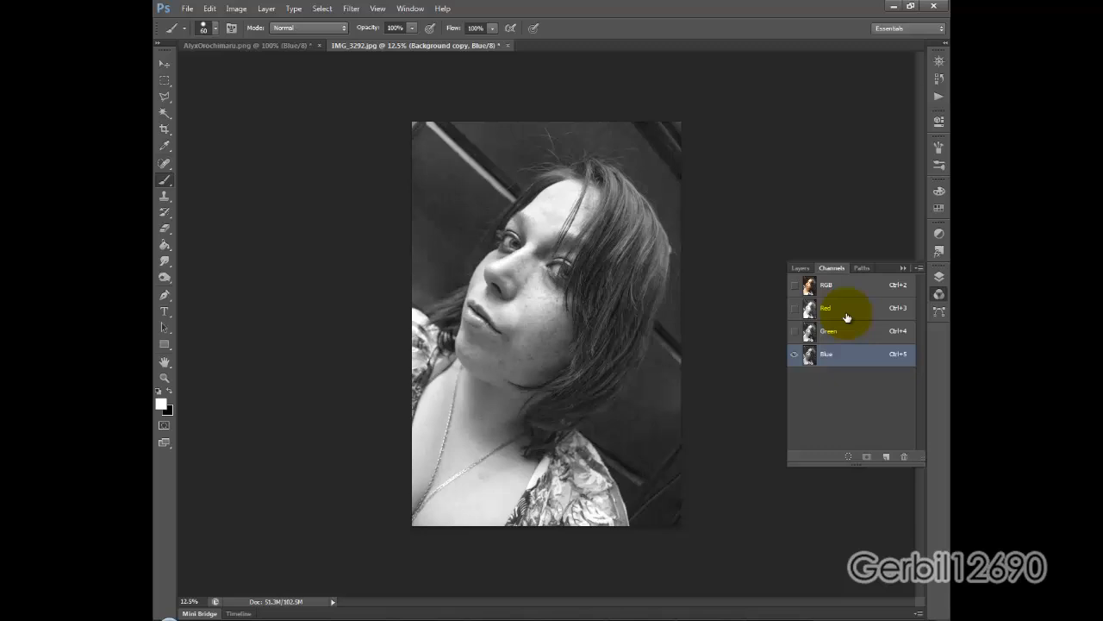
left_click(826, 308)
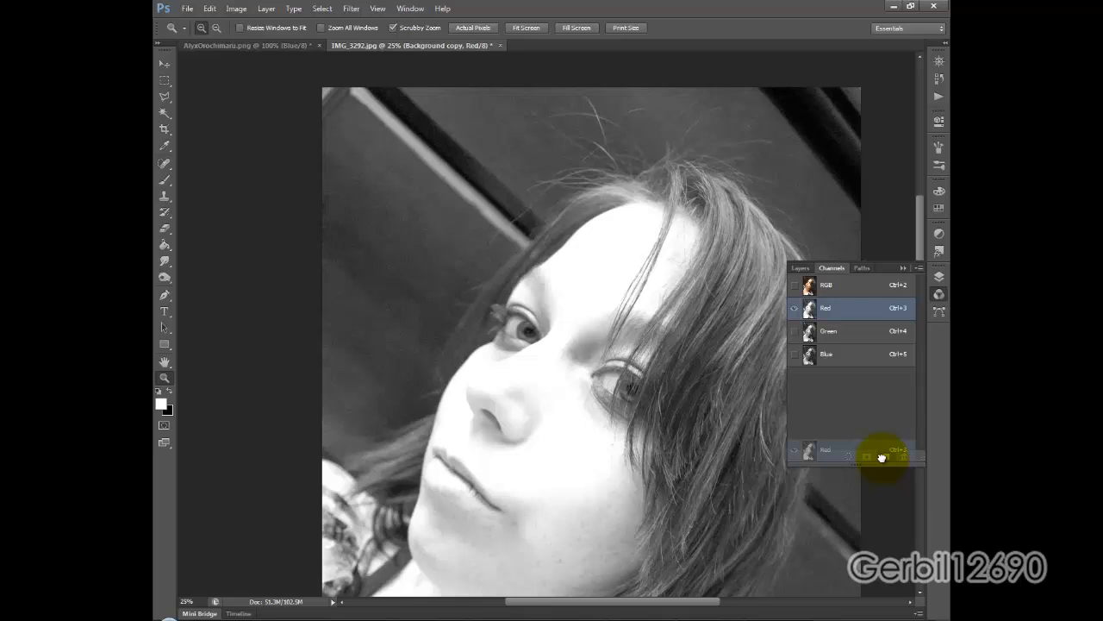
Duplicate the Red channel as Red copy and dodge the hair and body toward white
left_click(884, 456)
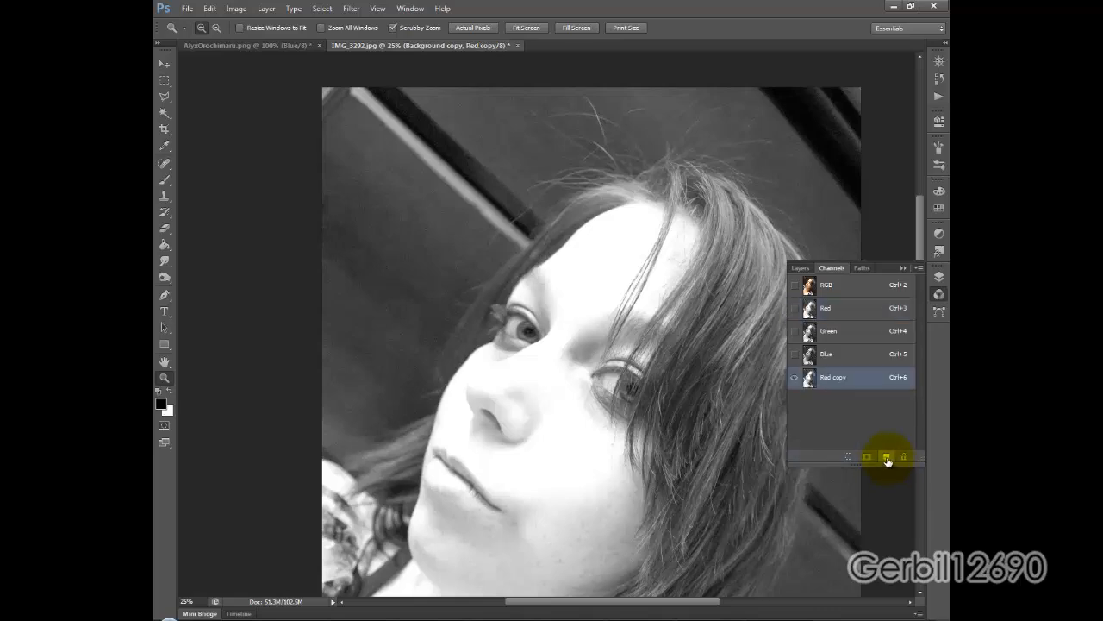
mouse_move(887, 456)
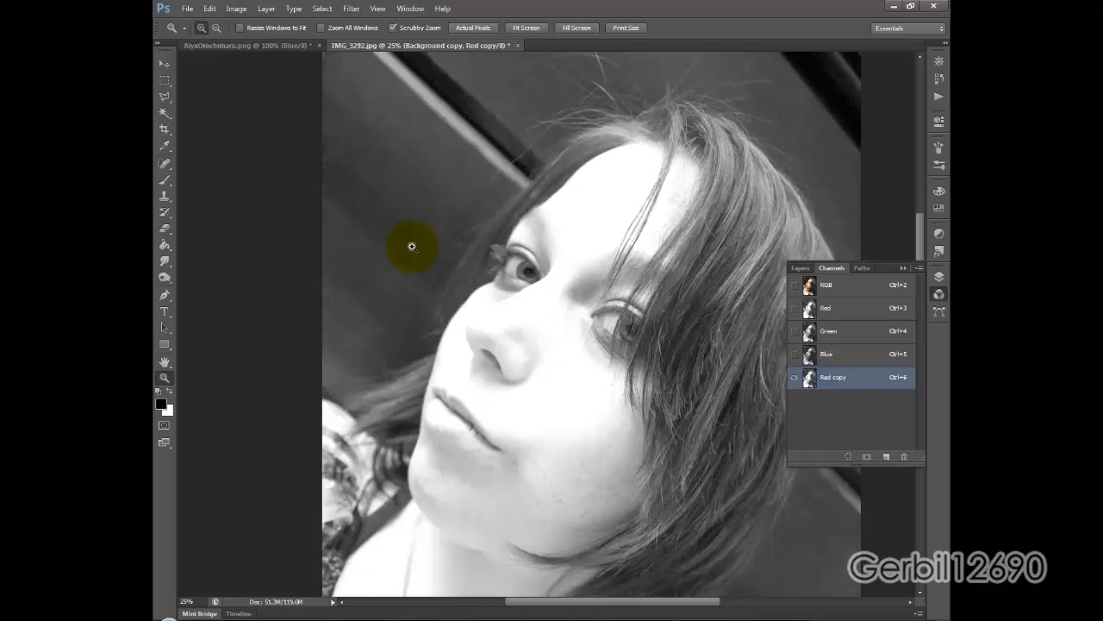
left_click(236, 8)
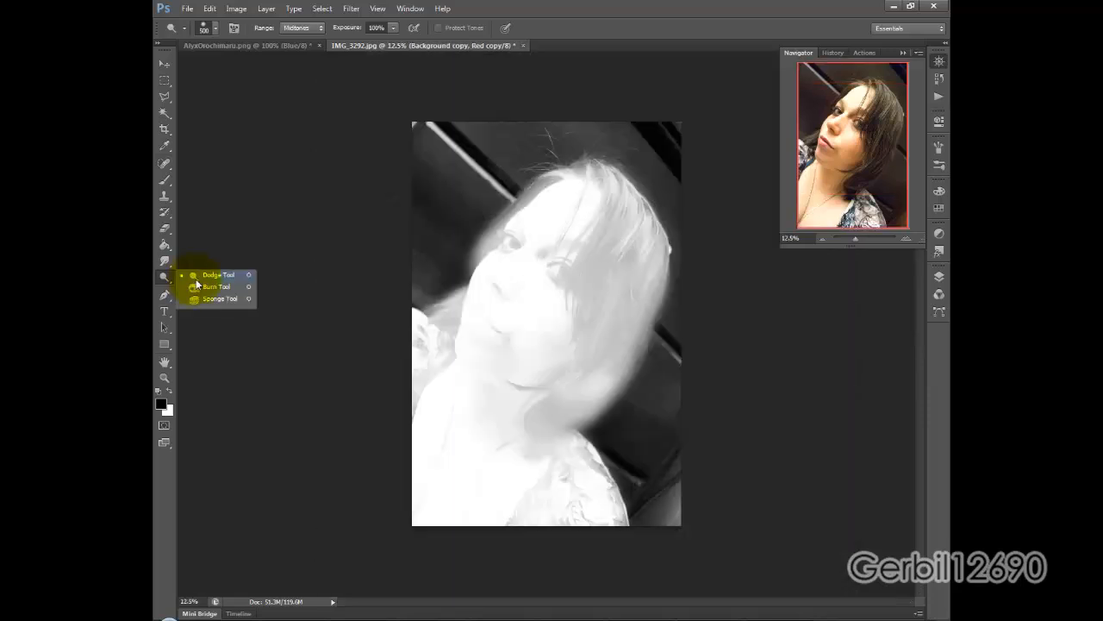
Burn the Red copy background with the Shadows range, then boost contrast with Levels
left_click(320, 28)
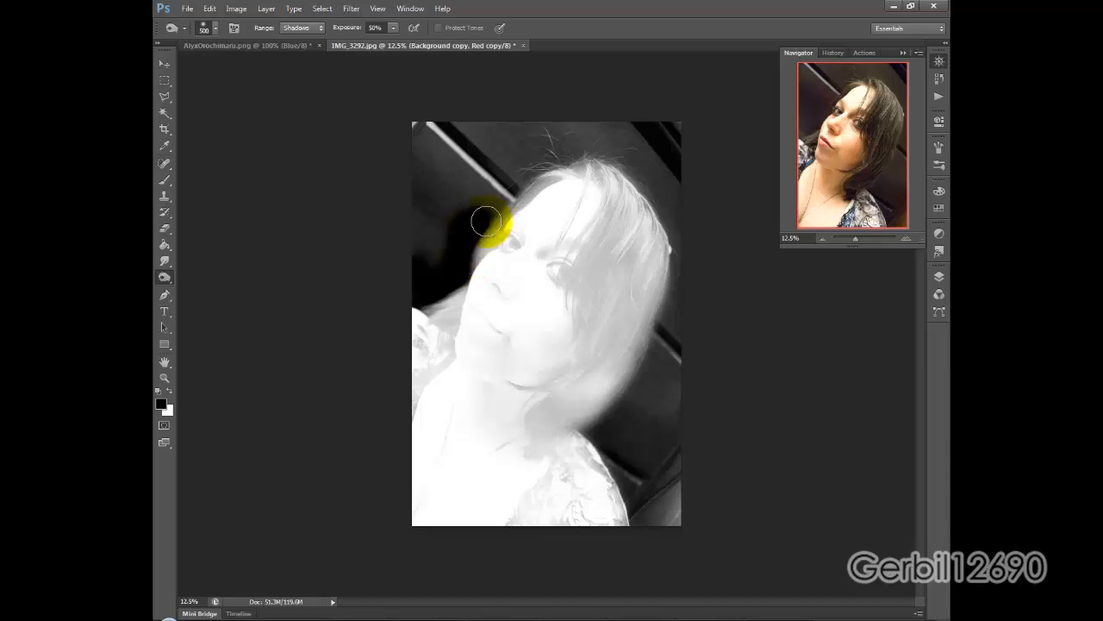
left_click(236, 8)
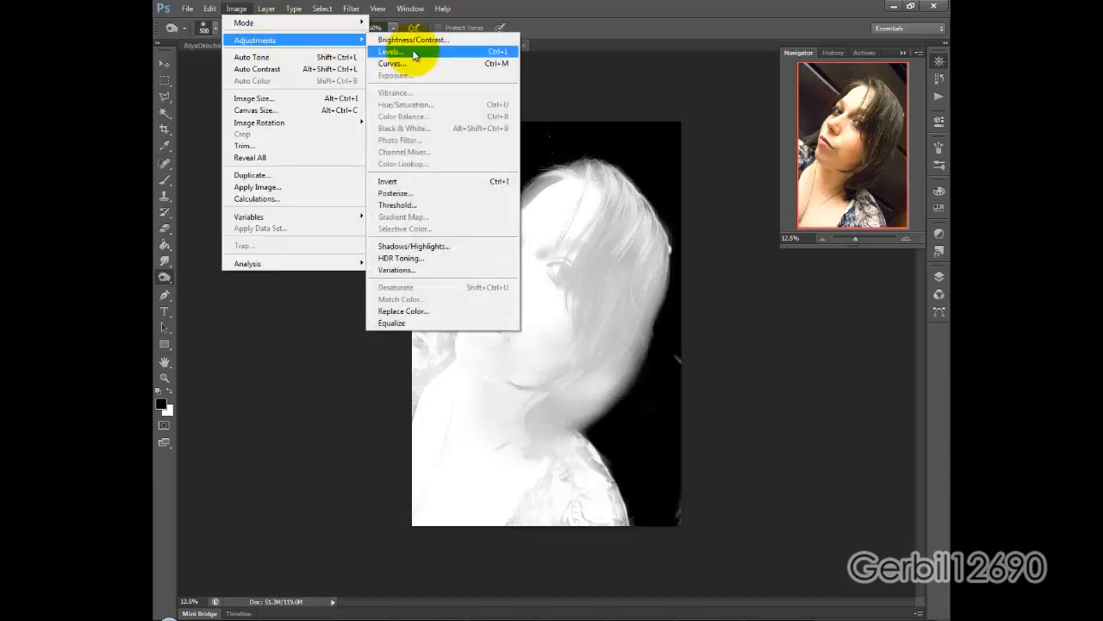
left_click(414, 39)
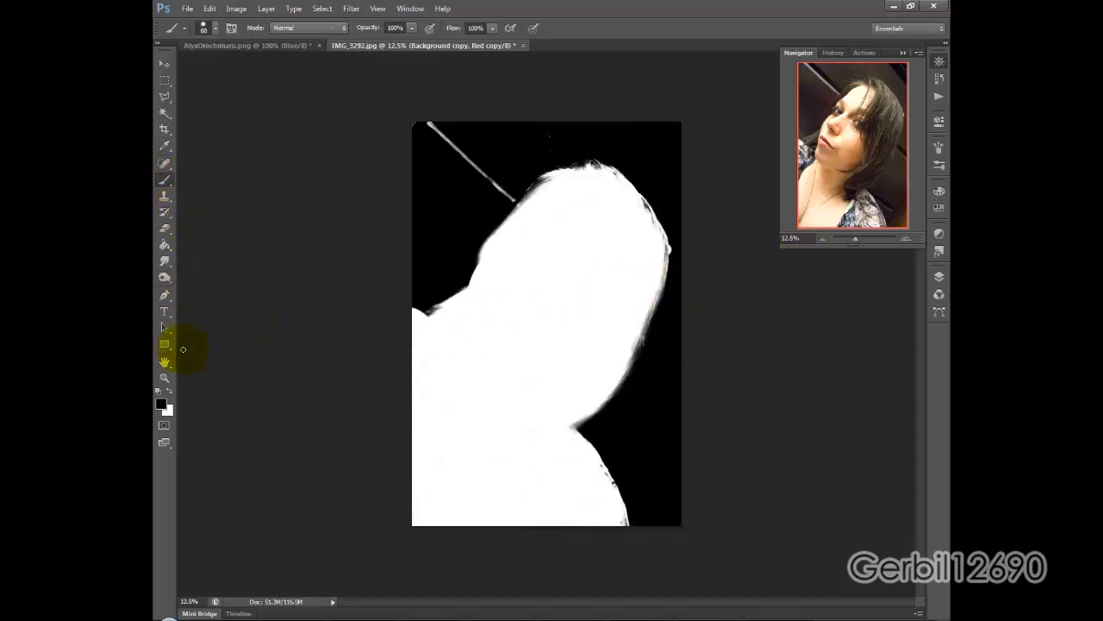
Paint white along the hair edge of the Red copy mask and check it against the colour photo
left_click(642, 207)
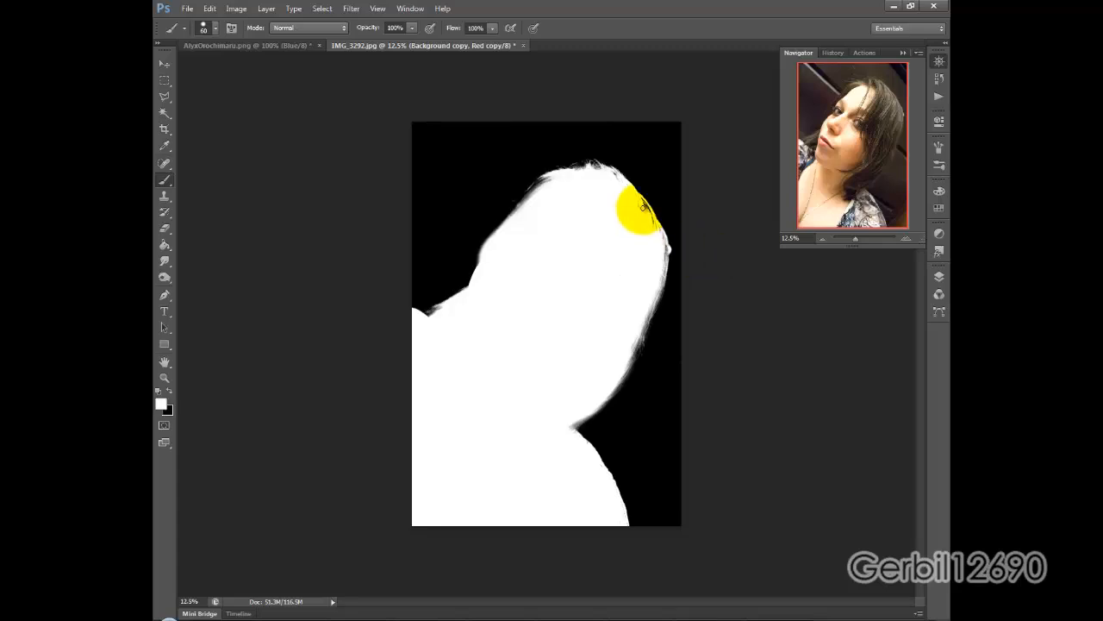
left_click(634, 211)
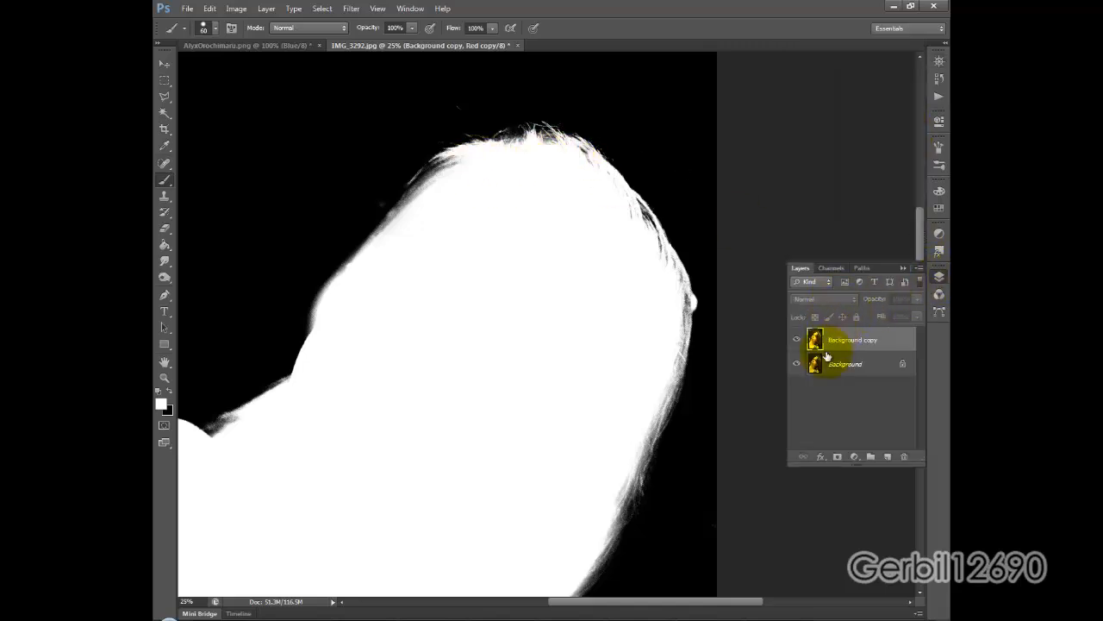
left_click(830, 268)
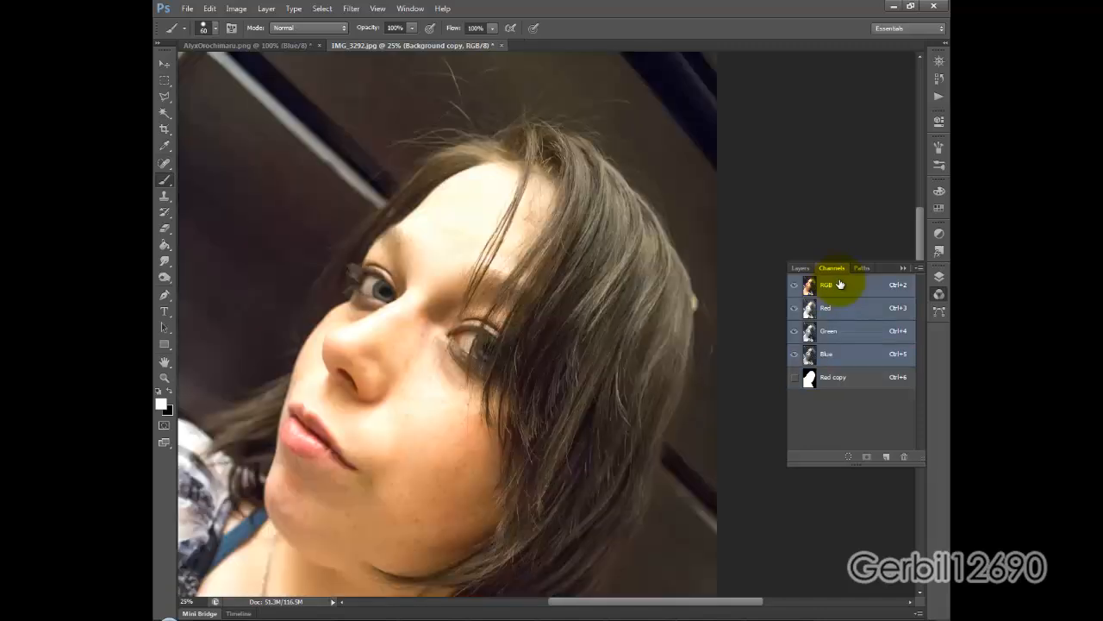
left_click(832, 377)
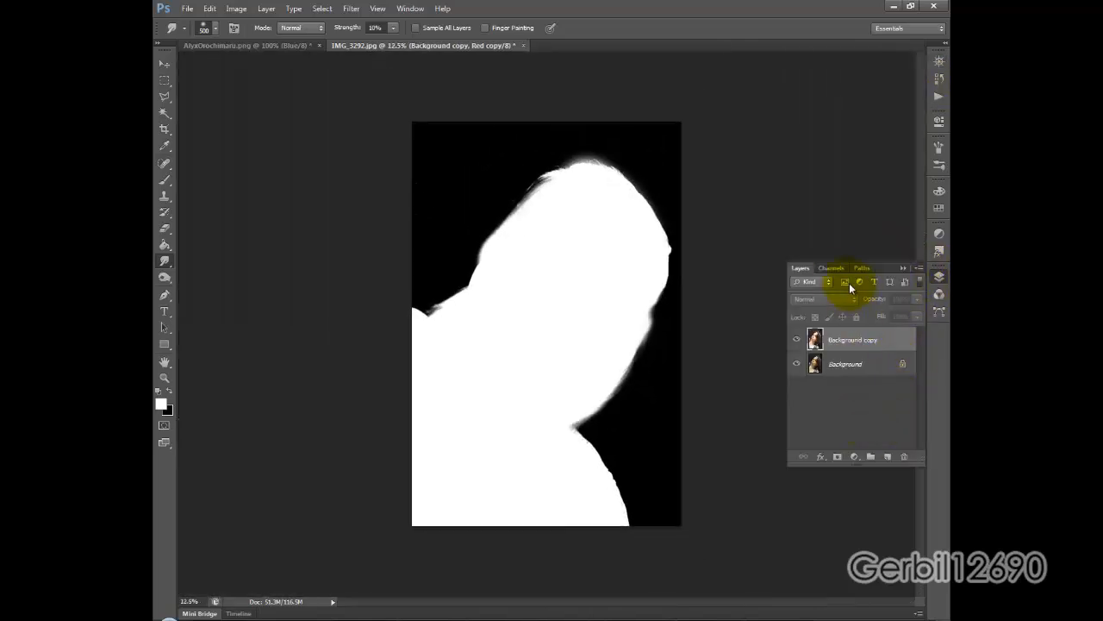
Load the Red copy channel as a selection from the Channels panel
left_click(830, 268)
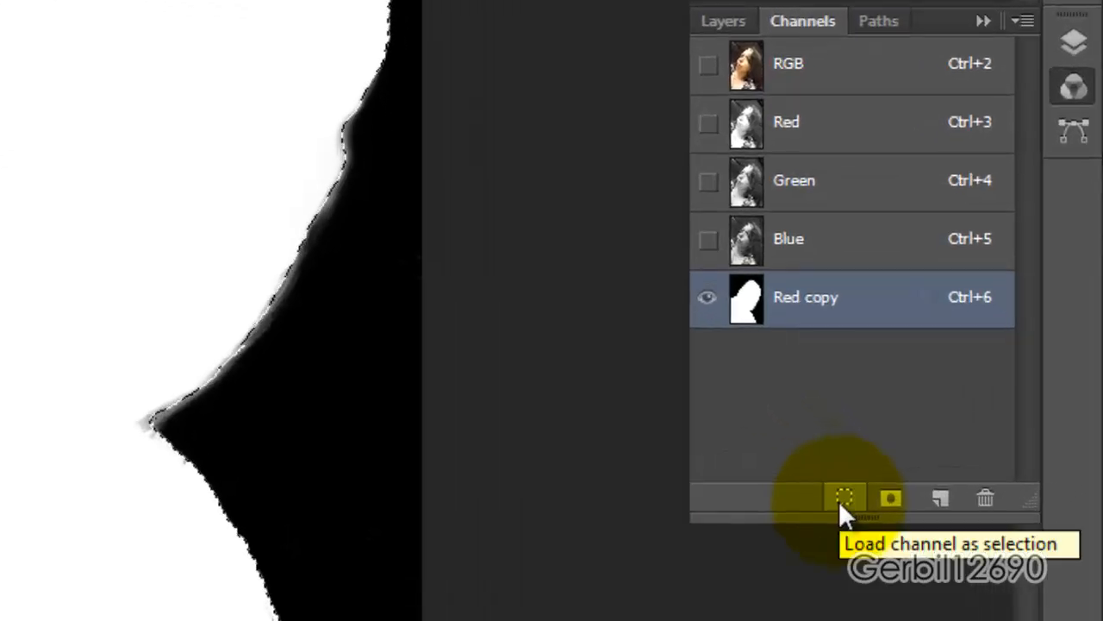
left_click(843, 497)
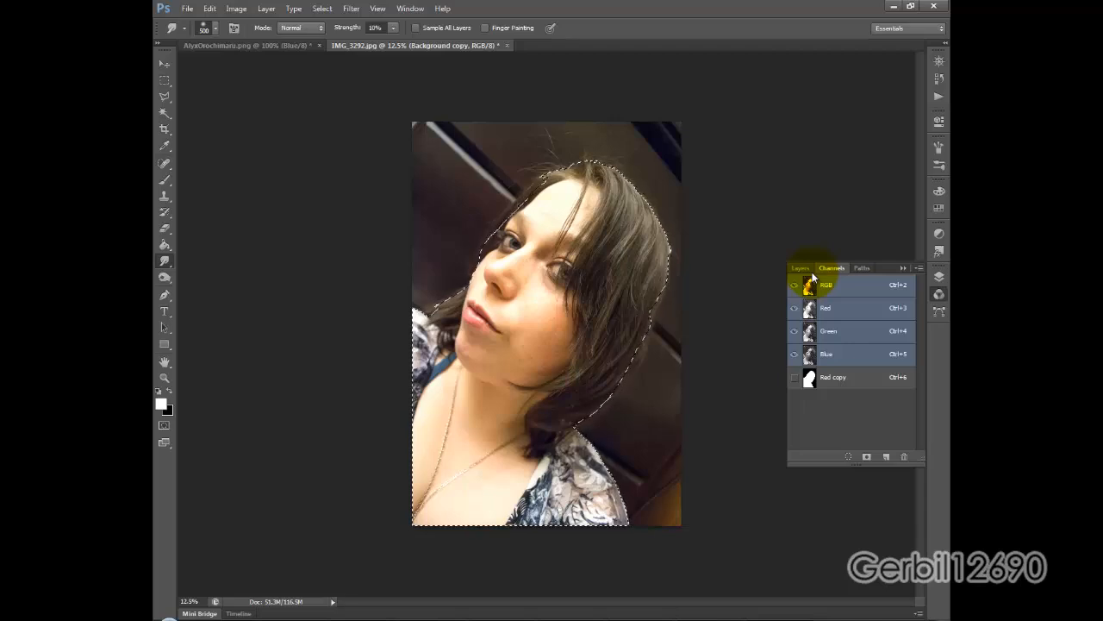
Add a Solid Color fill layer in white (255,255,255) using the figure selection
left_click(856, 455)
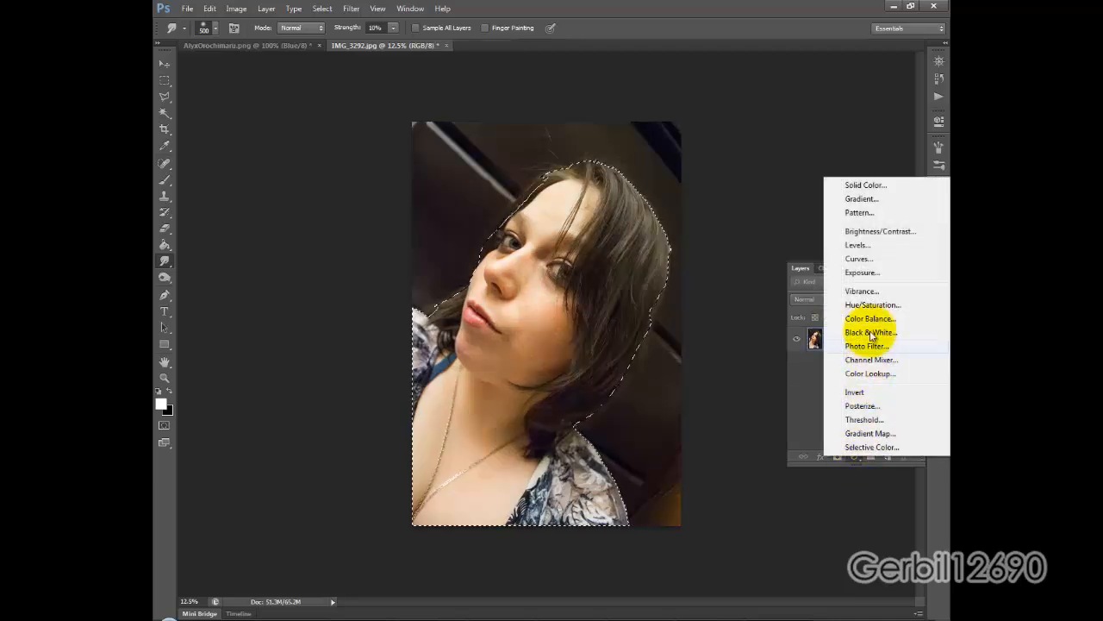
mouse_move(870, 189)
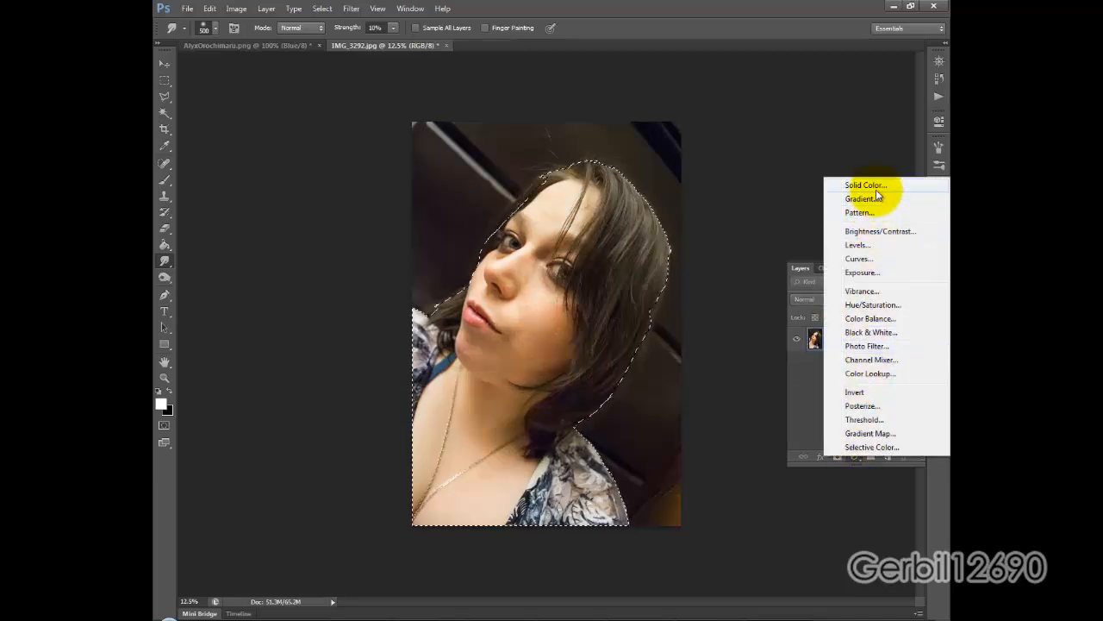
left_click(864, 185)
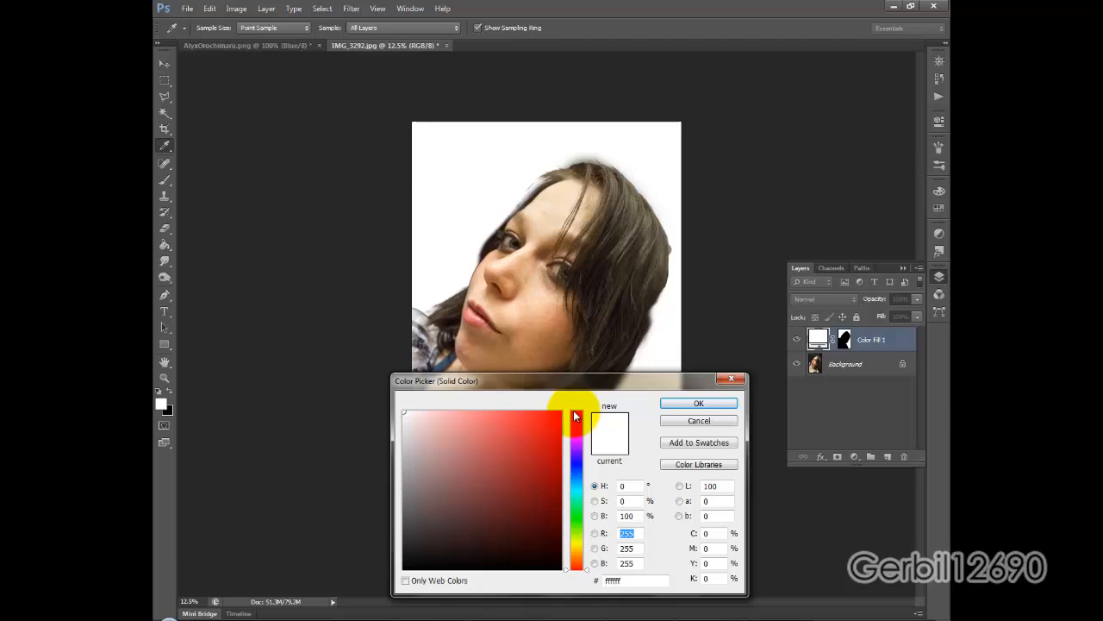
left_click(698, 402)
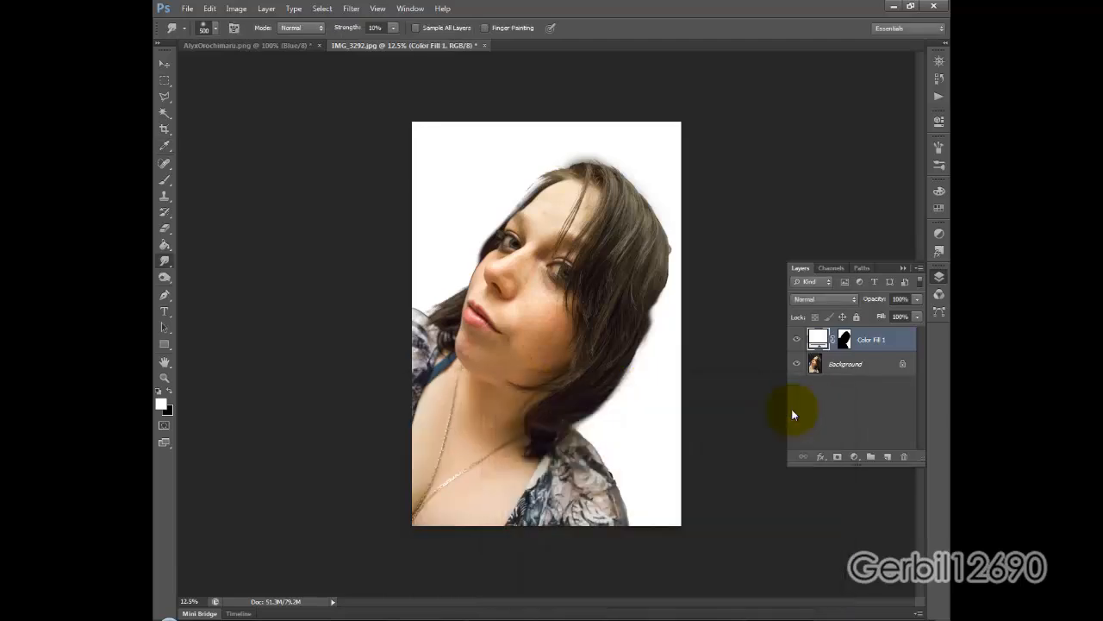